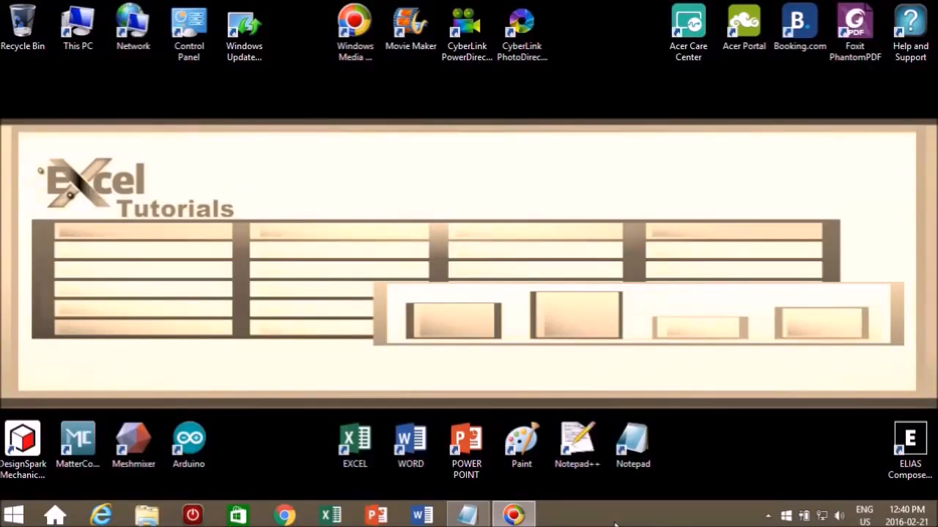
pyautogui.moveTo(612, 521)
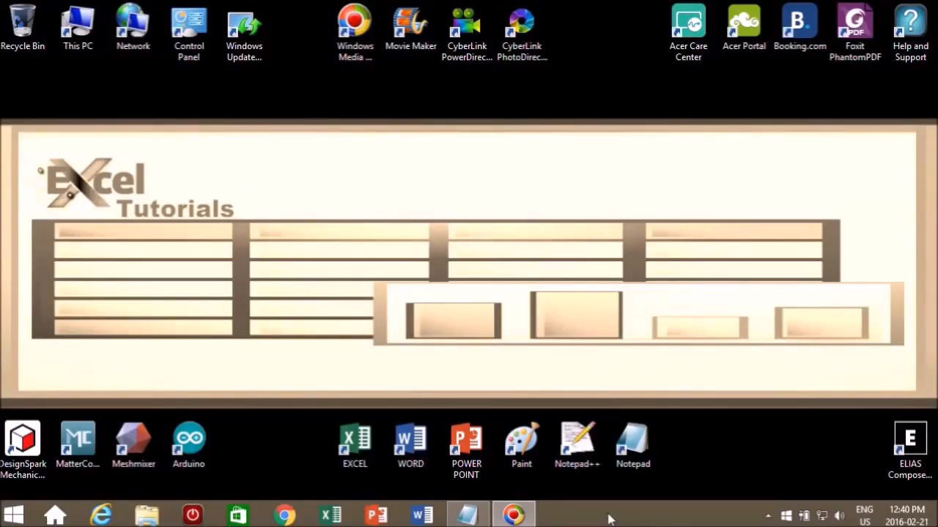
# - Launch Excel from the desktop launcher bar to reach its start screen
pyautogui.click(354, 442)
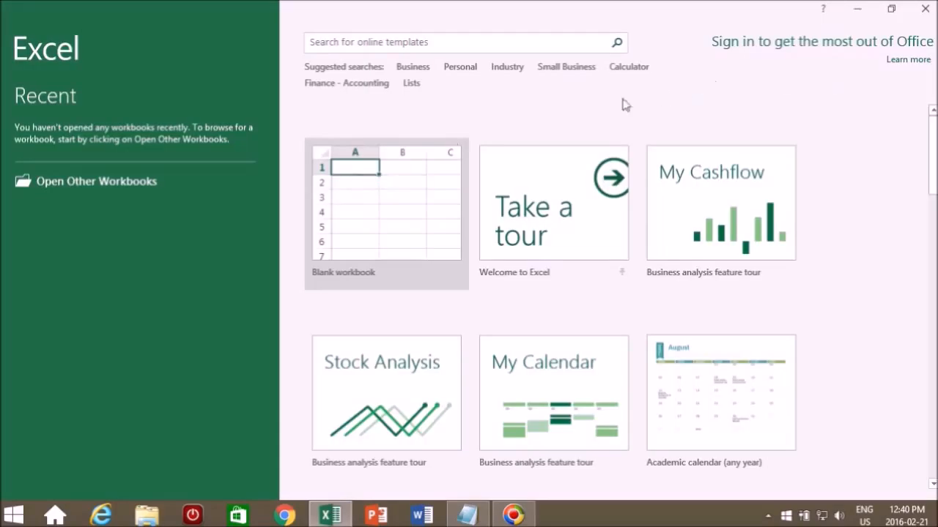
pyautogui.moveTo(169, 73)
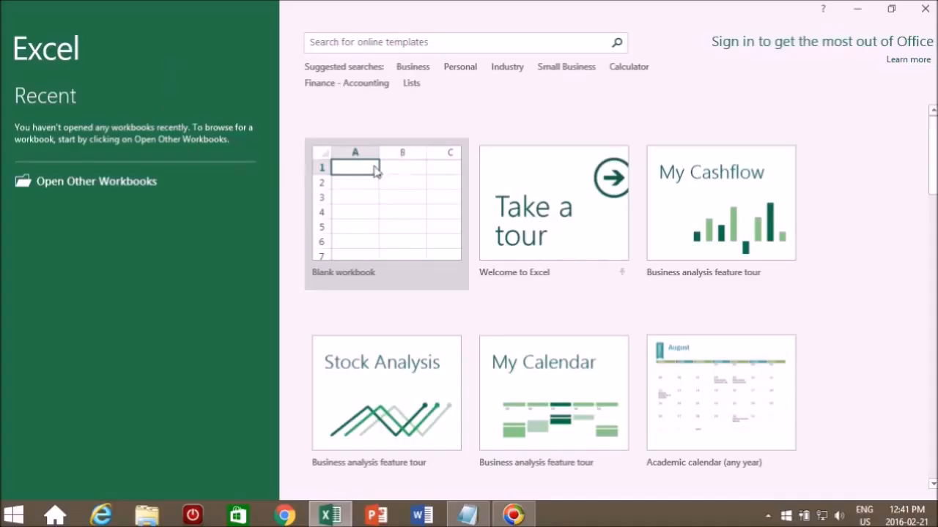
# - Create a blank workbook and browse the Insert, View and Foxit PDF command groups and the Tell me box
pyautogui.click(387, 213)
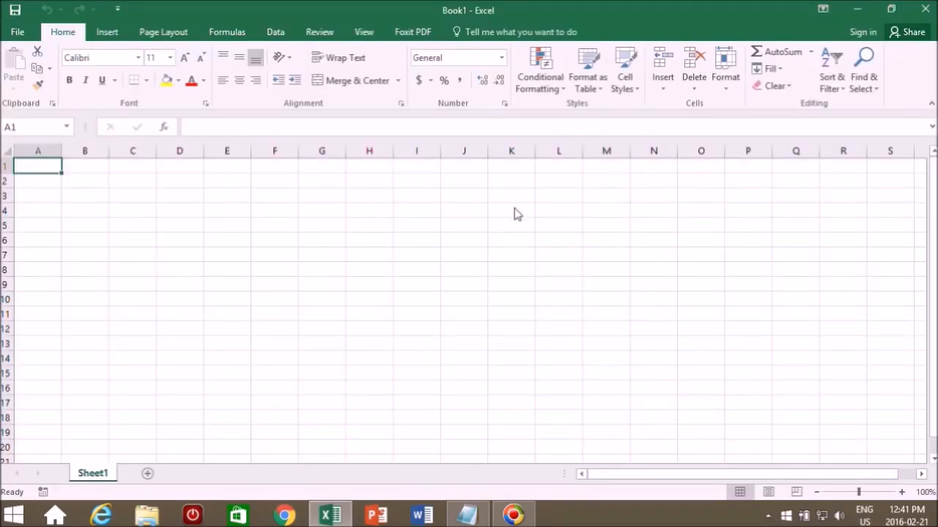
pyautogui.moveTo(358, 352)
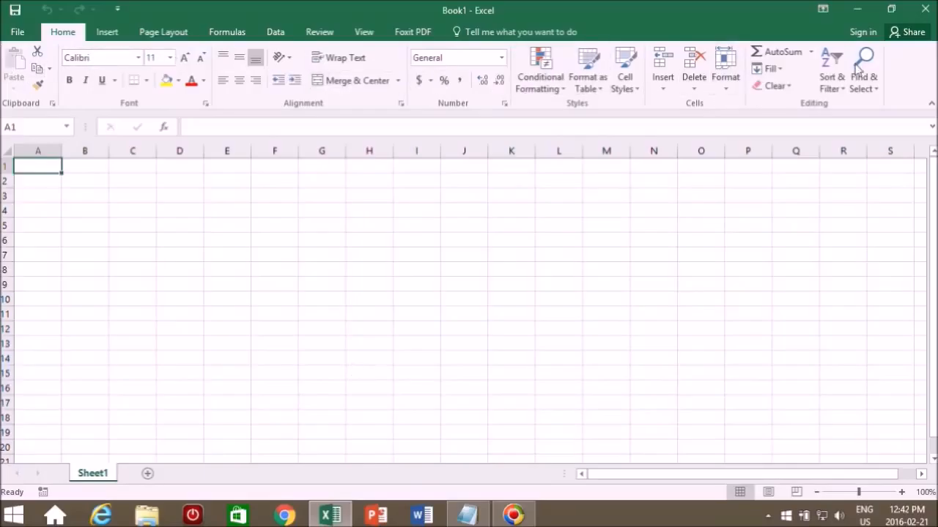
pyautogui.moveTo(831, 223)
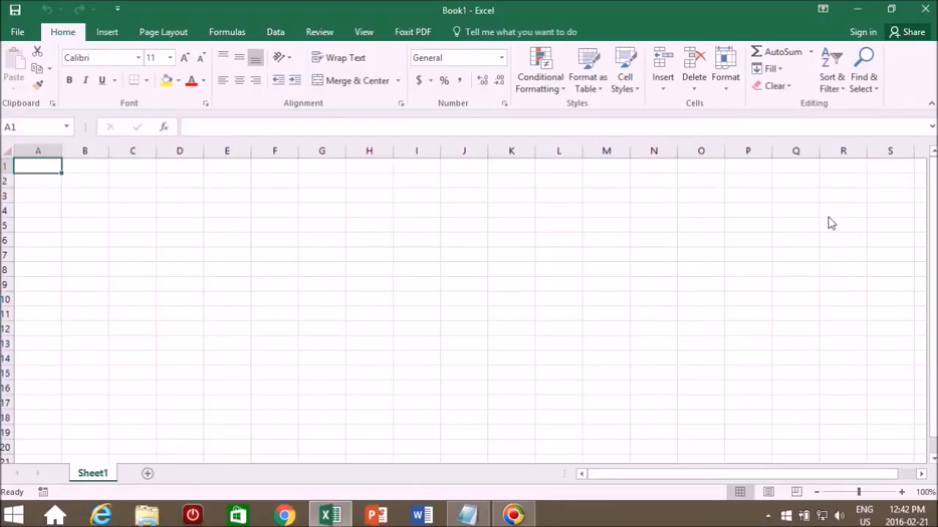
pyautogui.moveTo(814, 194)
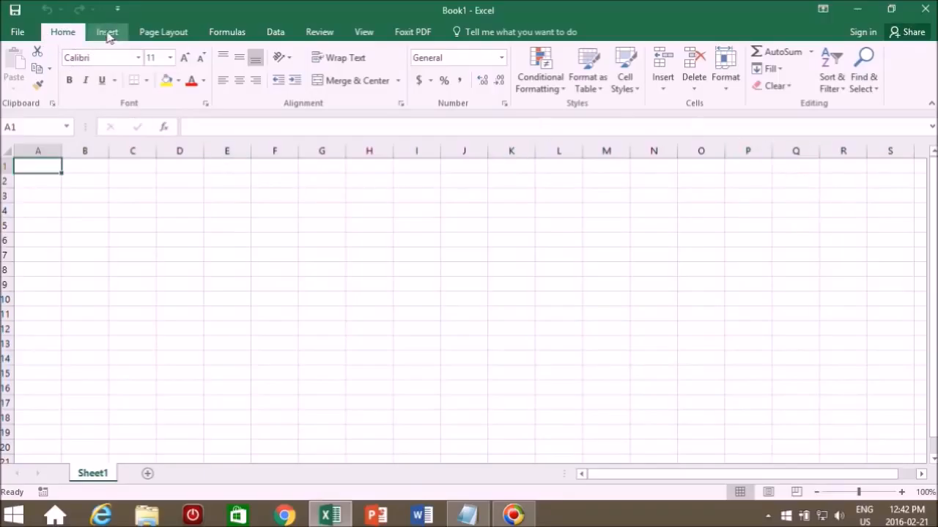
pyautogui.click(107, 32)
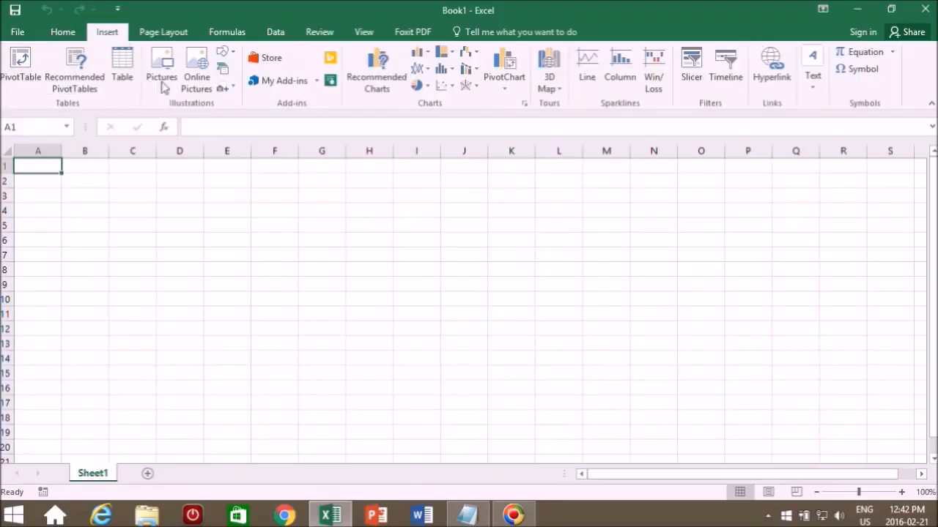
pyautogui.click(364, 32)
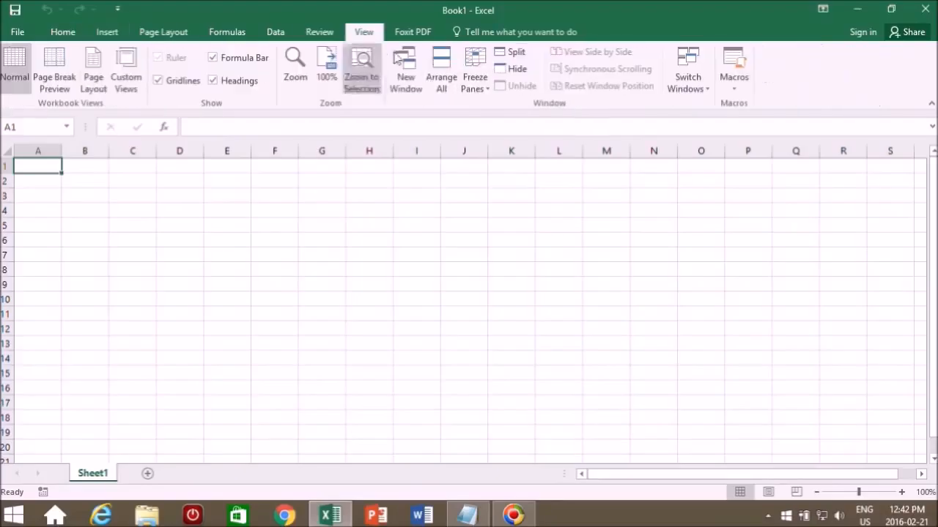
pyautogui.moveTo(677, 29)
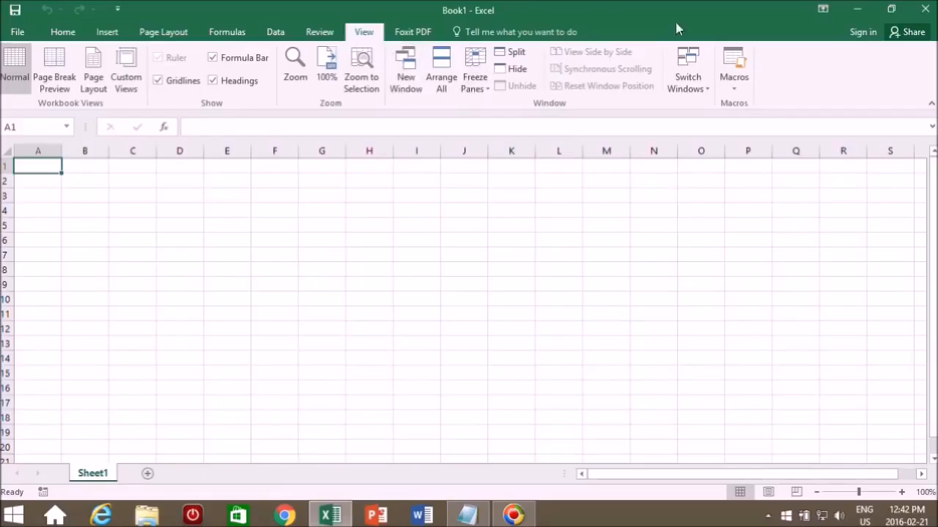
pyautogui.moveTo(662, 24)
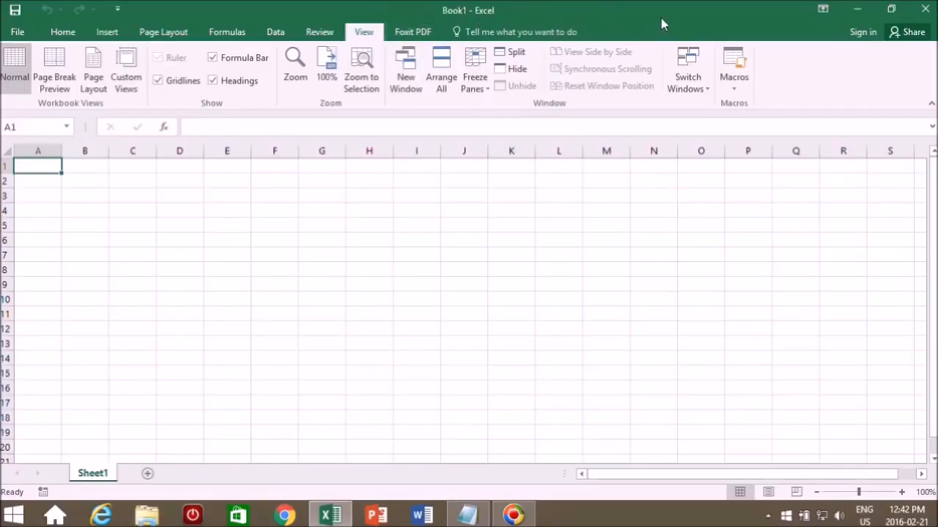
pyautogui.moveTo(413, 32)
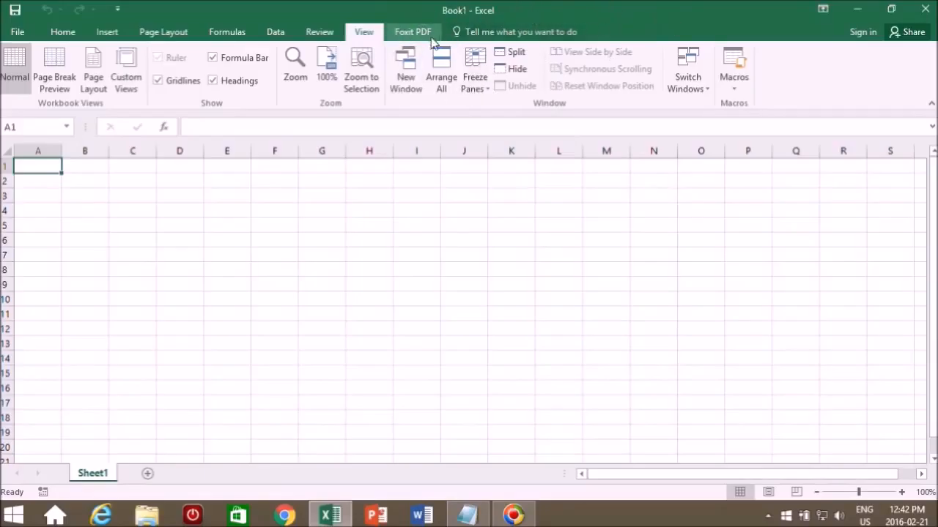
pyautogui.click(413, 33)
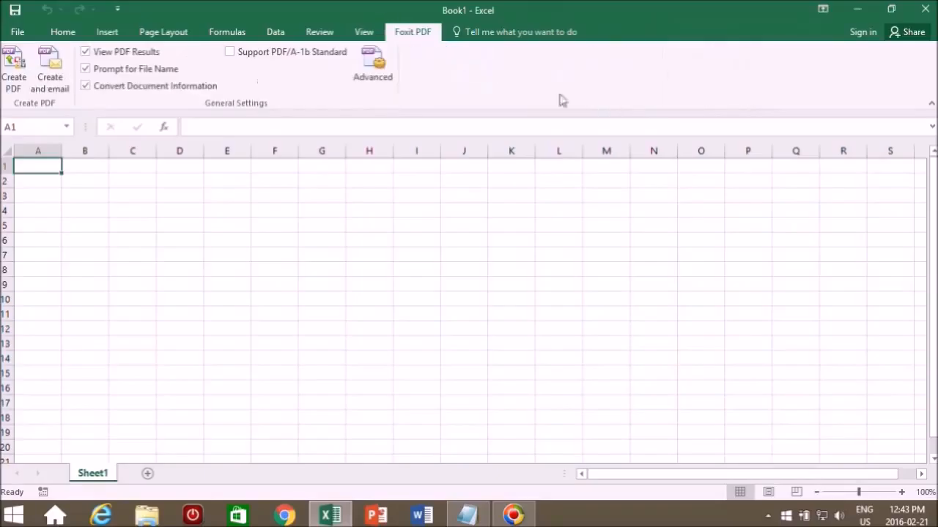
pyautogui.click(520, 33)
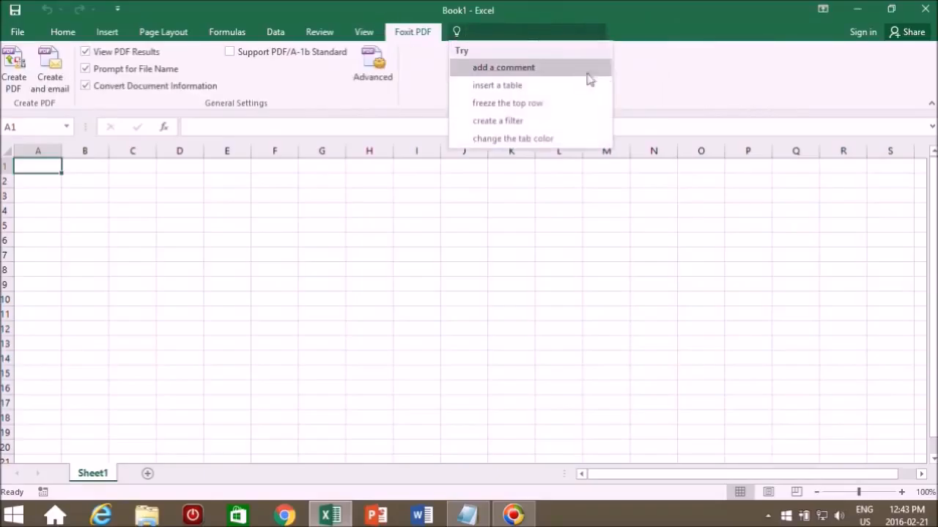
pyautogui.moveTo(623, 13)
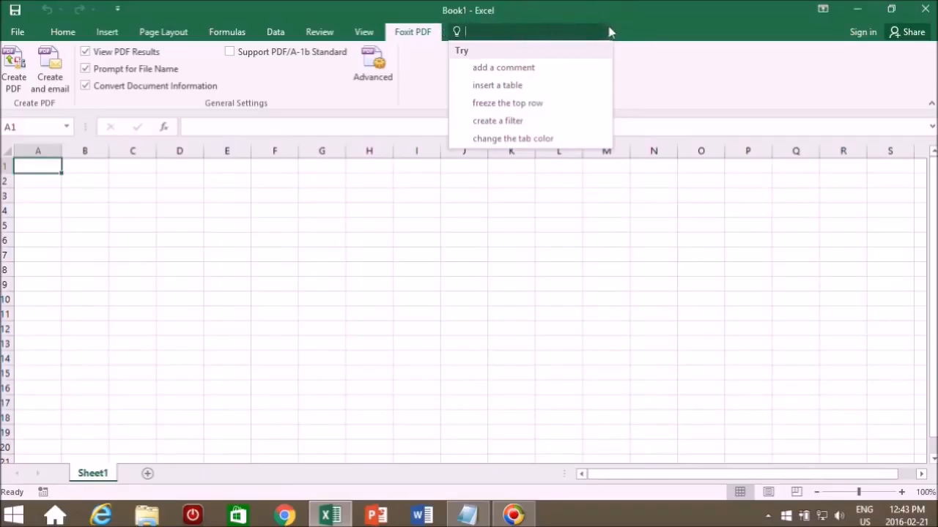
pyautogui.moveTo(627, 28)
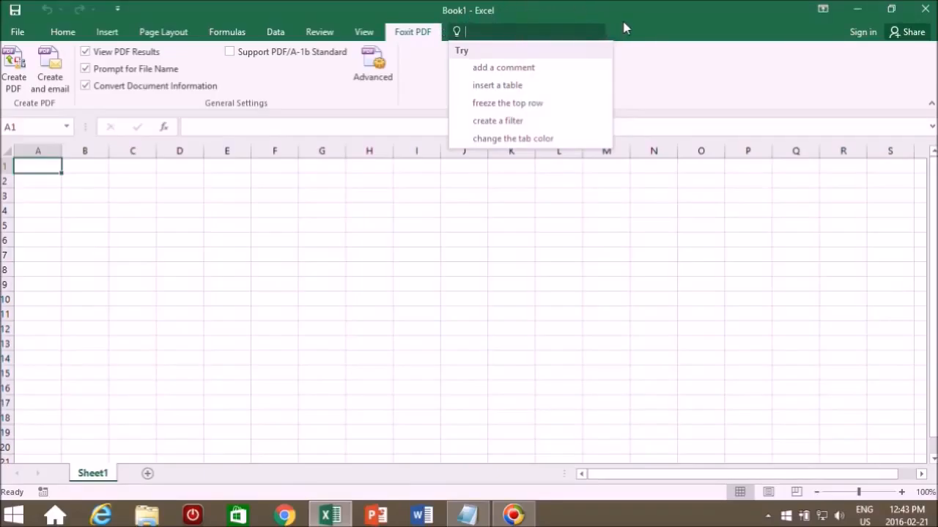
# - Browse the Home, Review and View command groups, returning to Home
pyautogui.click(62, 32)
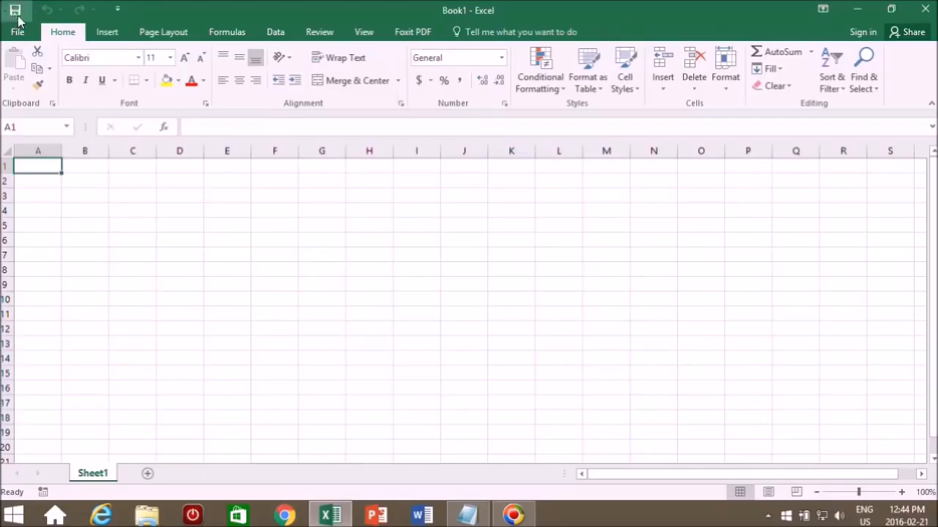
pyautogui.moveTo(149, 14)
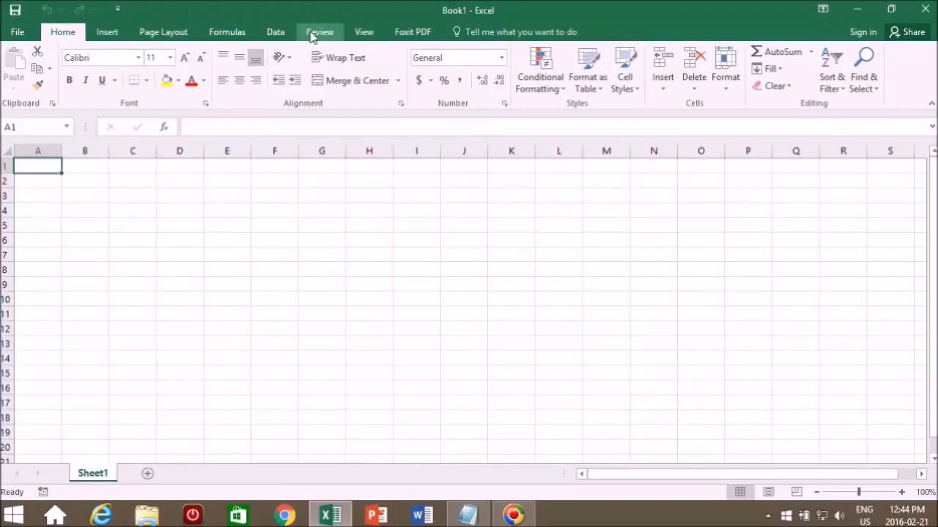
pyautogui.click(319, 33)
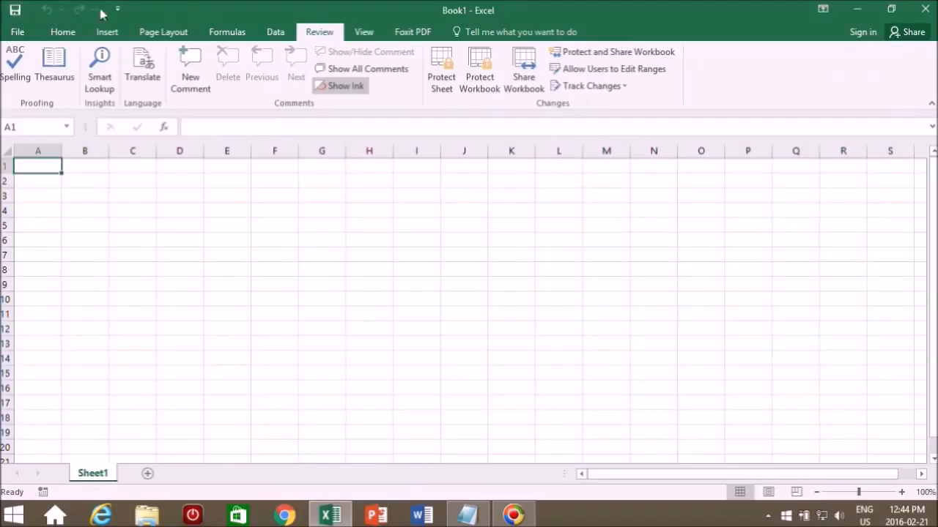
pyautogui.click(364, 32)
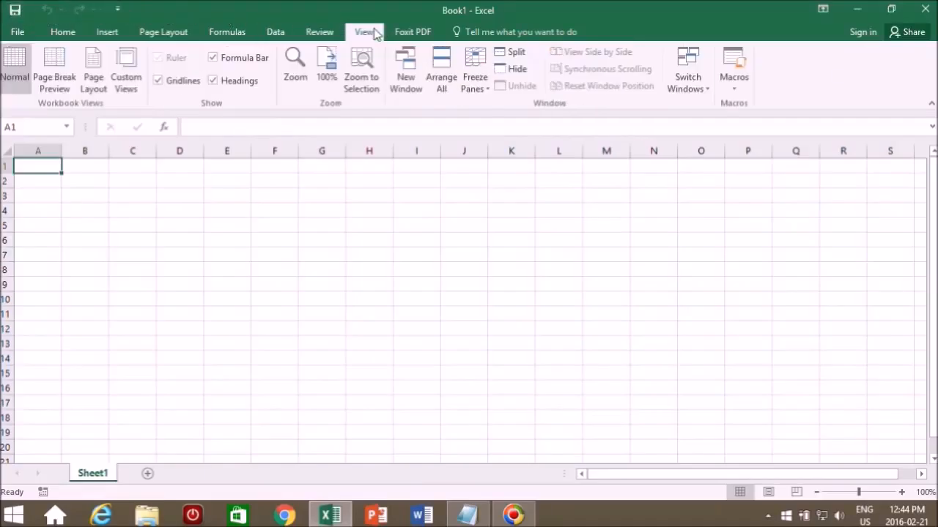
pyautogui.click(62, 32)
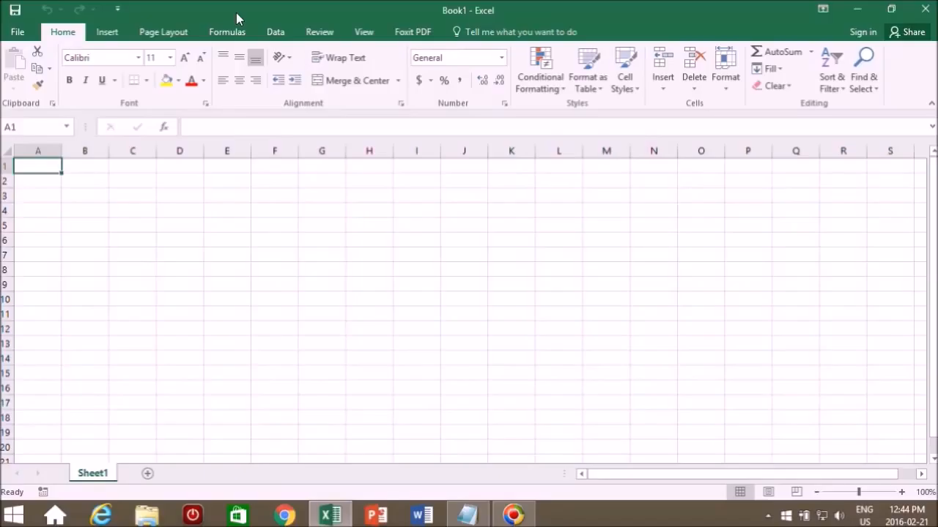
# - Pin New and Open to the Quick Access Toolbar and reopen its customization list
pyautogui.click(118, 8)
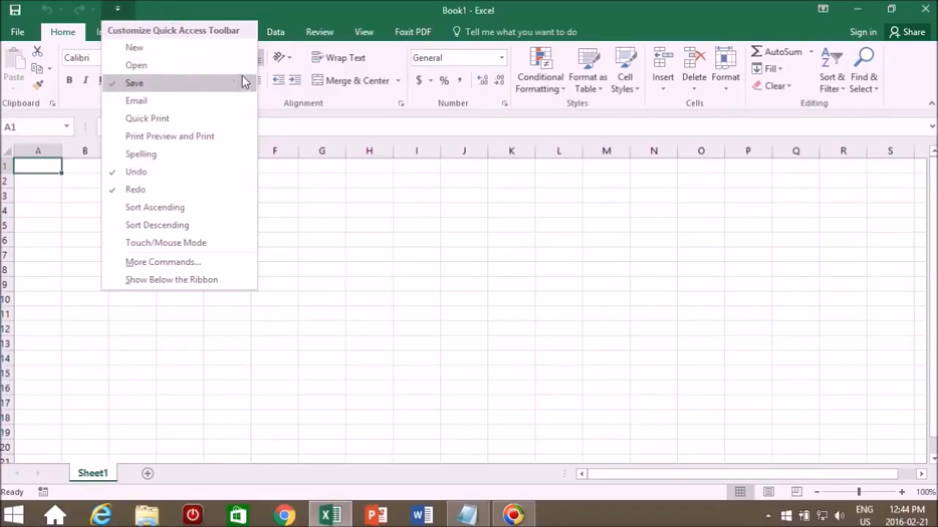
pyautogui.moveTo(164, 86)
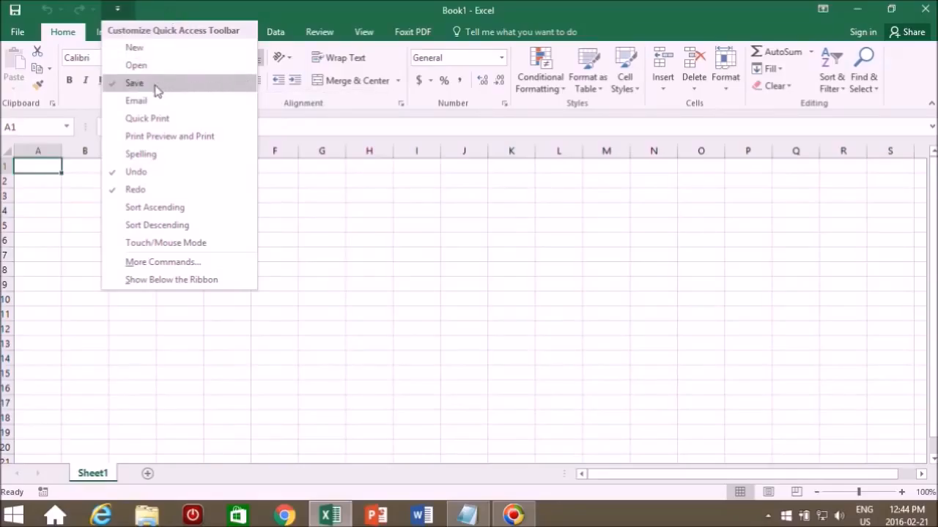
pyautogui.moveTo(135, 64)
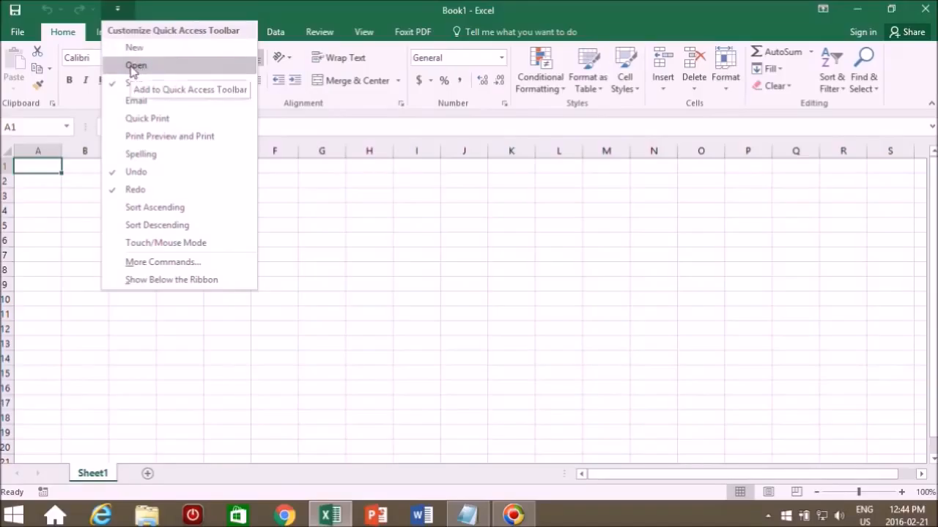
pyautogui.click(135, 65)
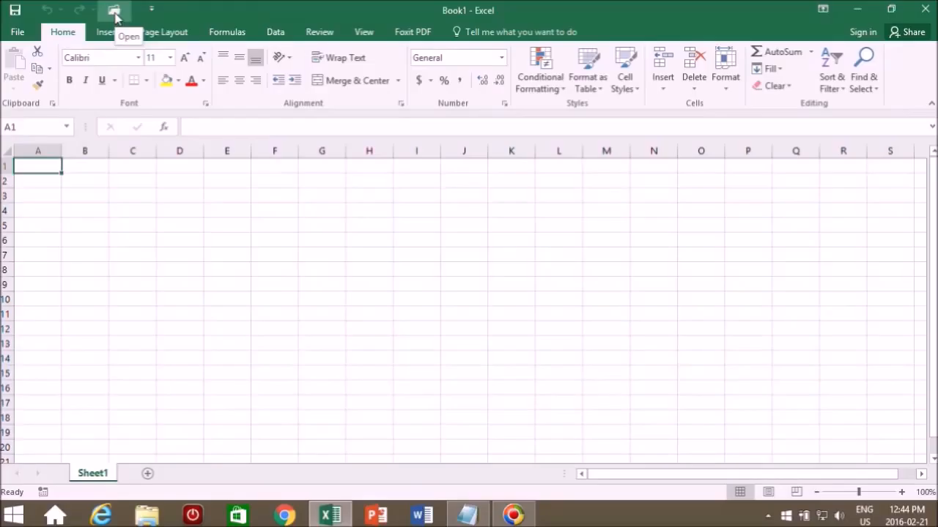
pyautogui.moveTo(152, 10)
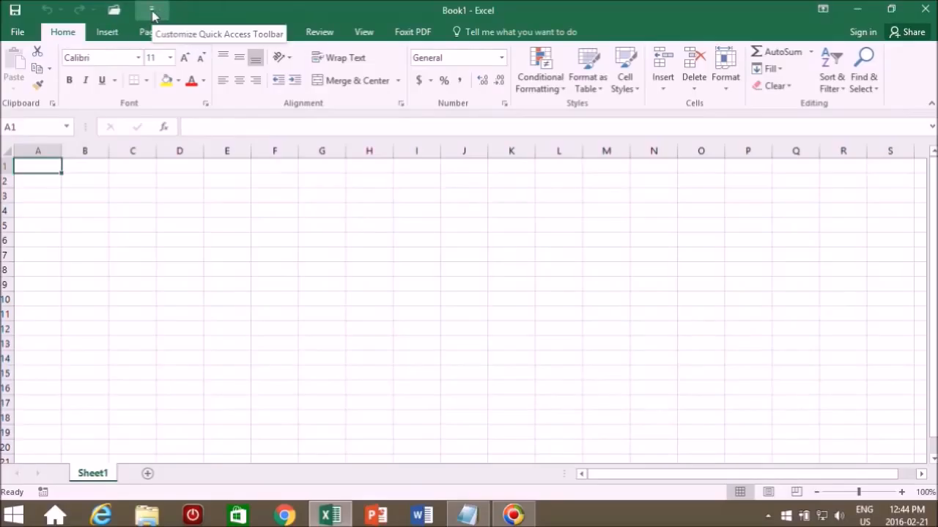
pyautogui.click(153, 10)
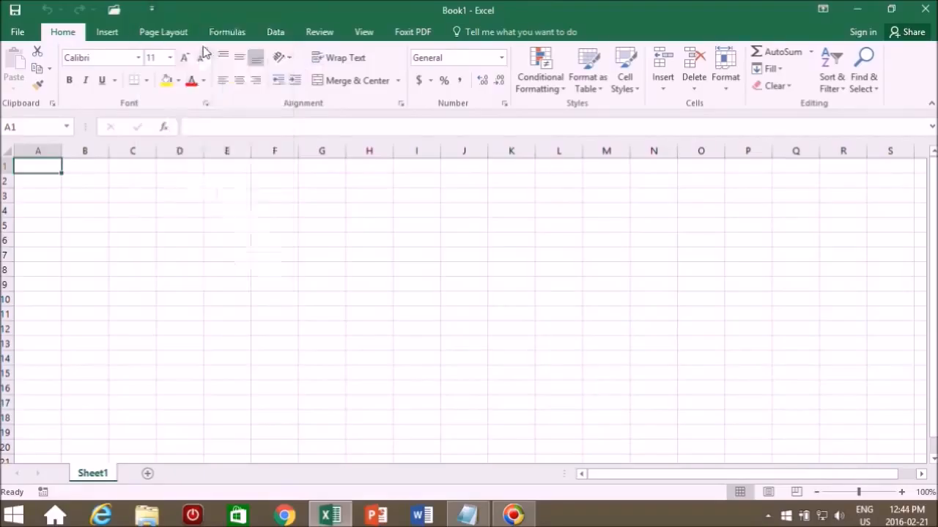
pyautogui.click(186, 11)
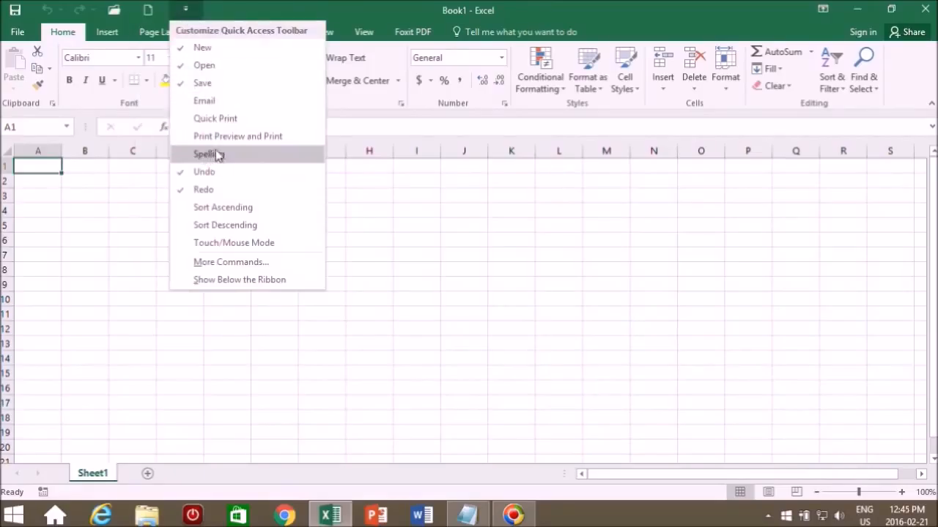
pyautogui.moveTo(208, 154)
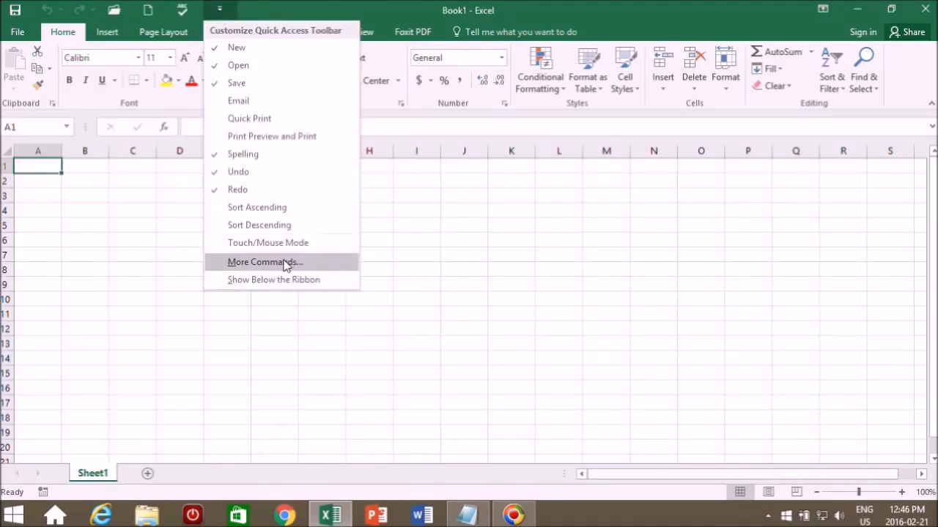
# - Add the Camera command from Commands Not in the Ribbon to the Quick Access Toolbar
pyautogui.click(263, 261)
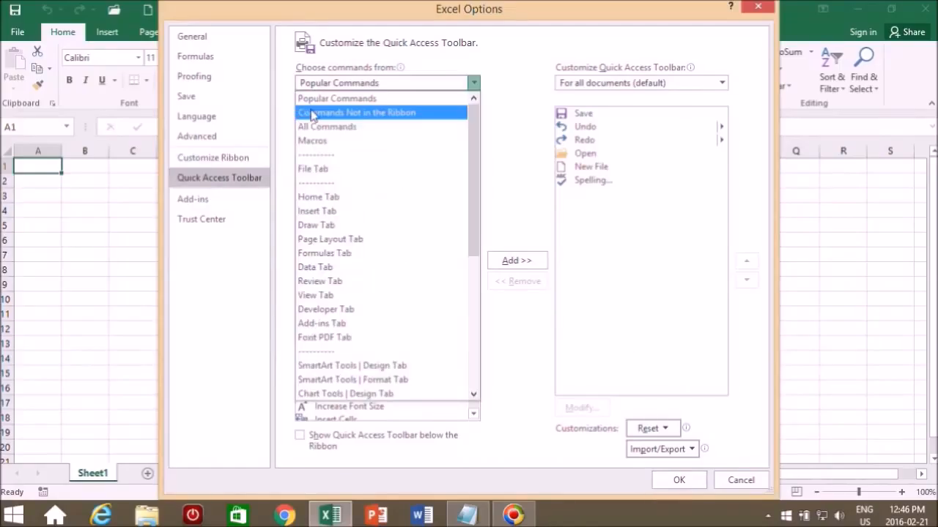
pyautogui.click(357, 111)
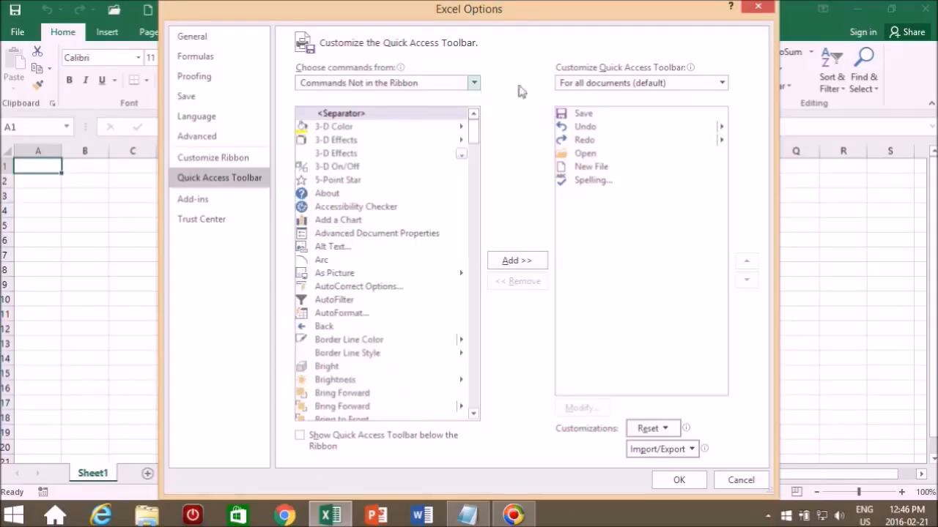
pyautogui.moveTo(516, 88)
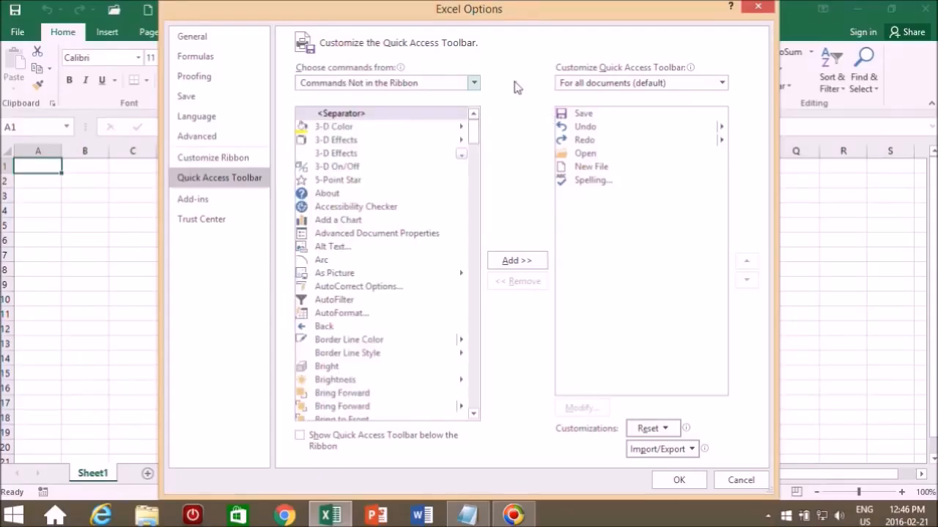
pyautogui.scroll(-3)
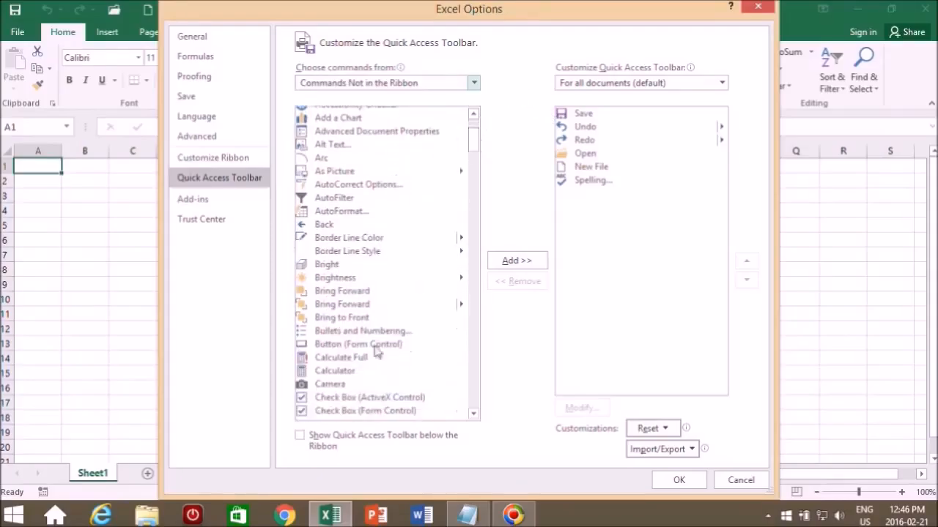
pyautogui.click(330, 383)
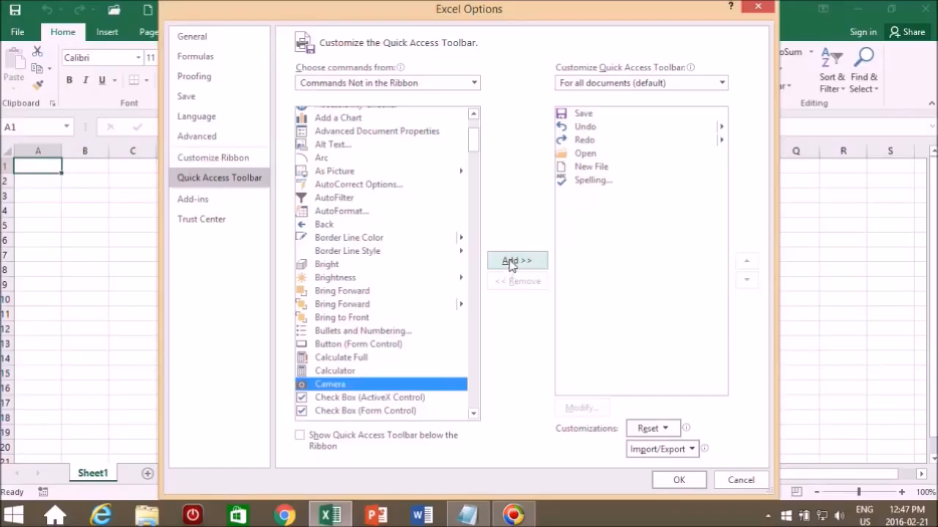
pyautogui.click(516, 261)
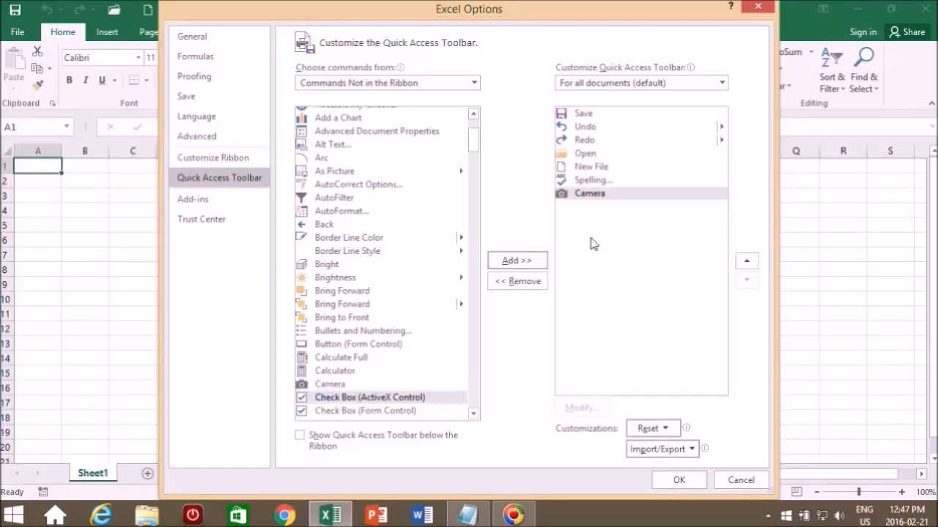
pyautogui.moveTo(676, 287)
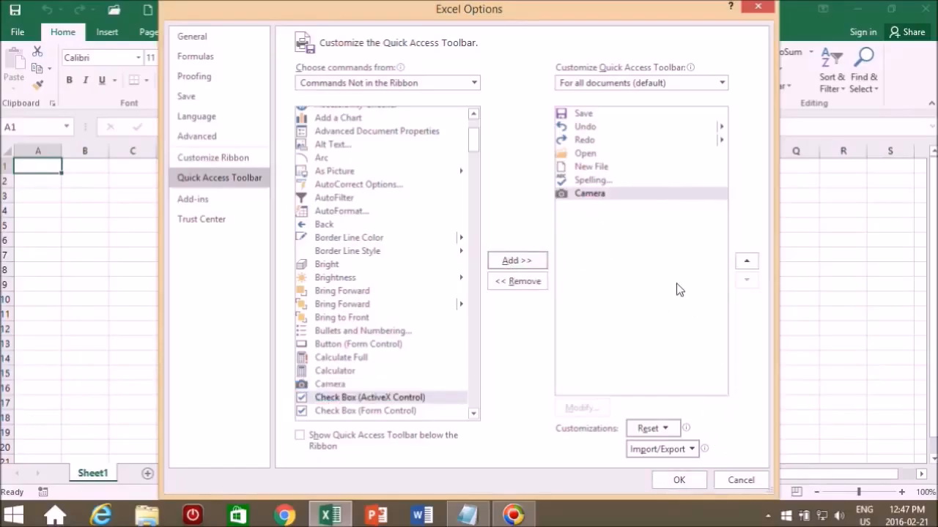
pyautogui.moveTo(701, 495)
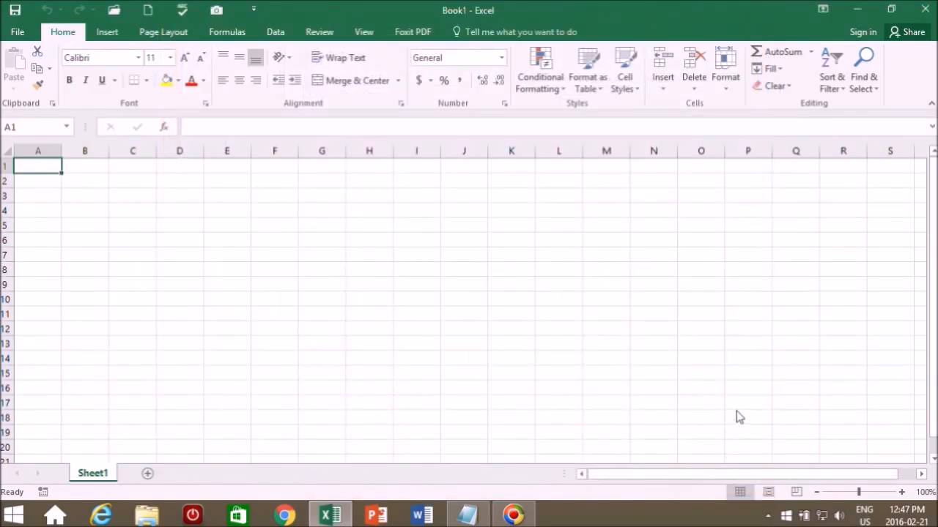
pyautogui.moveTo(32, 18)
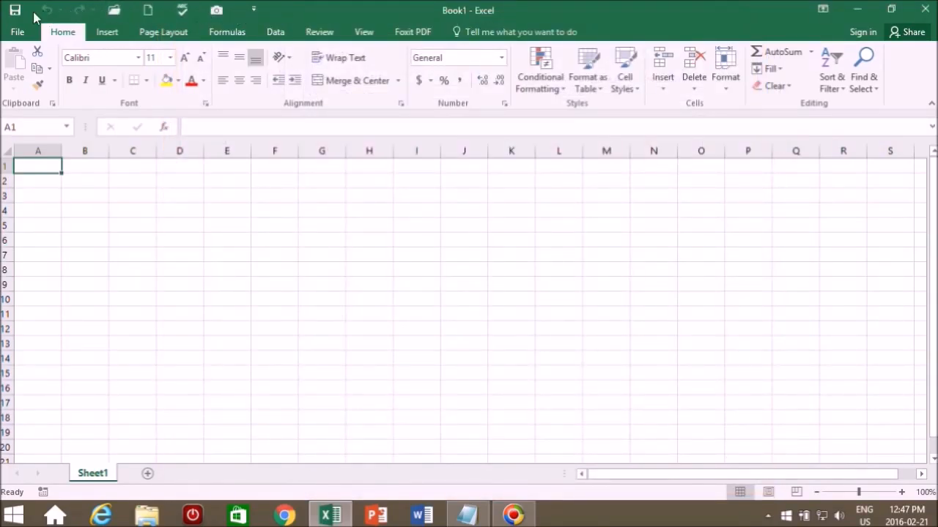
pyautogui.moveTo(296, 12)
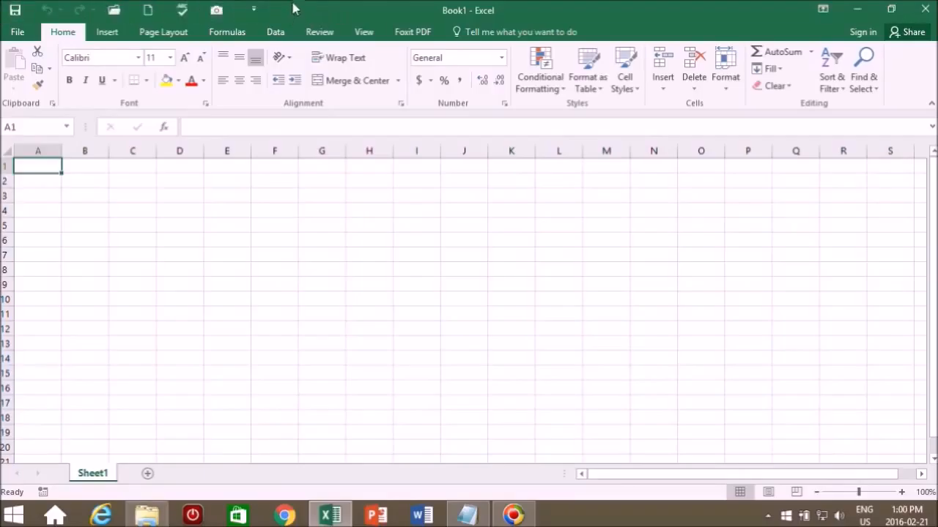
pyautogui.moveTo(216, 9)
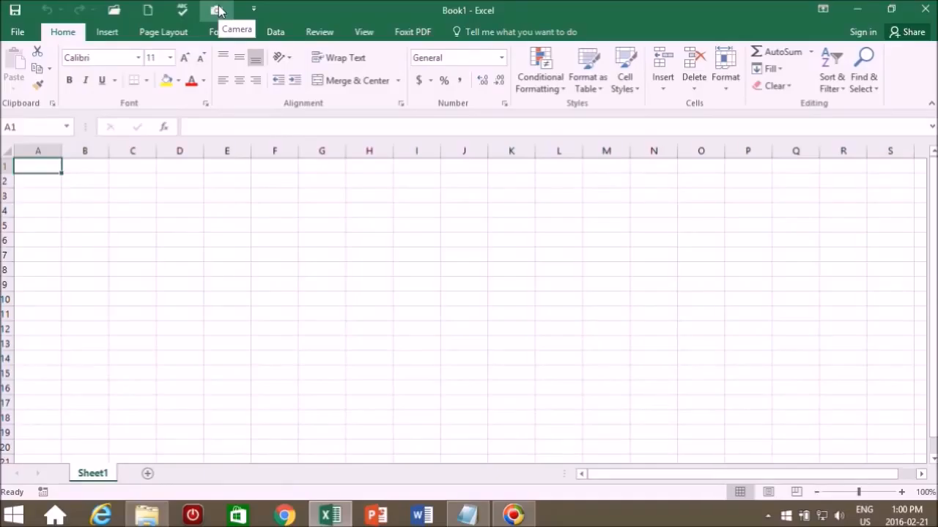
pyautogui.moveTo(446, 242)
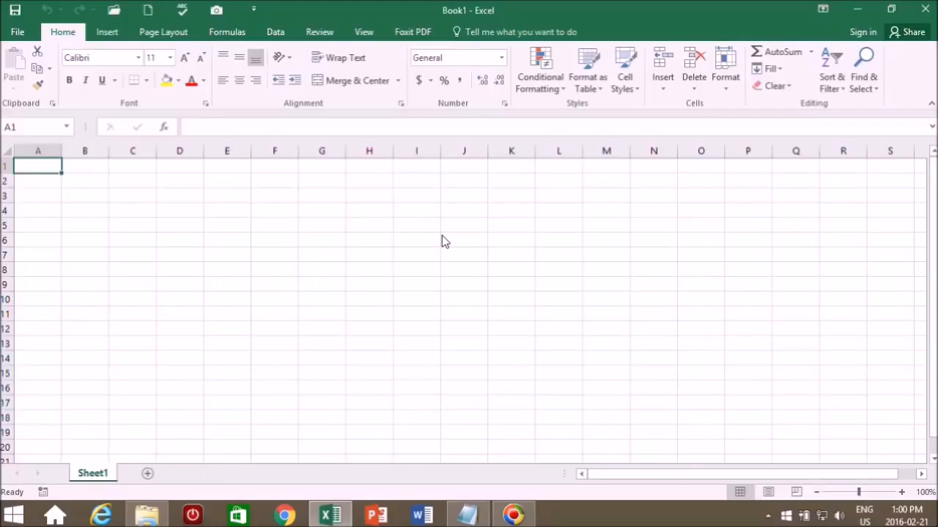
pyautogui.moveTo(510, 211)
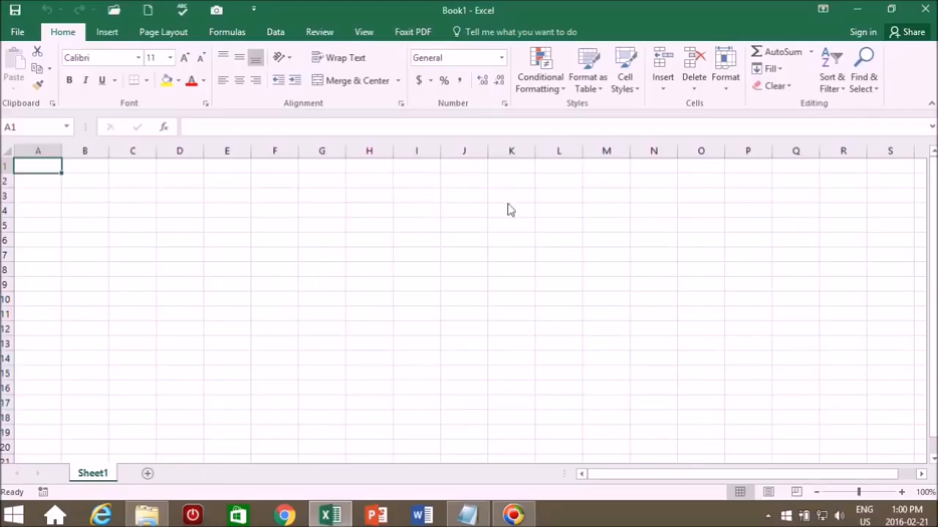
pyautogui.moveTo(268, 174)
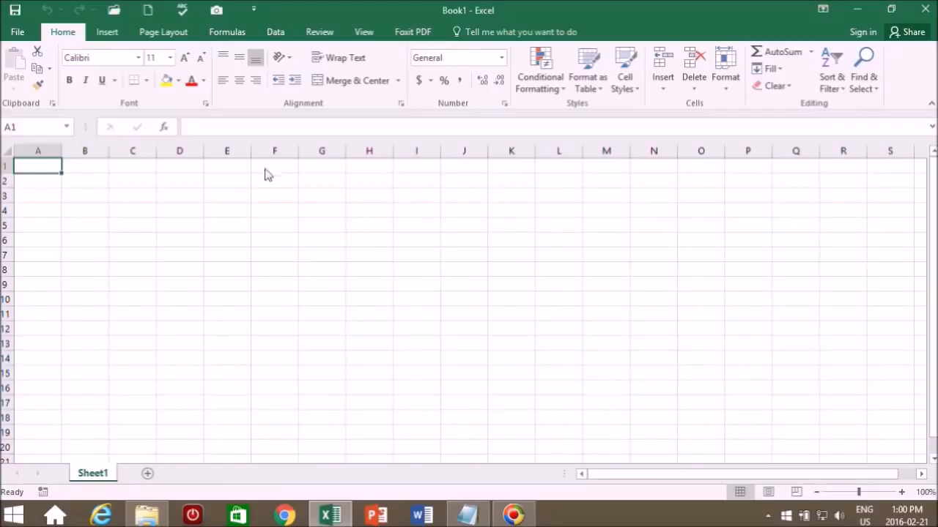
pyautogui.moveTo(284, 200)
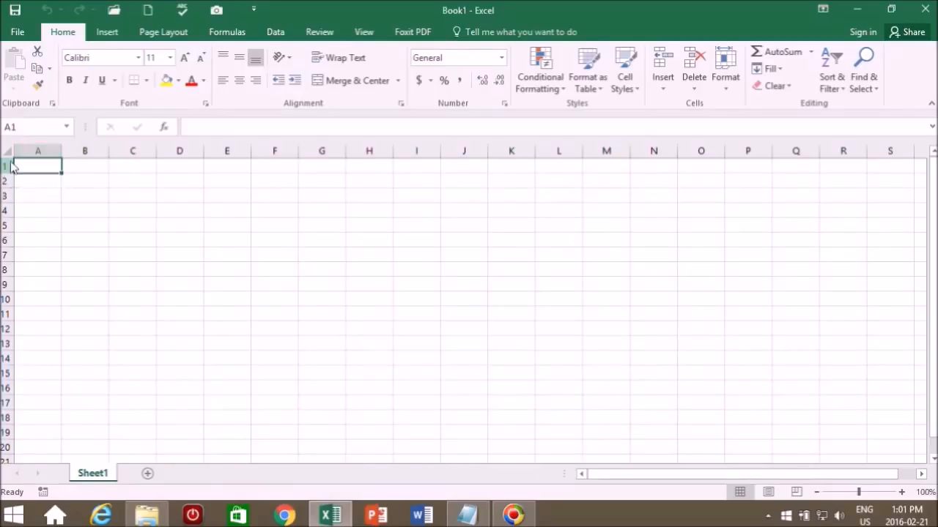
pyautogui.moveTo(9, 176)
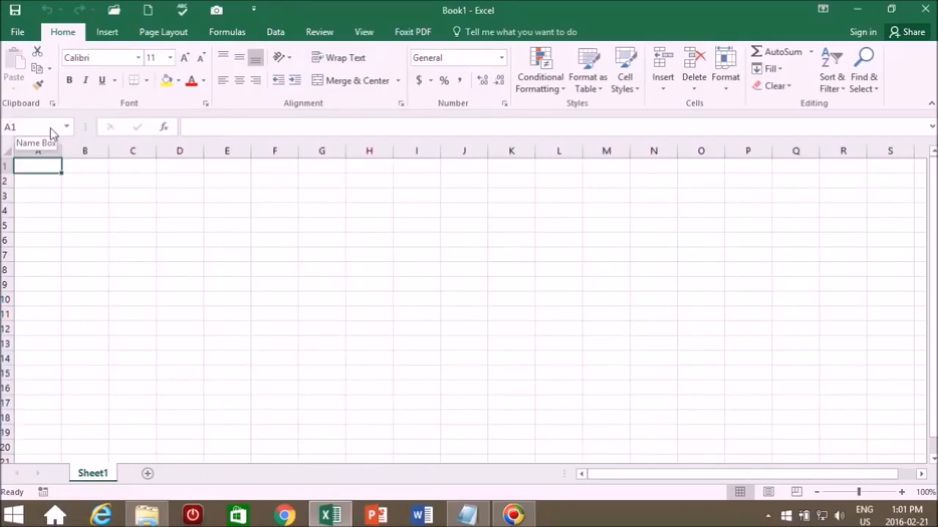
pyautogui.moveTo(413, 300)
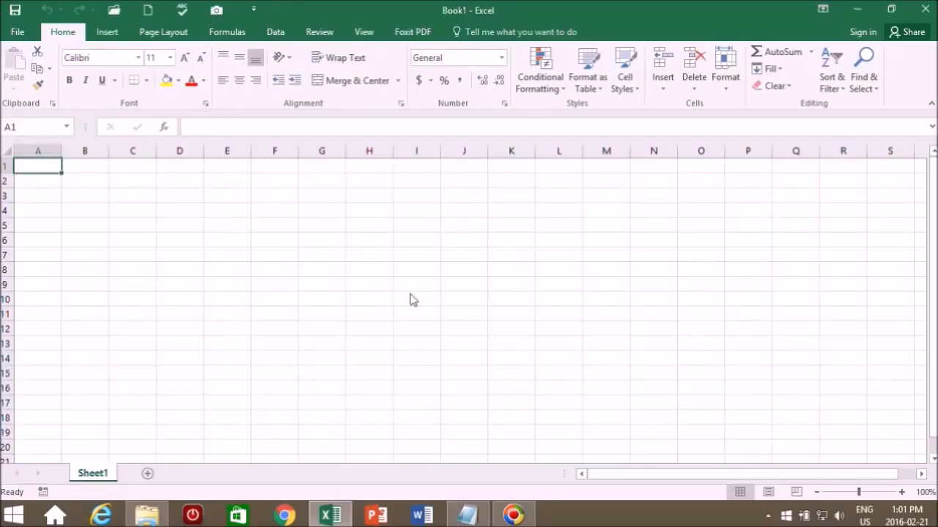
pyautogui.click(227, 240)
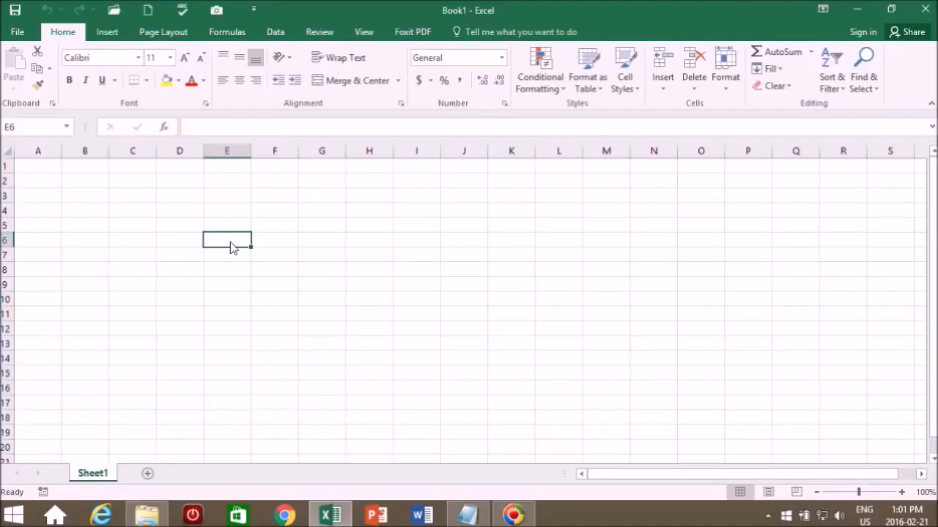
pyautogui.moveTo(22, 129)
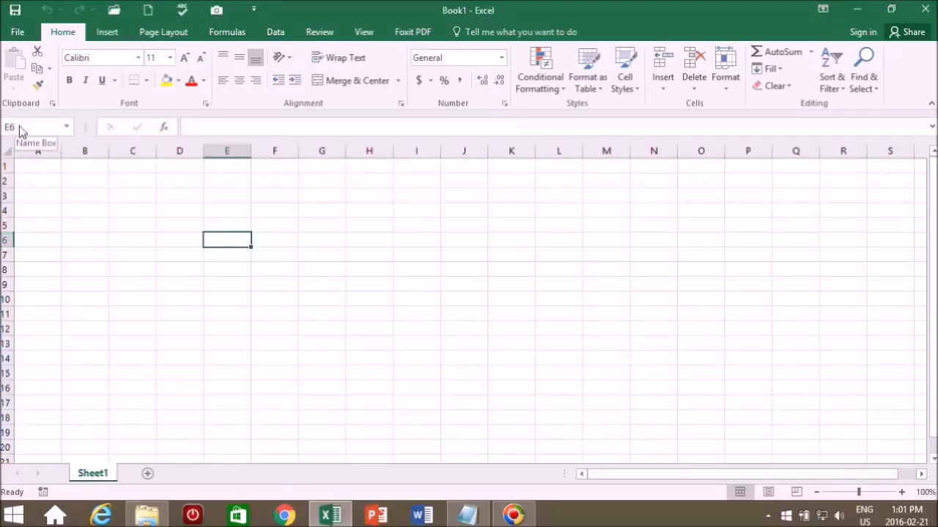
# - Enter the sample text na in cell E6, correcting a stray b
pyautogui.doubleClick(225, 240)
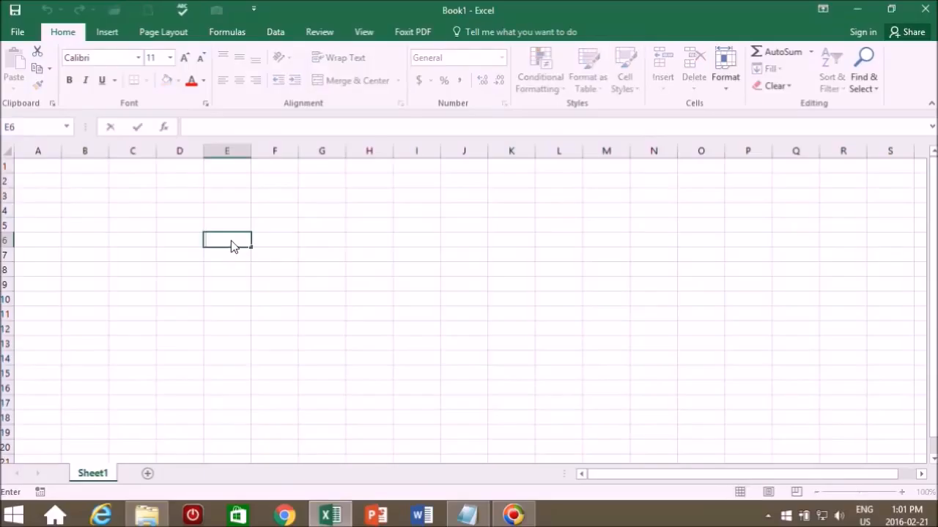
pyautogui.write('na')
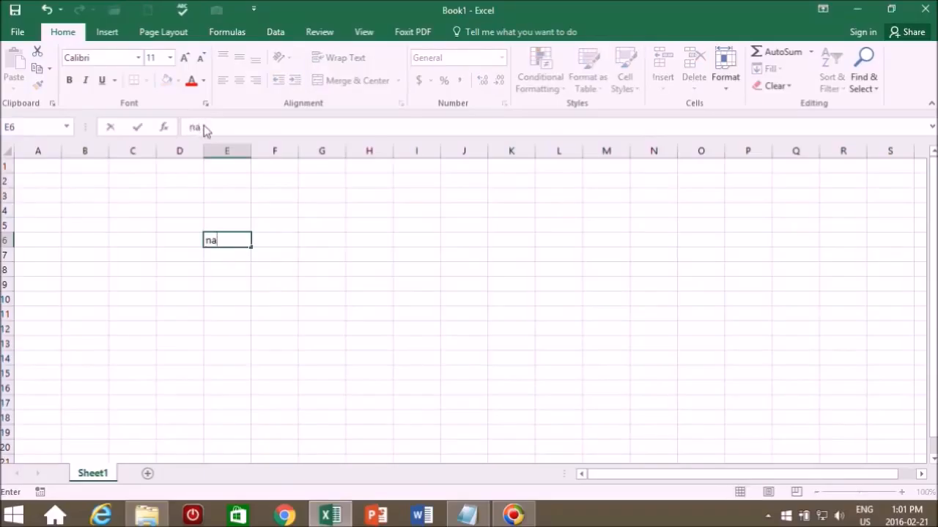
pyautogui.moveTo(246, 129)
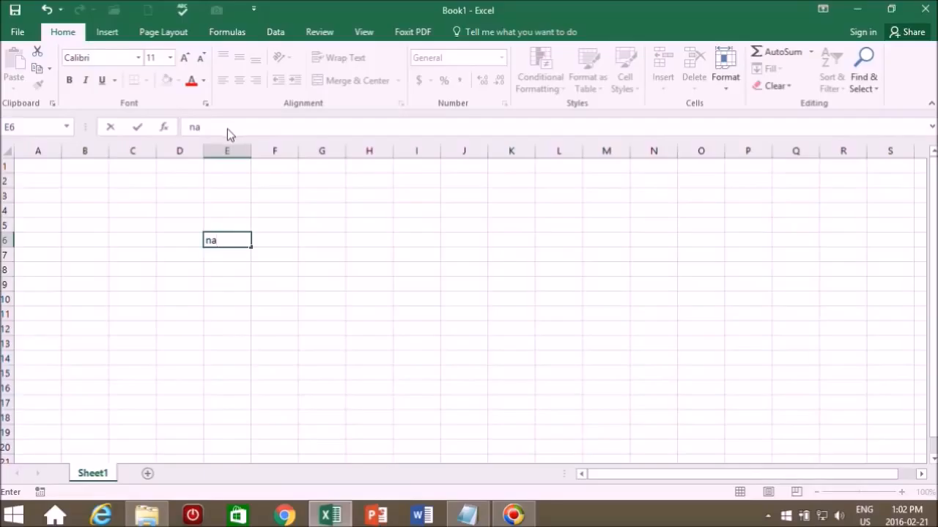
pyautogui.moveTo(275, 246)
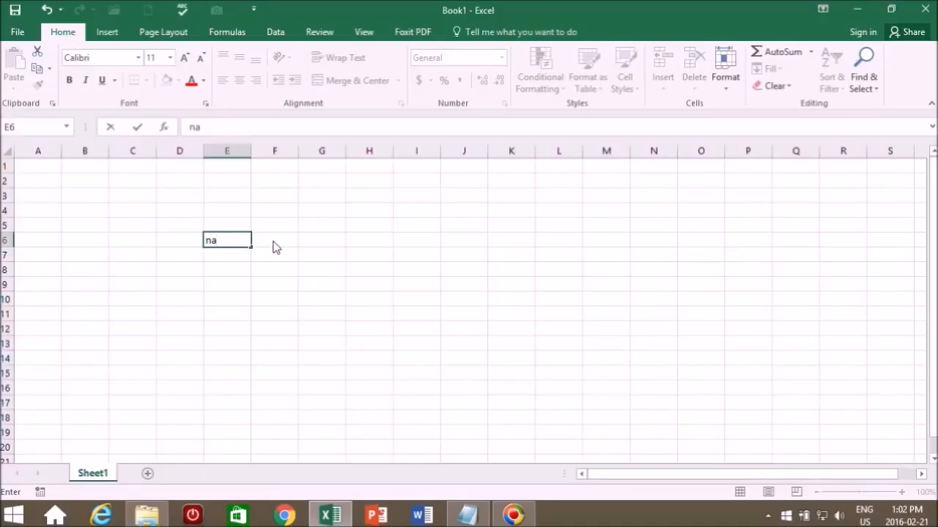
pyautogui.write('b')
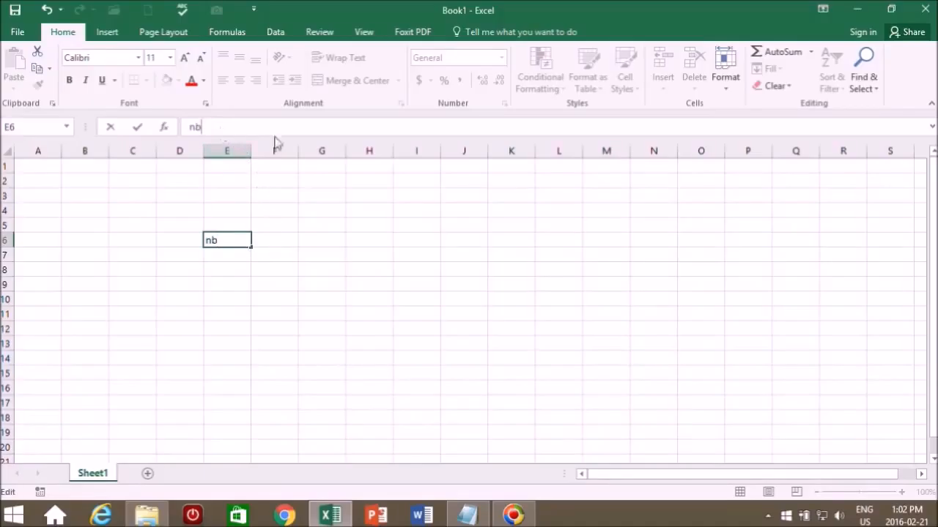
pyautogui.press('Backspace')
pyautogui.write('a')
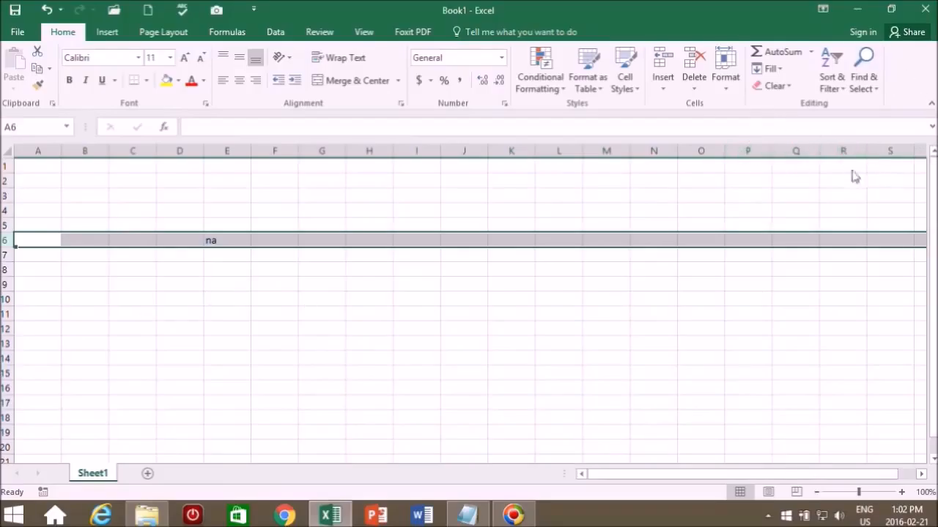
pyautogui.moveTo(774, 85)
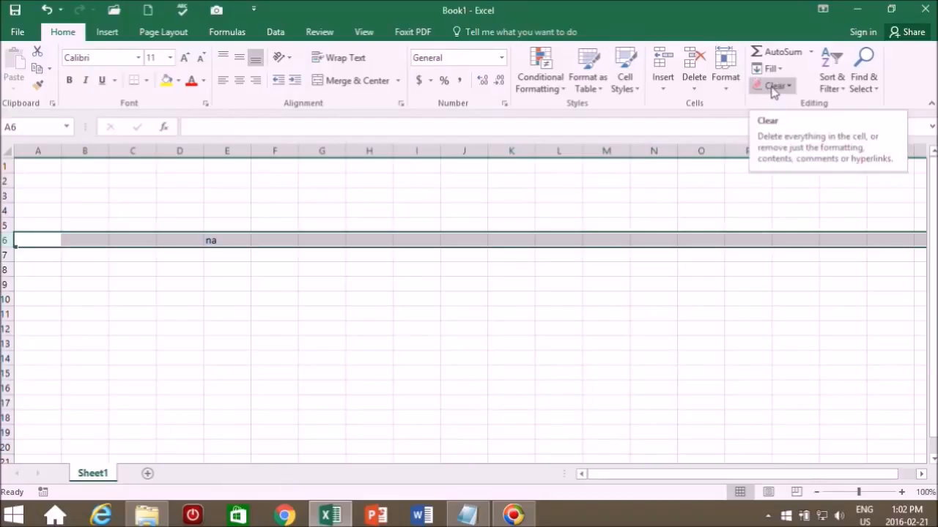
# - Delete row 6 so the stray na entry is removed from the sheet
pyautogui.click(773, 85)
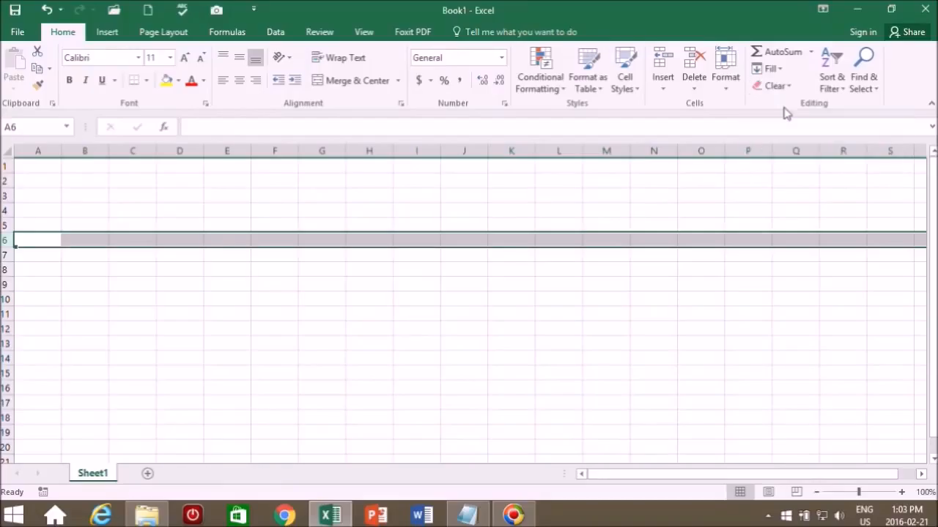
pyautogui.write('na')
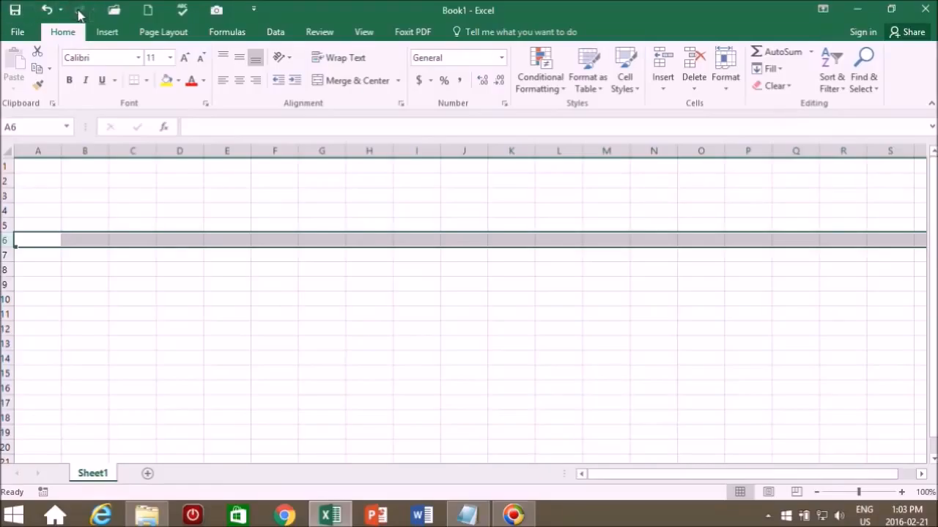
pyautogui.moveTo(47, 11)
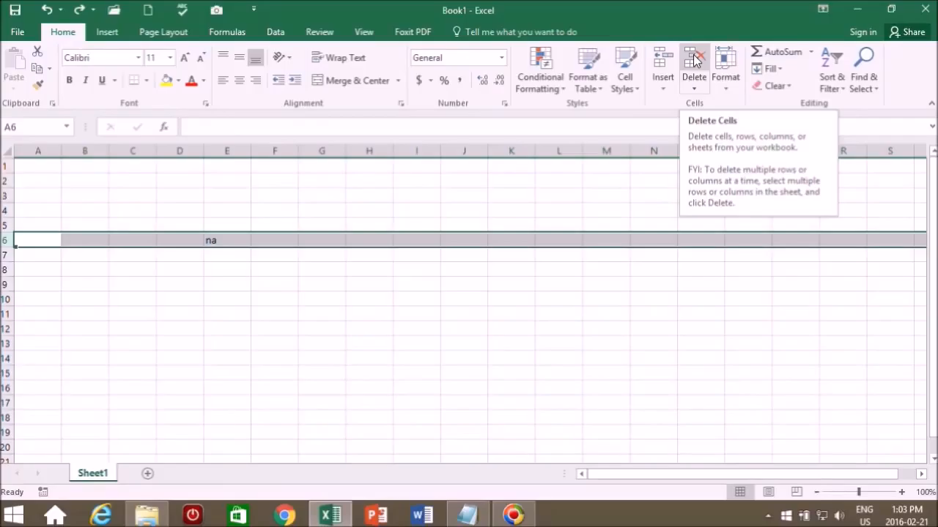
pyautogui.click(693, 71)
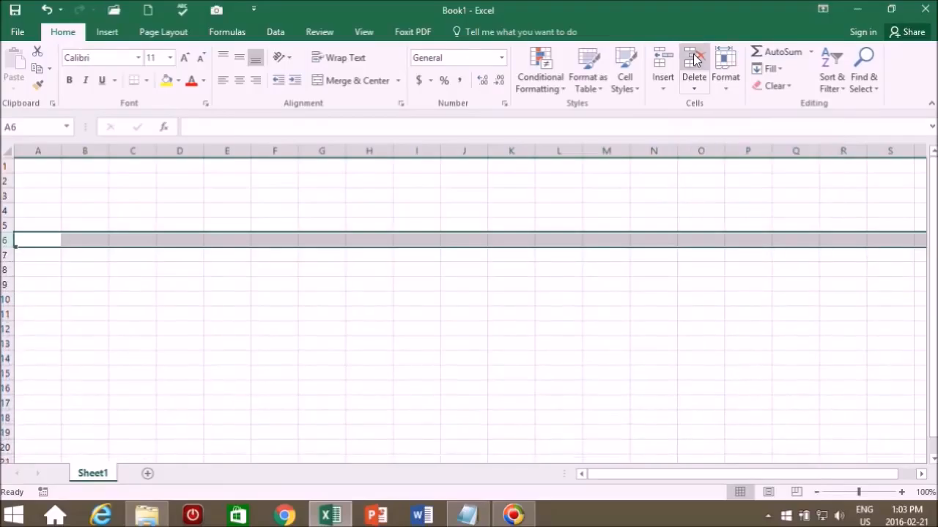
pyautogui.moveTo(12, 241)
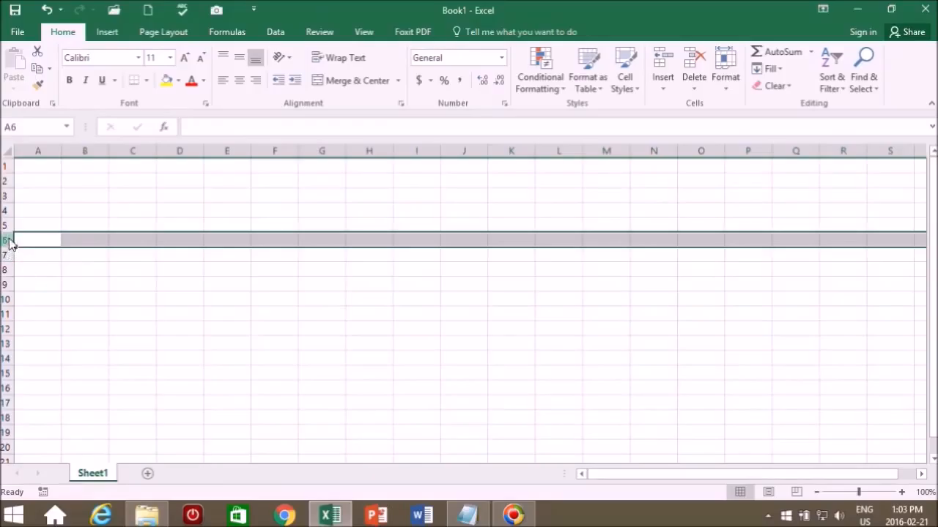
pyautogui.moveTo(12, 329)
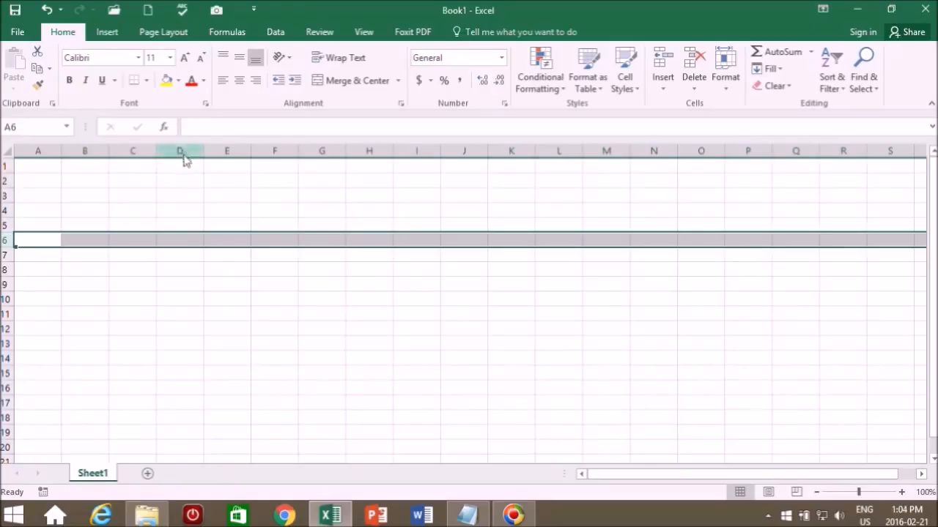
# - Select column D from D6, clear it, then undo and redo the clearing
pyautogui.click(178, 241)
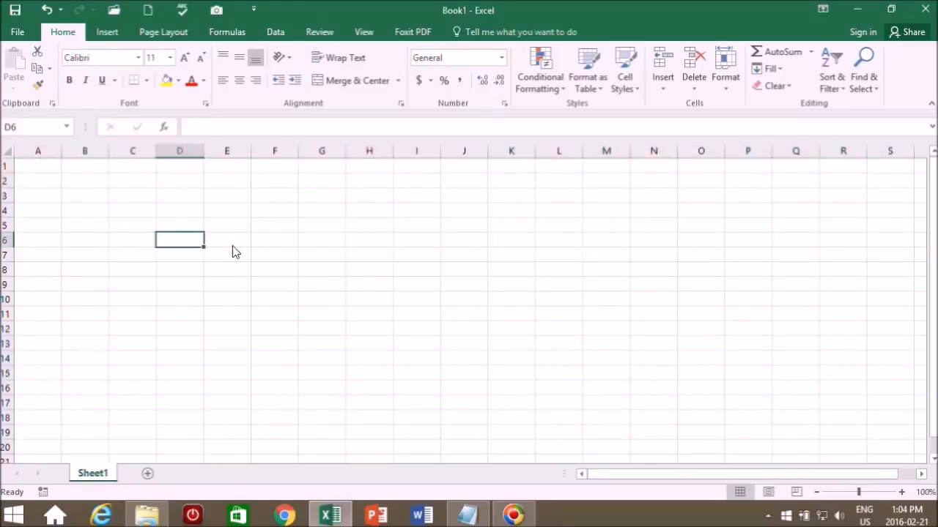
pyautogui.click(179, 151)
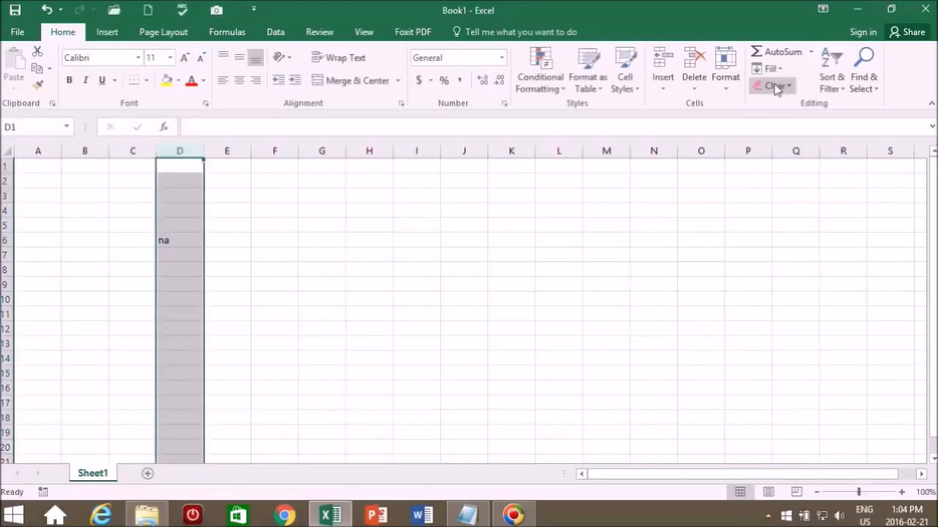
pyautogui.moveTo(774, 85)
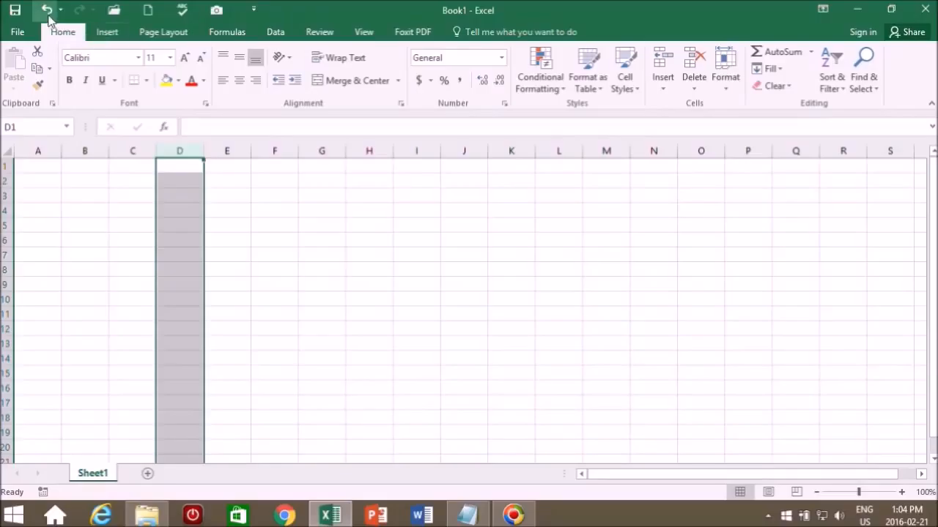
pyautogui.moveTo(47, 11)
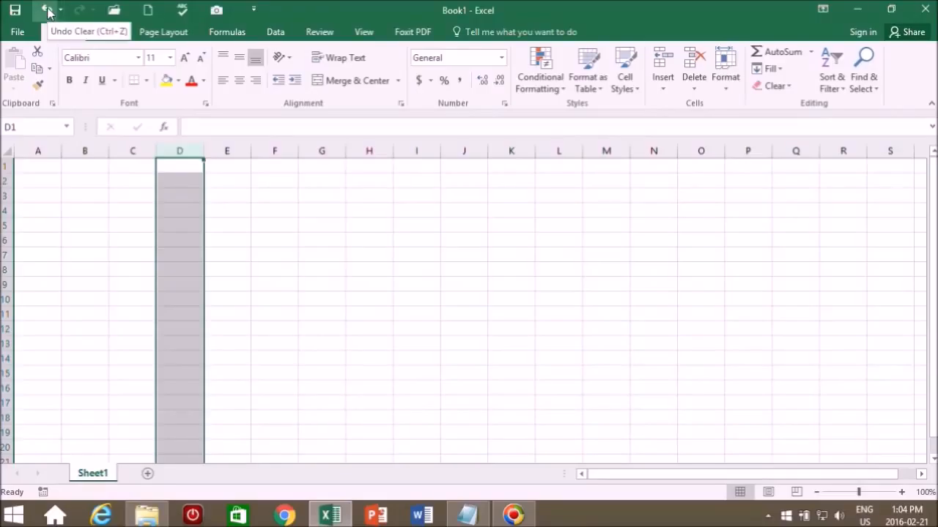
pyautogui.click(47, 9)
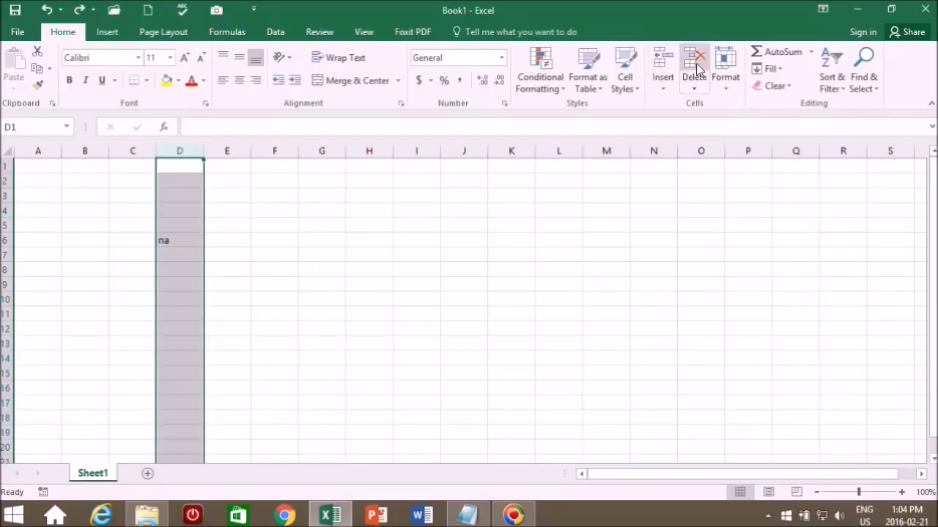
pyautogui.moveTo(695, 70)
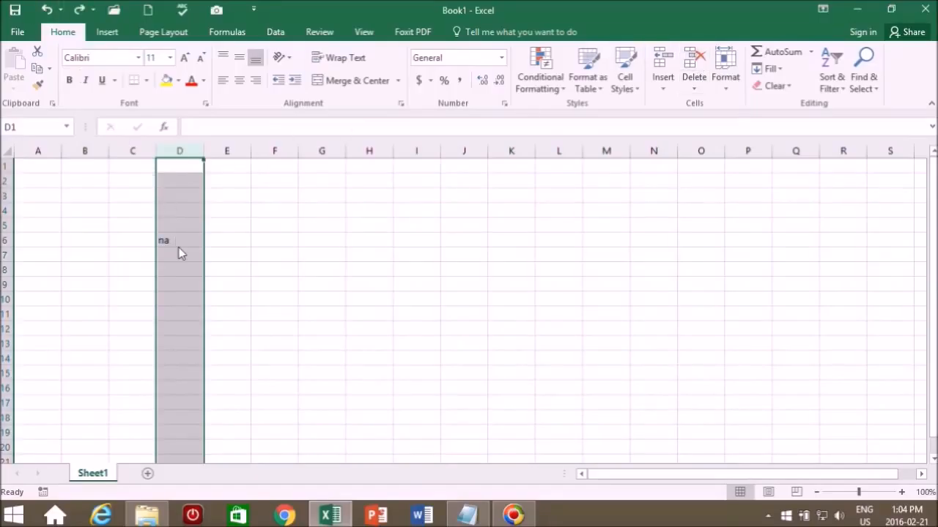
pyautogui.click(81, 9)
pyautogui.write('1')
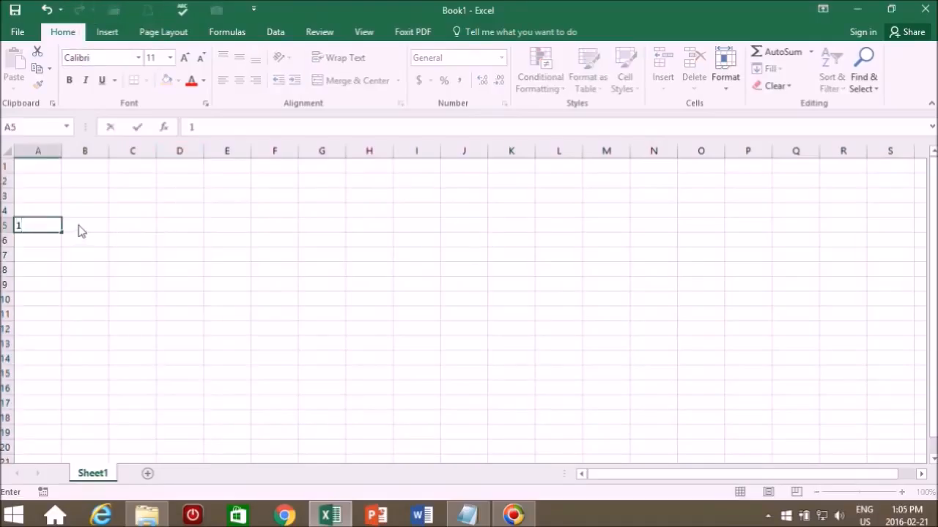
# - Enter test numbers 3 and 4 in row 5, 4 in I5, and select T4 for another 4
pyautogui.write('3')
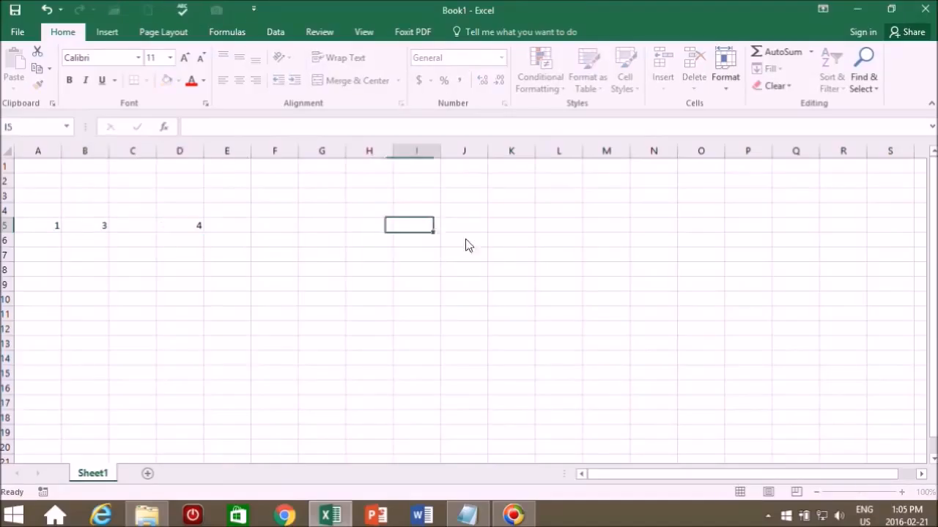
pyautogui.write('4')
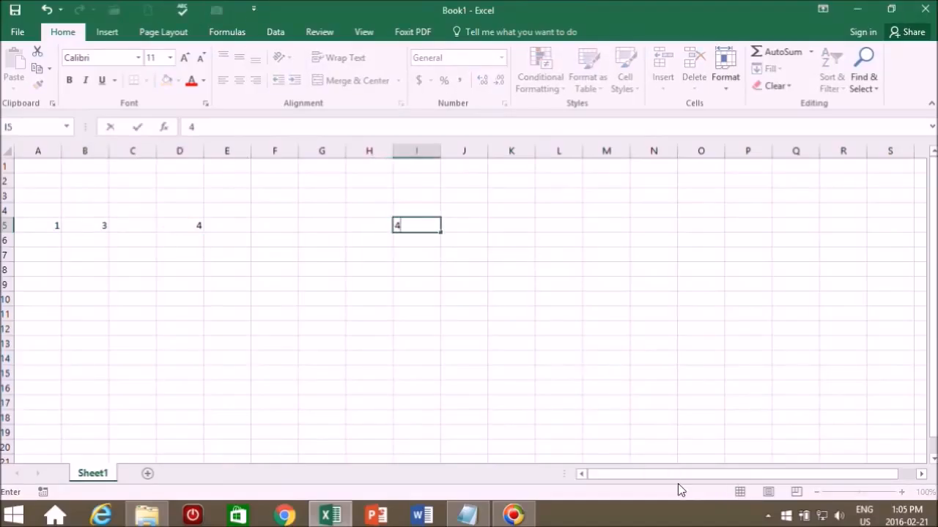
pyautogui.click(463, 343)
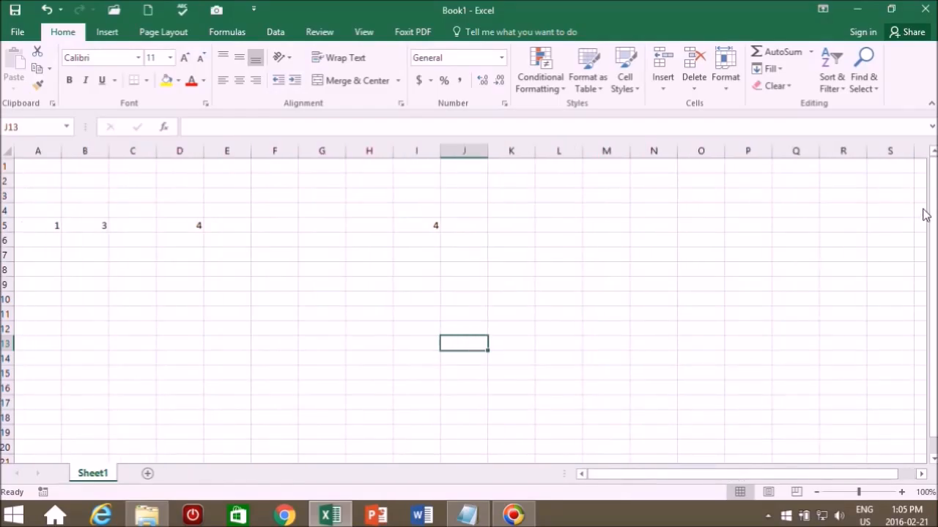
pyautogui.click(920, 211)
pyautogui.write('4')
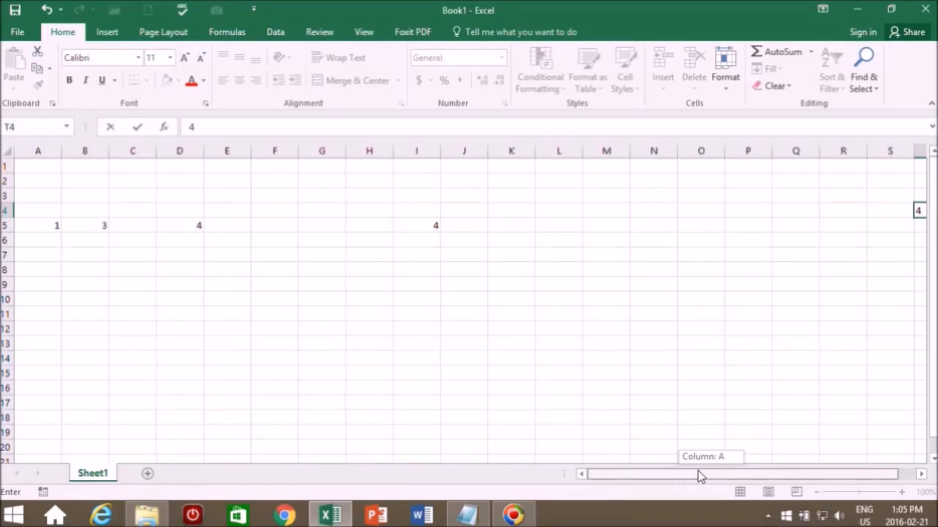
pyautogui.moveTo(663, 482)
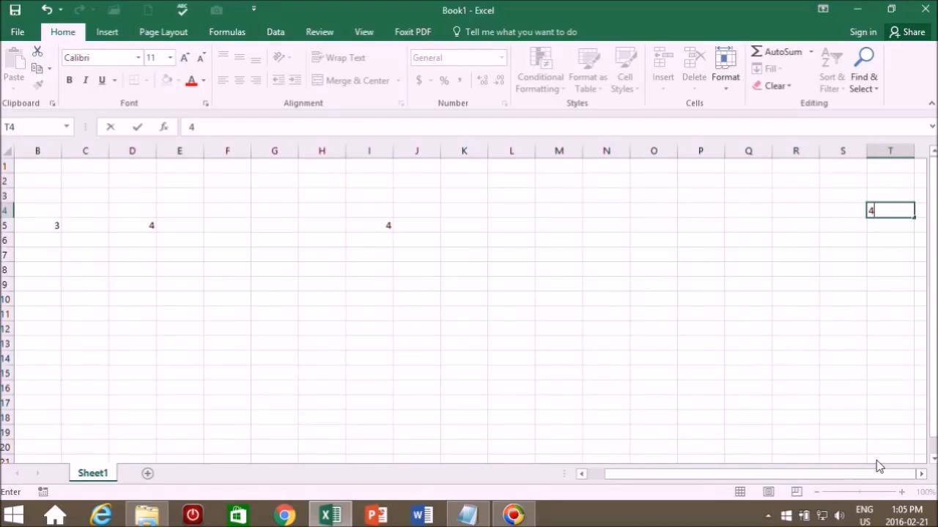
pyautogui.moveTo(736, 468)
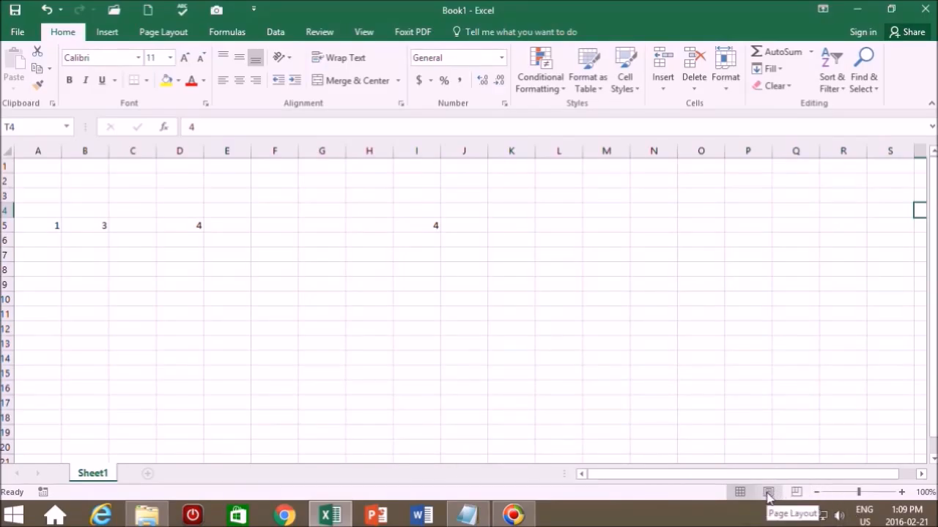
# - Switch to Page Layout view and back to the normal grid with page breaks shown
pyautogui.click(768, 493)
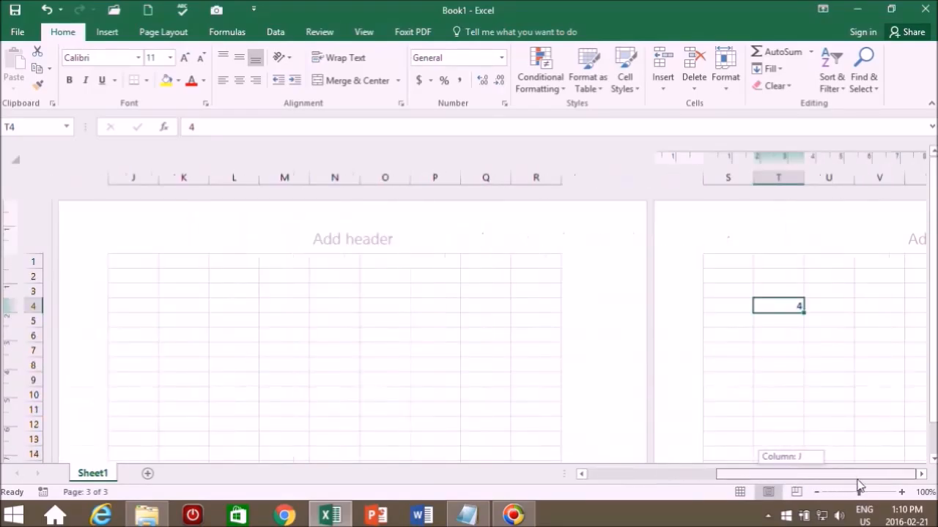
pyautogui.moveTo(857, 475); pyautogui.dragTo(667, 475)
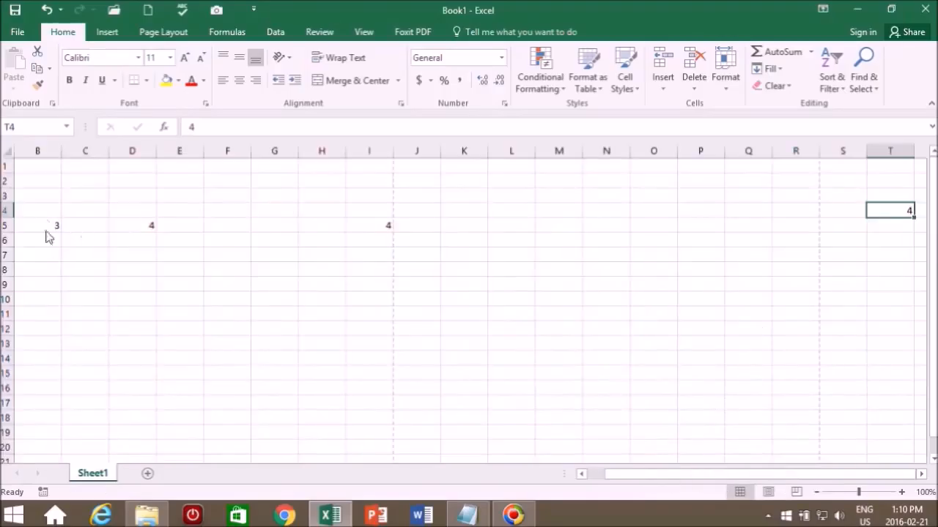
pyautogui.moveTo(50, 261)
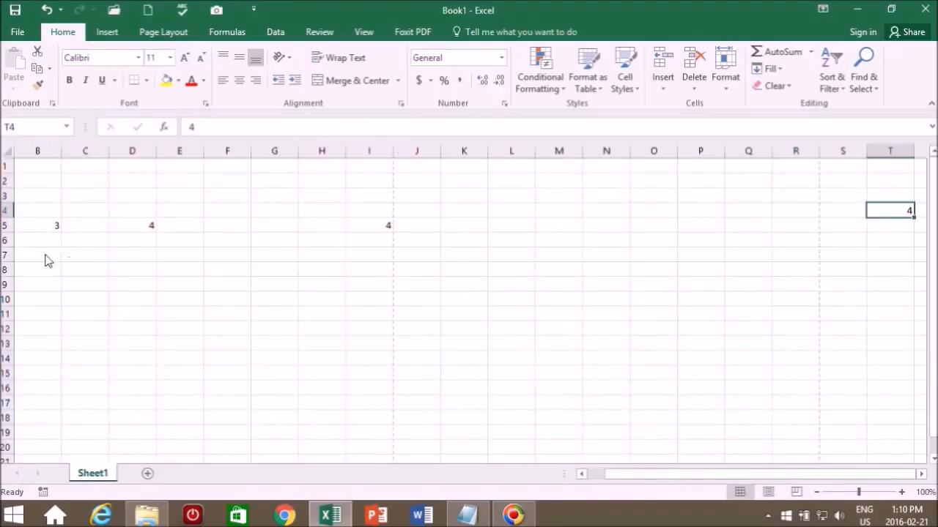
pyautogui.moveTo(921, 317)
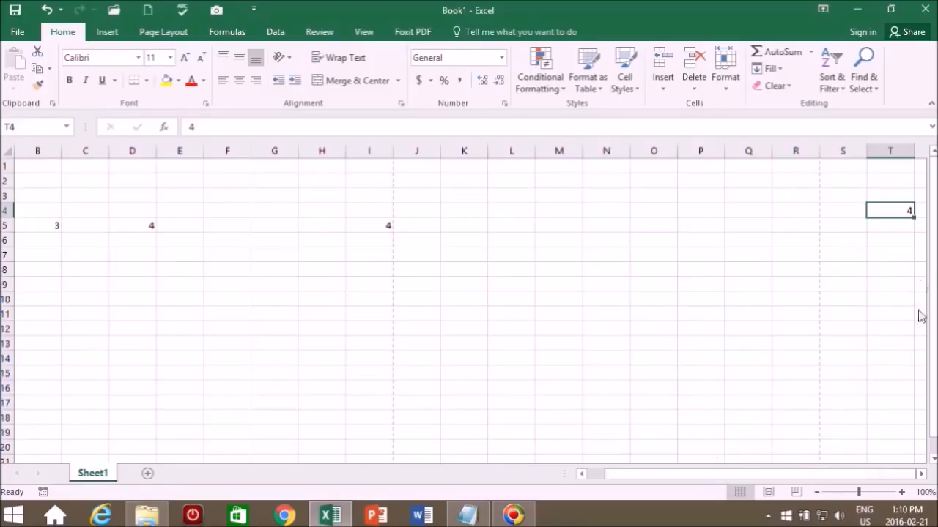
pyautogui.moveTo(102, 255)
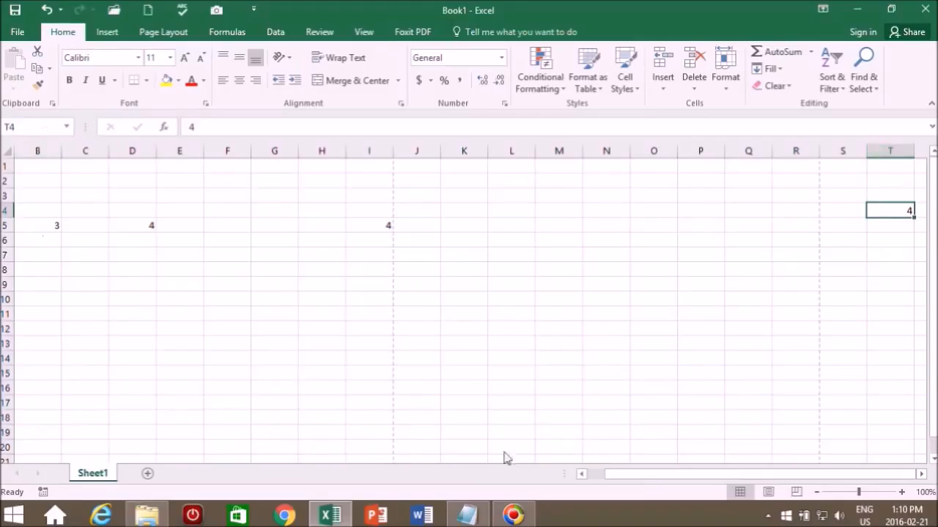
pyautogui.hscroll(-3)
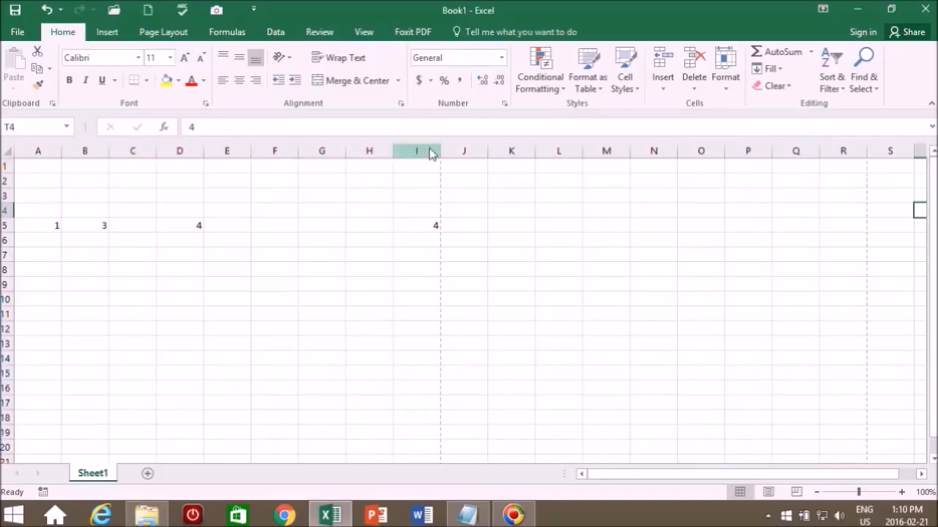
# - Show Page Break Preview splitting the data across two pages, then return to Normal view
pyautogui.click(797, 493)
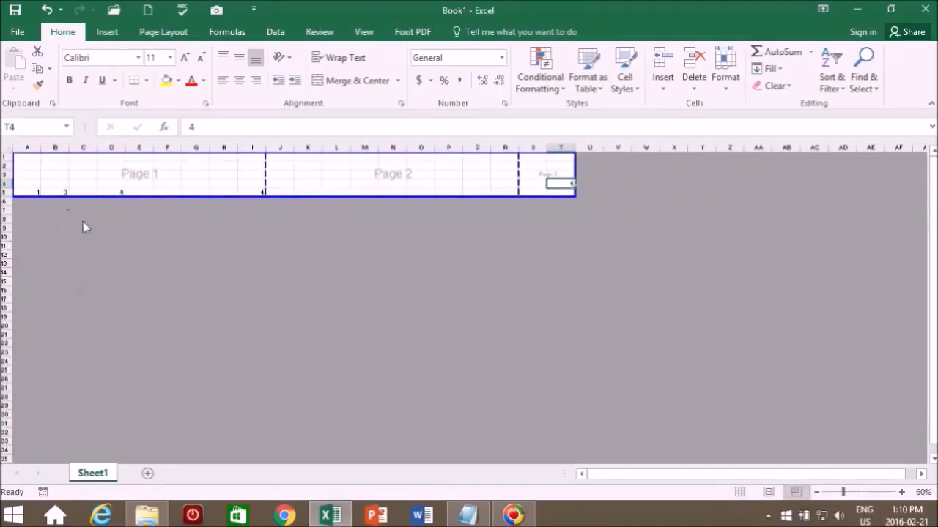
pyautogui.moveTo(79, 181)
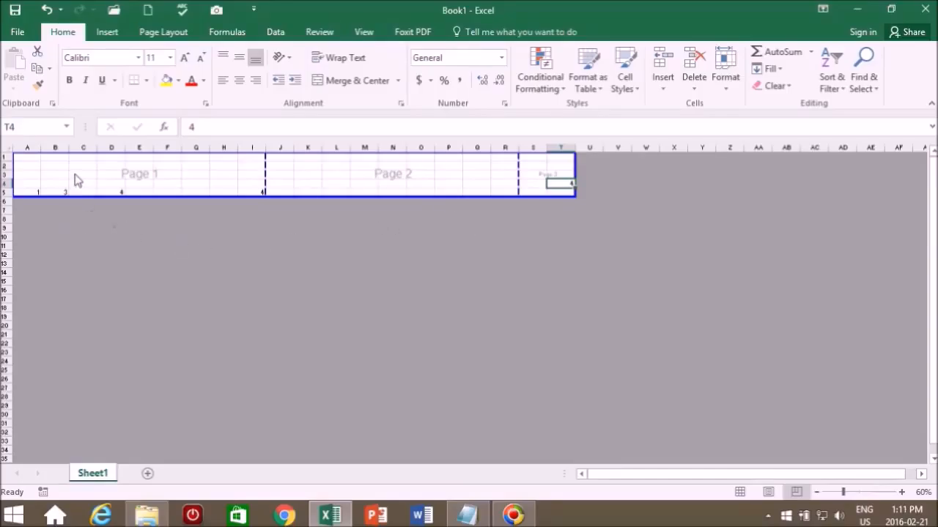
pyautogui.moveTo(296, 183)
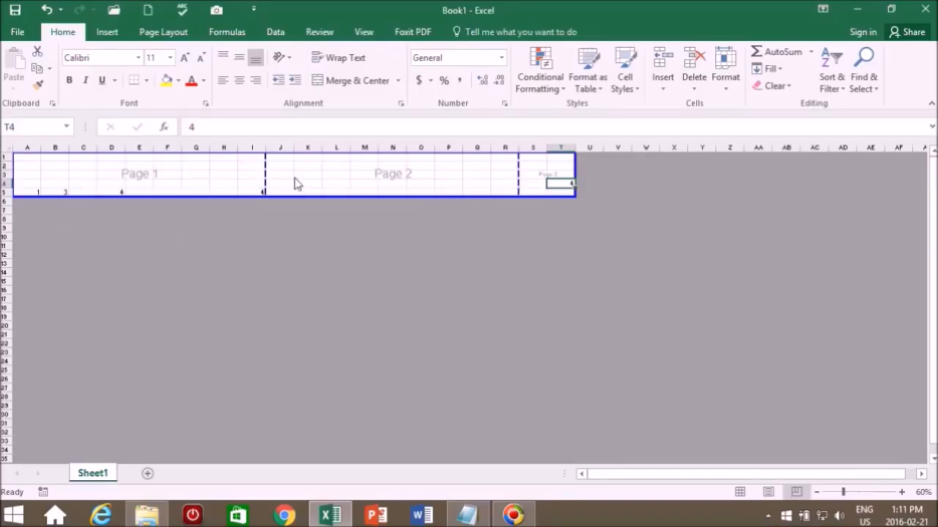
pyautogui.click(739, 492)
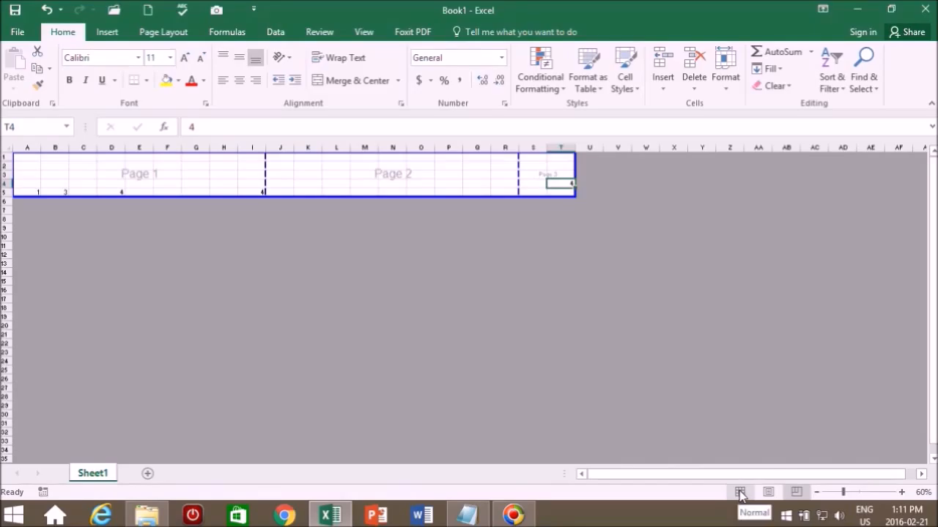
pyautogui.click(739, 492)
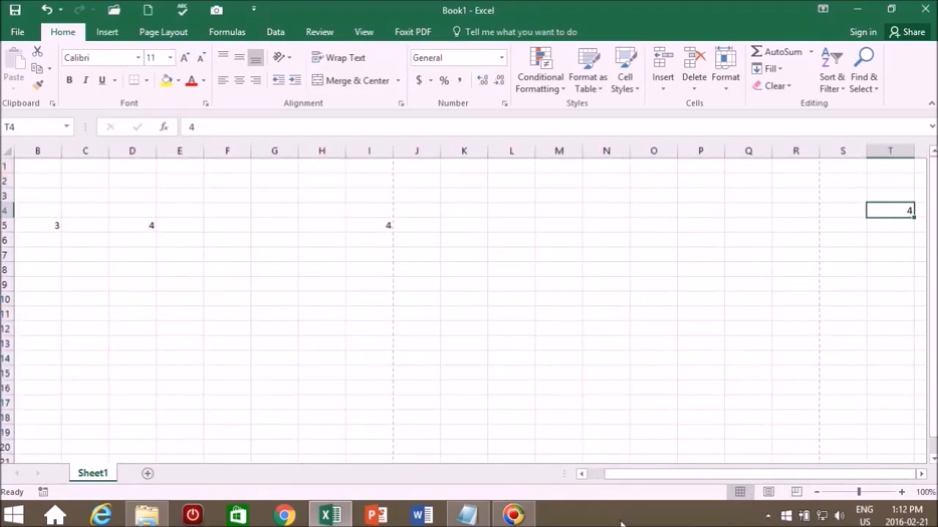
pyautogui.moveTo(612, 492)
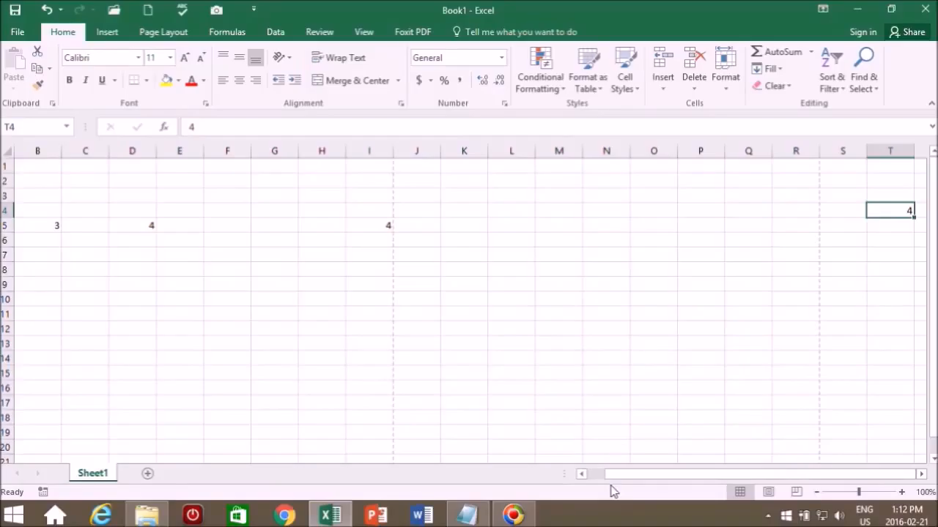
pyautogui.moveTo(124, 227)
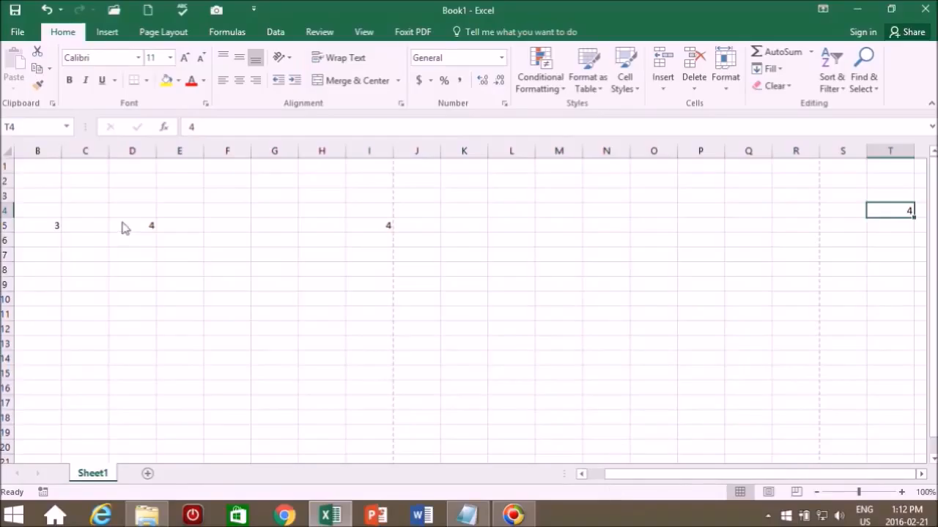
# - Fill-drag the 4 down D5:D11, the 3 into B5, and the 4 across E5:H5
pyautogui.click(131, 225)
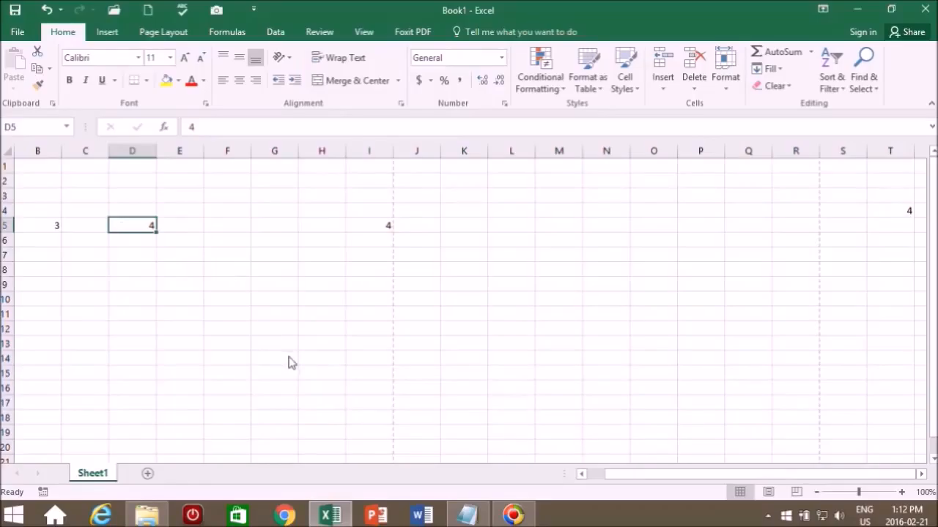
pyautogui.moveTo(214, 340)
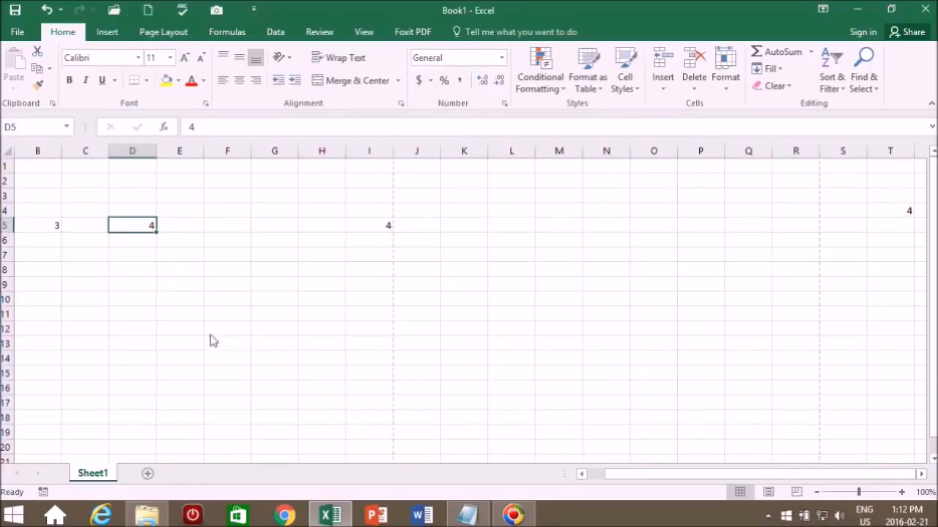
pyautogui.moveTo(163, 233)
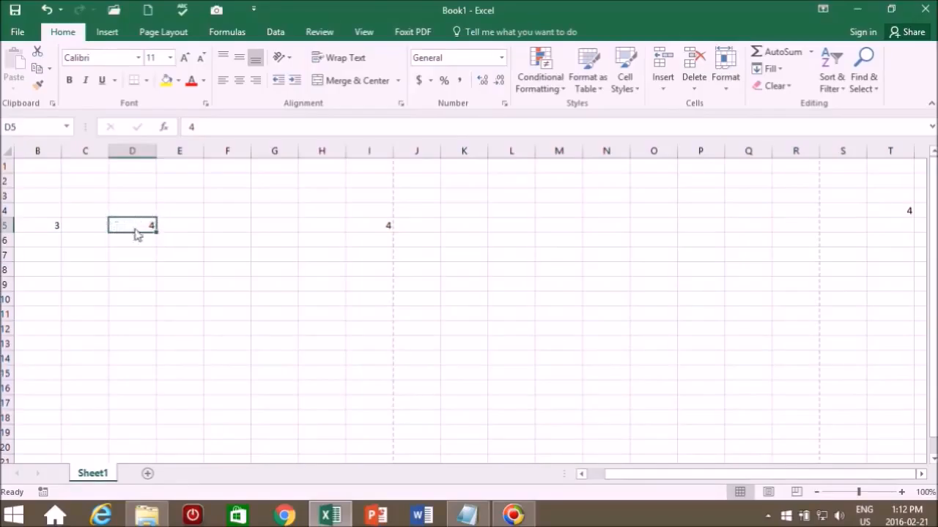
pyautogui.moveTo(161, 242)
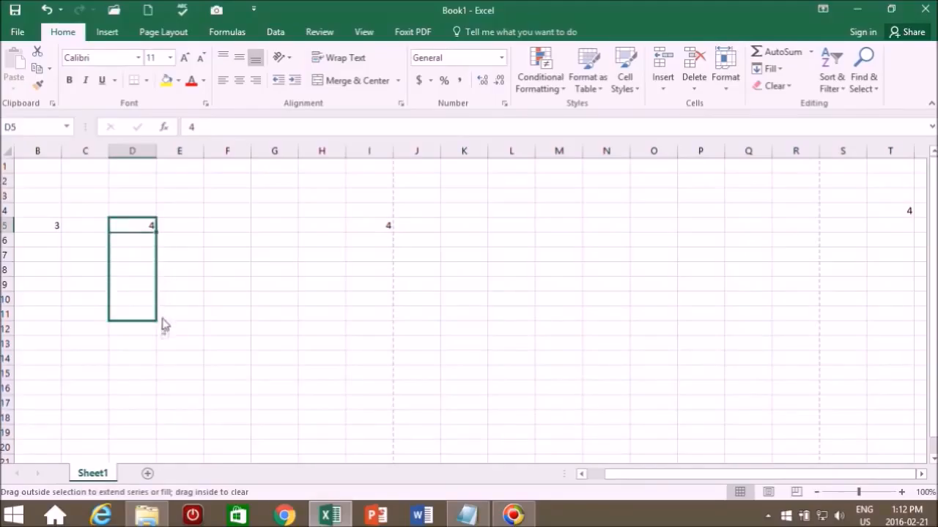
pyautogui.moveTo(152, 225); pyautogui.dragTo(152, 313)
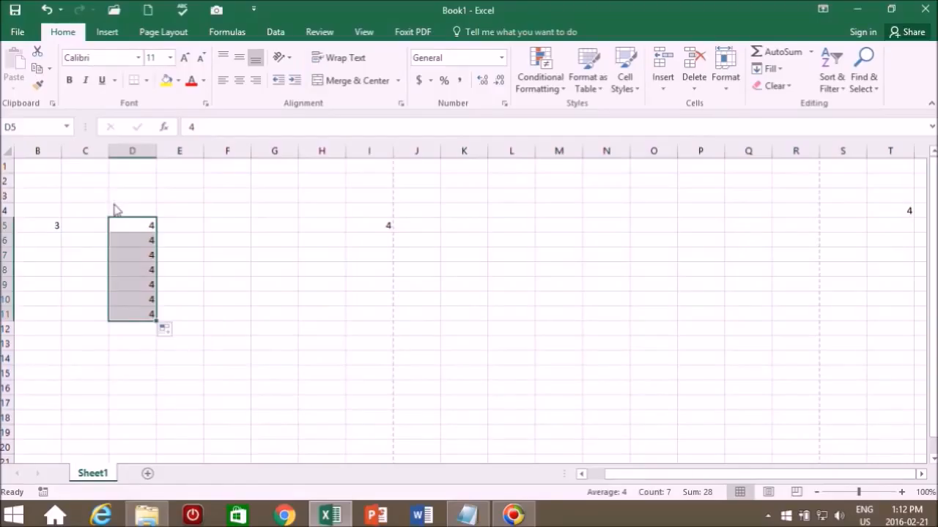
pyautogui.moveTo(140, 227)
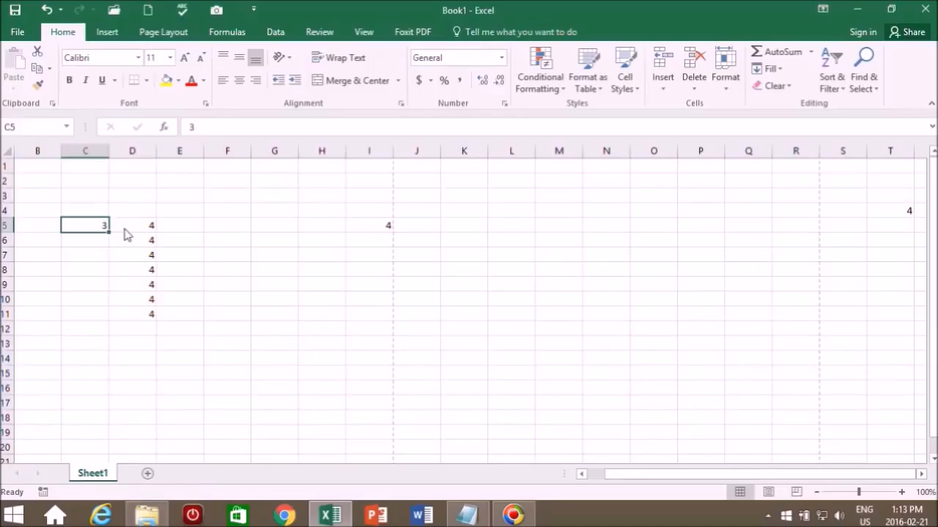
pyautogui.moveTo(110, 240)
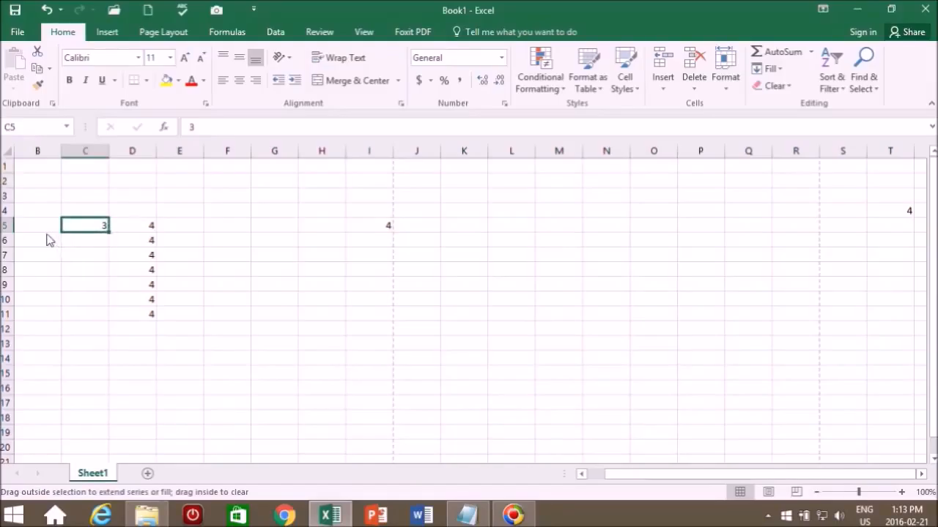
pyautogui.moveTo(85, 226); pyautogui.dragTo(38, 226)
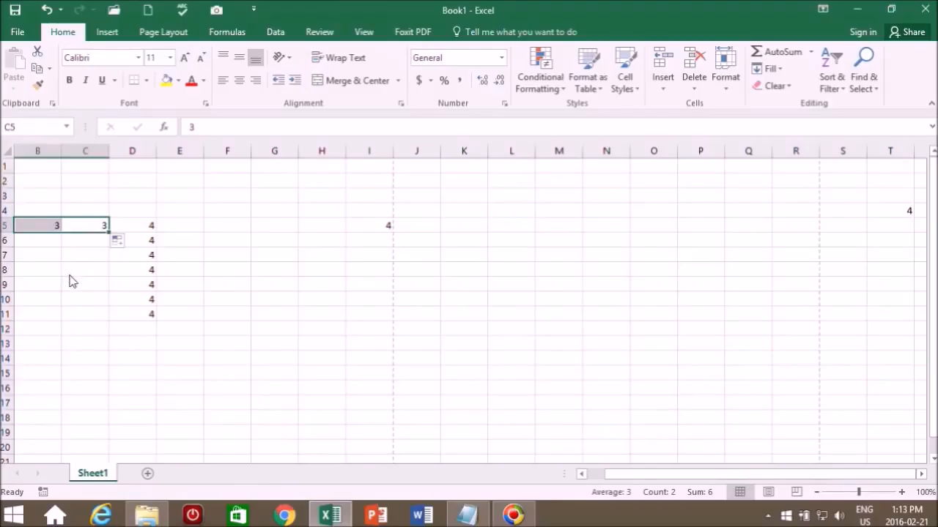
pyautogui.moveTo(29, 228)
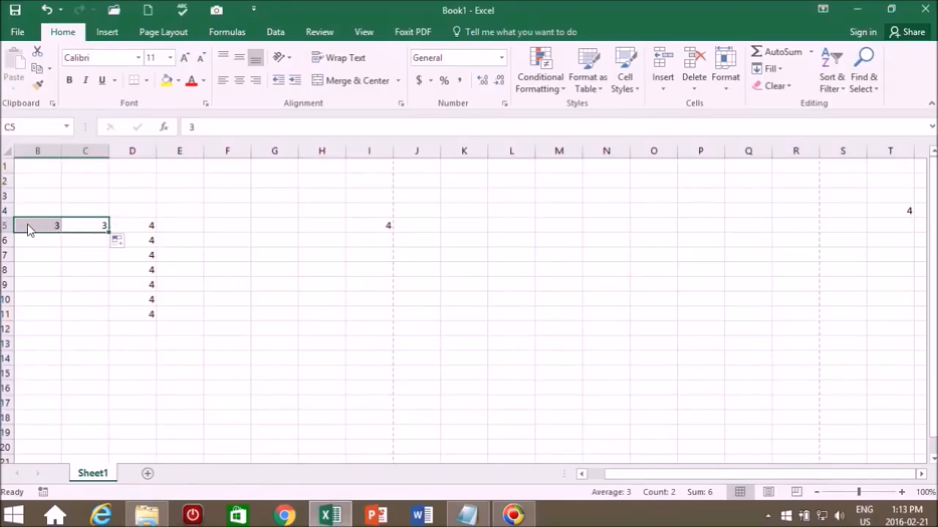
pyautogui.moveTo(454, 284)
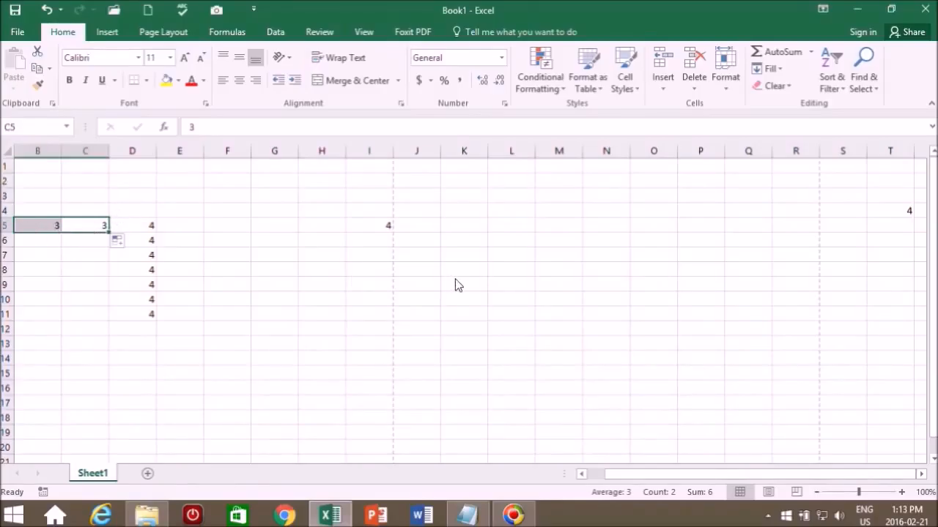
pyautogui.moveTo(437, 267)
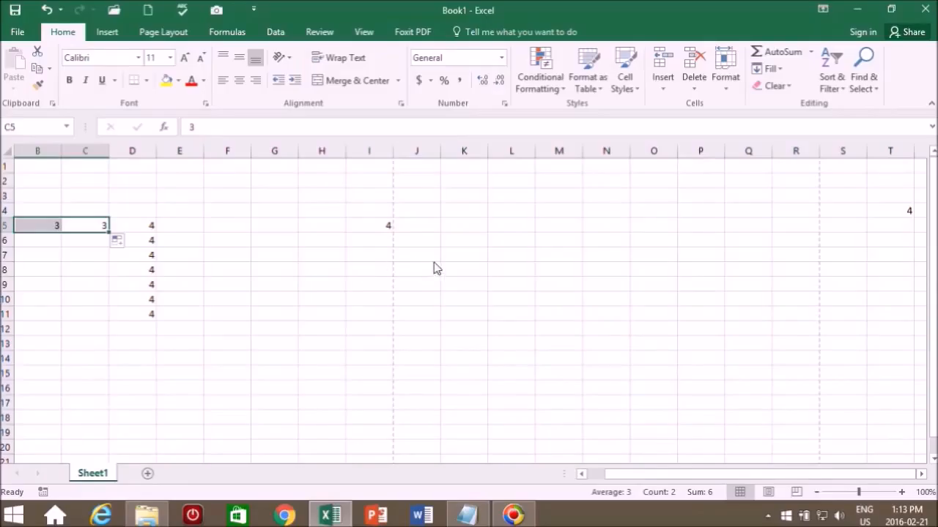
pyautogui.click(369, 226)
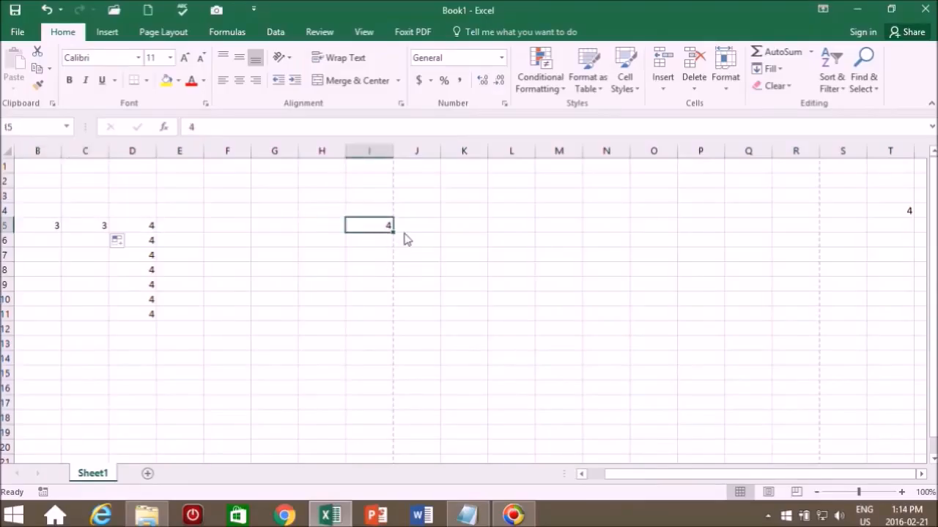
pyautogui.moveTo(396, 236)
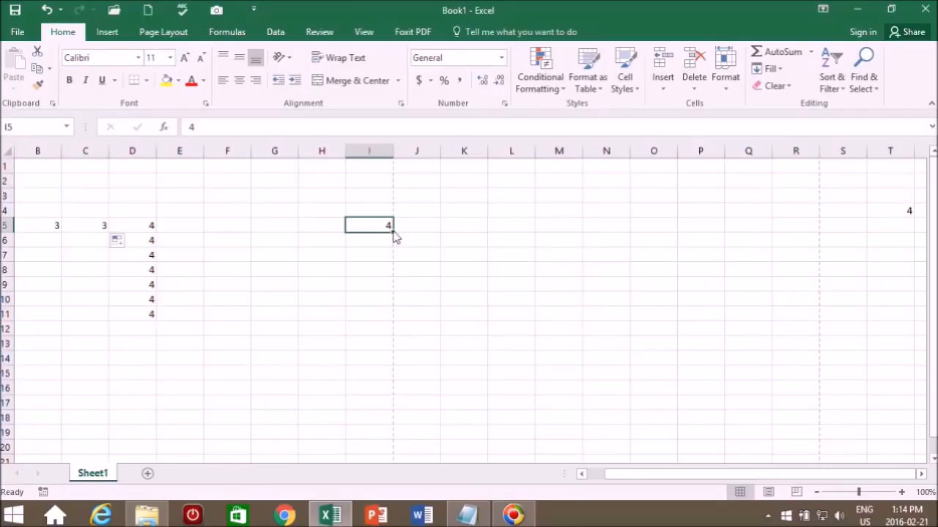
pyautogui.moveTo(388, 226); pyautogui.dragTo(179, 226)
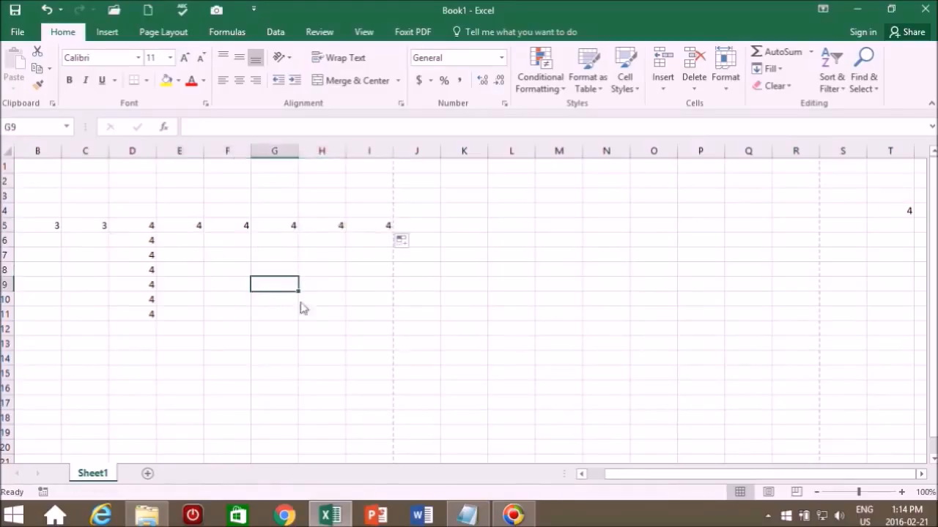
pyautogui.moveTo(189, 262)
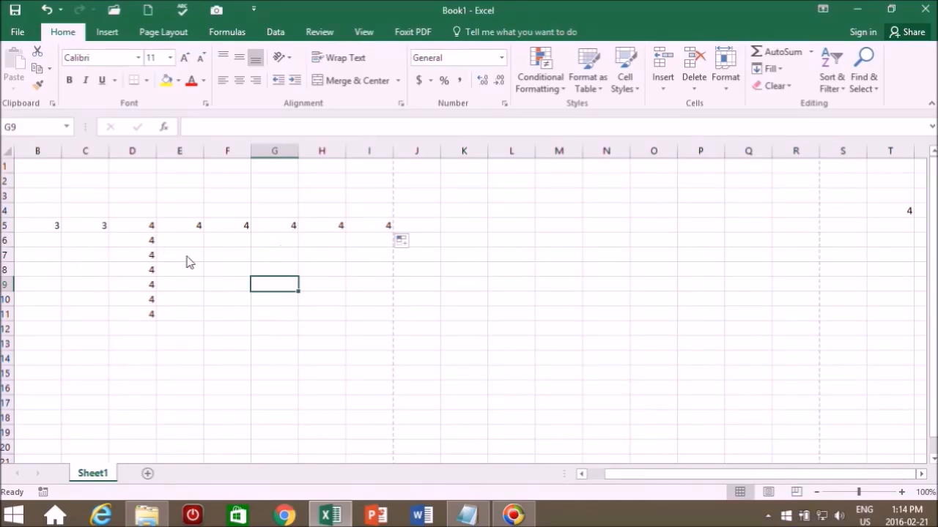
# - Insert a blank row at row 7 via the row header's Insert command
pyautogui.click(5, 255)
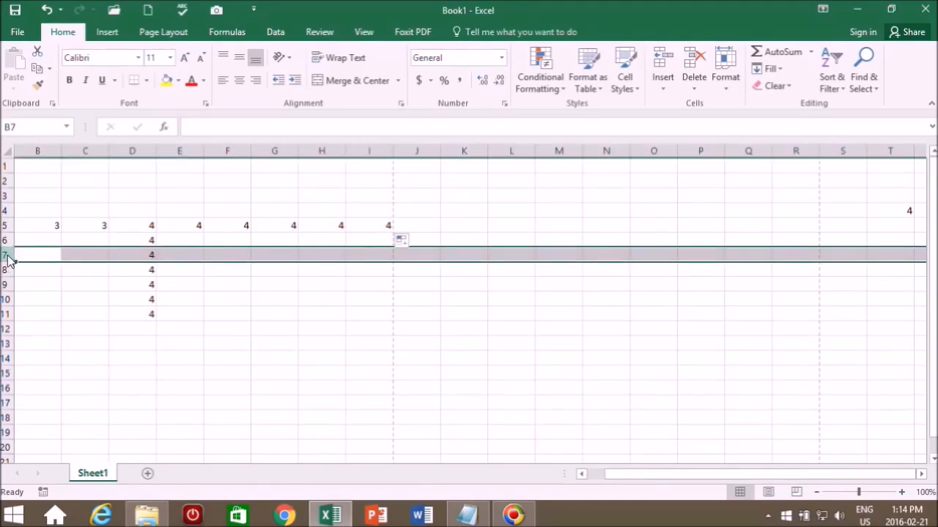
pyautogui.rightClick(7, 255)
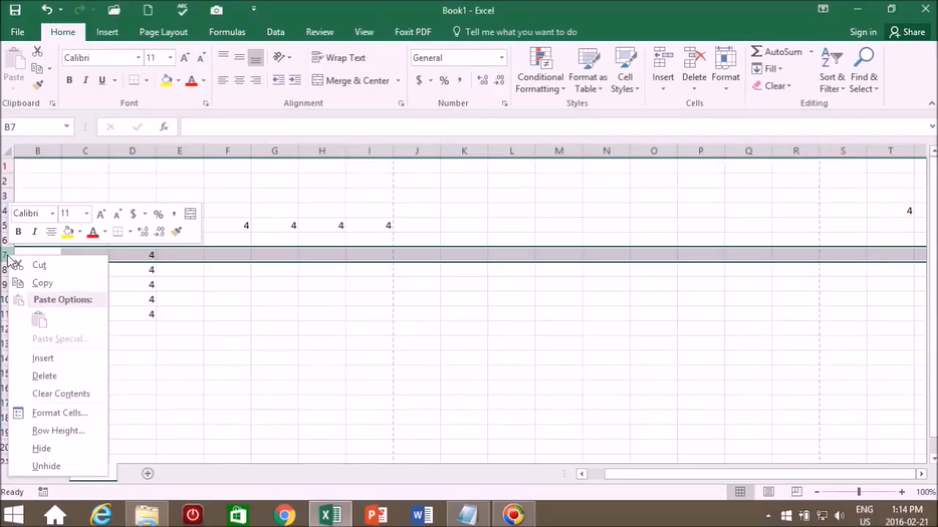
pyautogui.moveTo(53, 337)
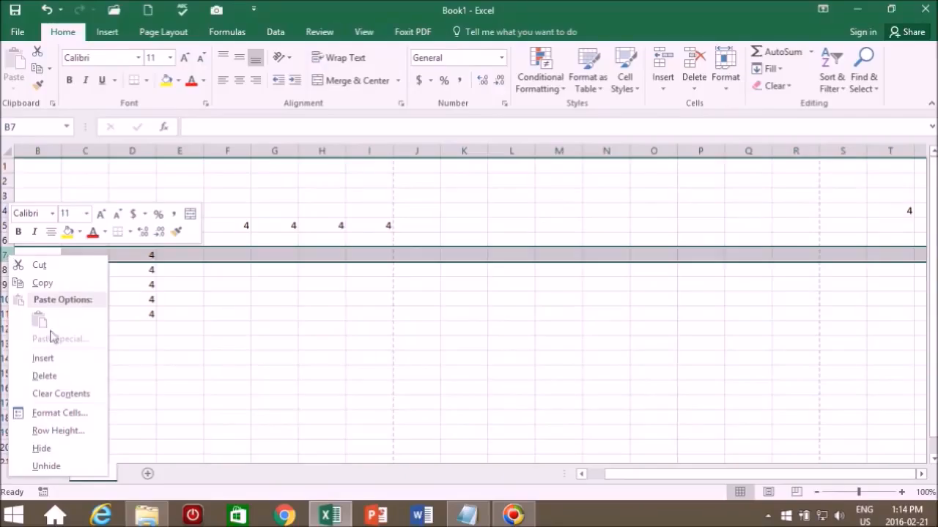
pyautogui.moveTo(43, 358)
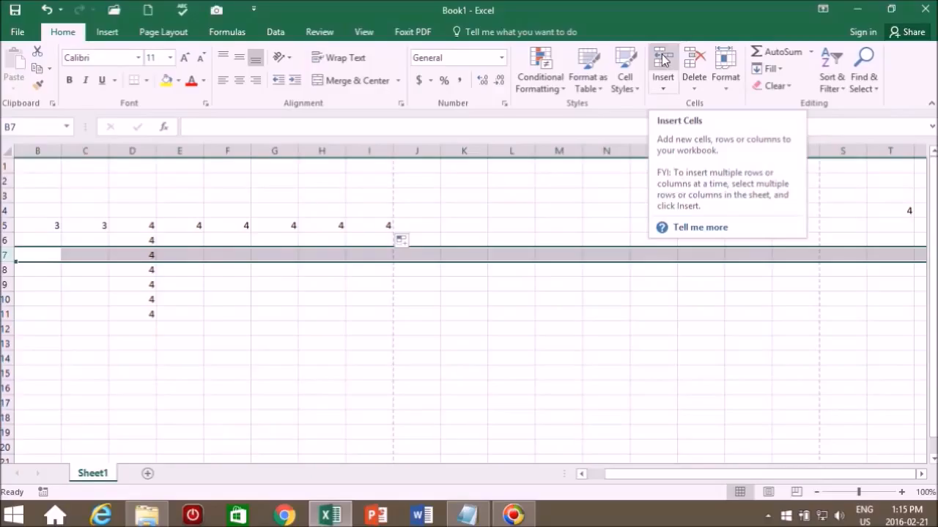
pyautogui.moveTo(674, 61)
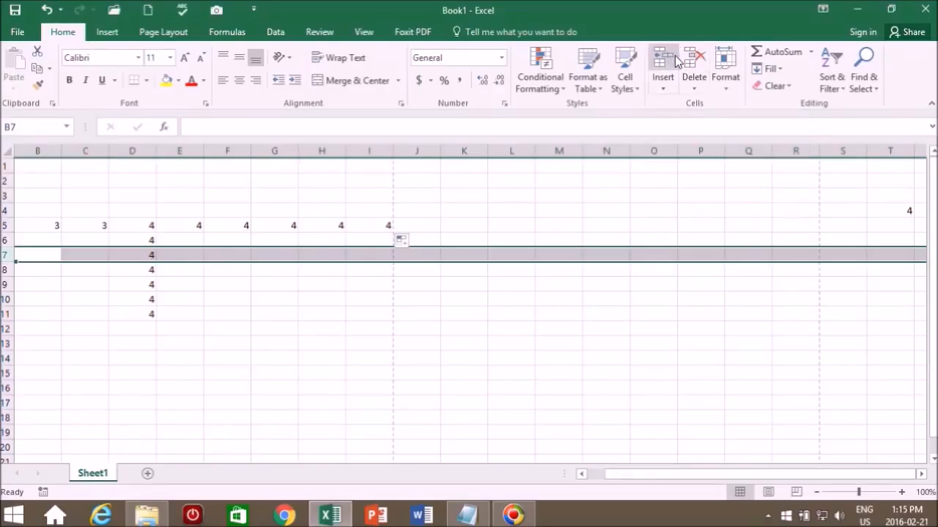
pyautogui.moveTo(662, 66)
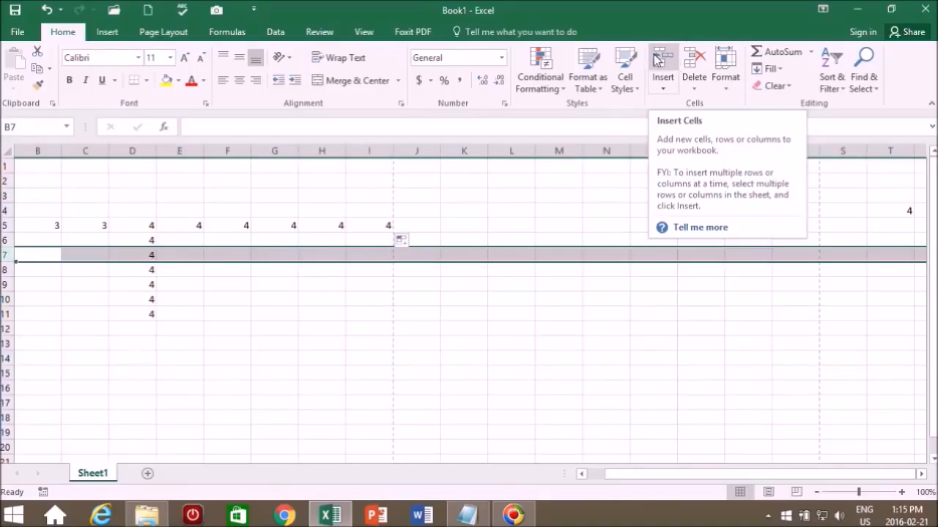
pyautogui.moveTo(674, 60)
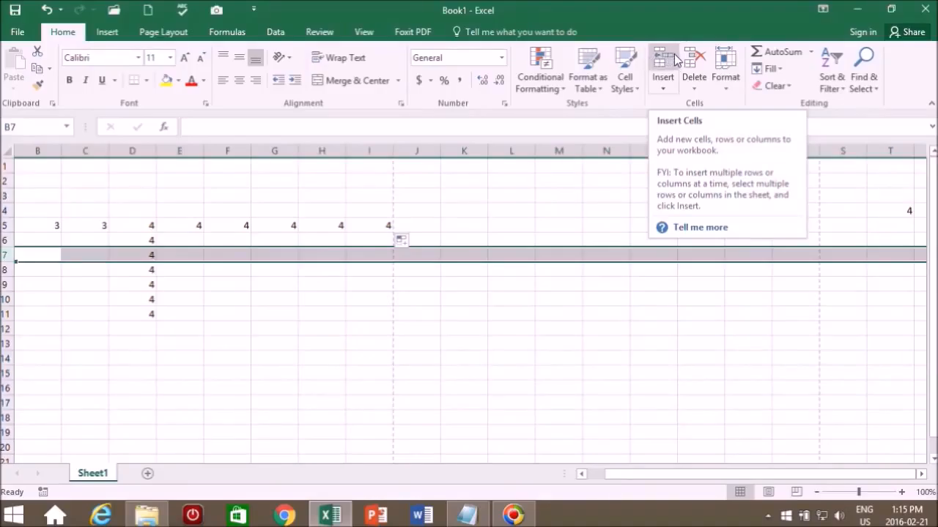
pyautogui.moveTo(695, 70)
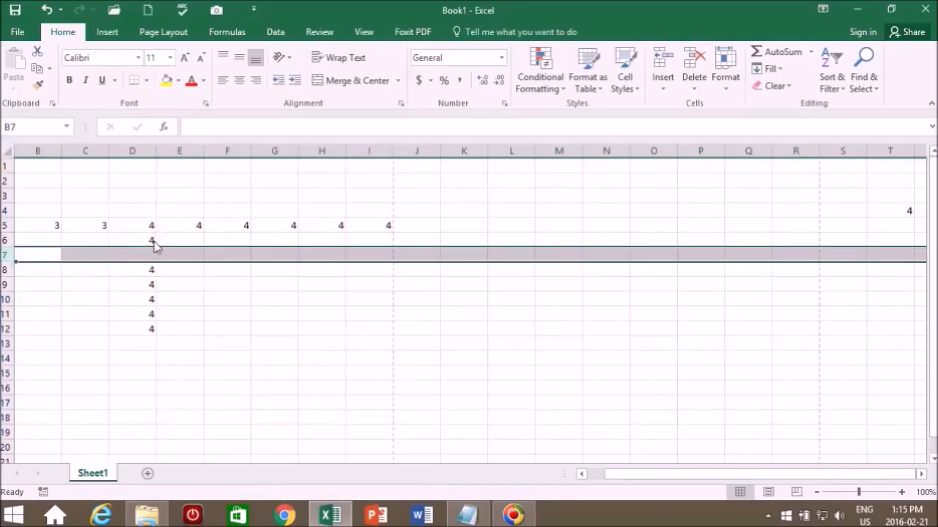
pyautogui.moveTo(170, 229)
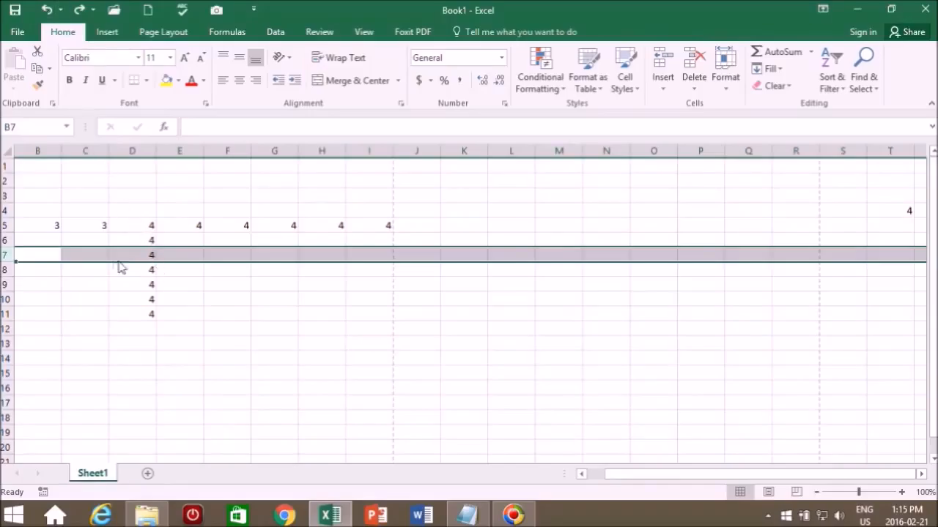
pyautogui.moveTo(47, 264)
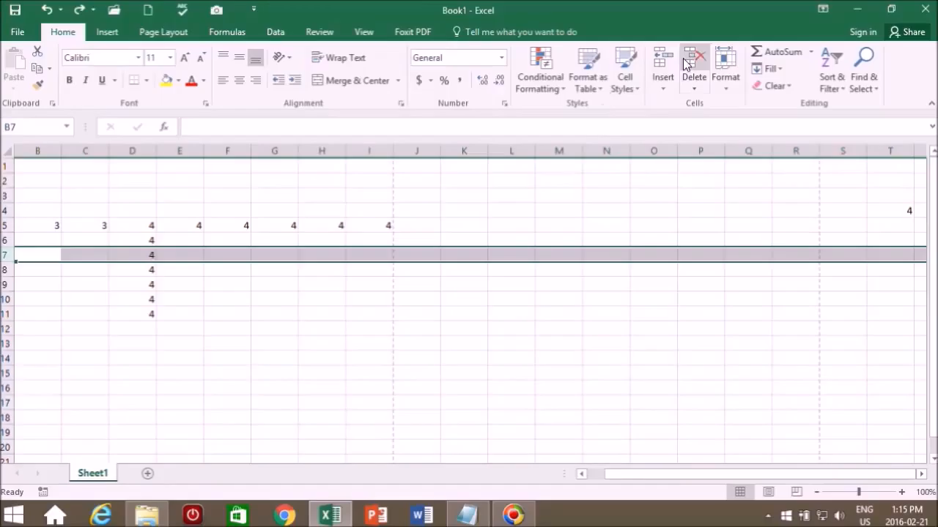
pyautogui.moveTo(662, 70)
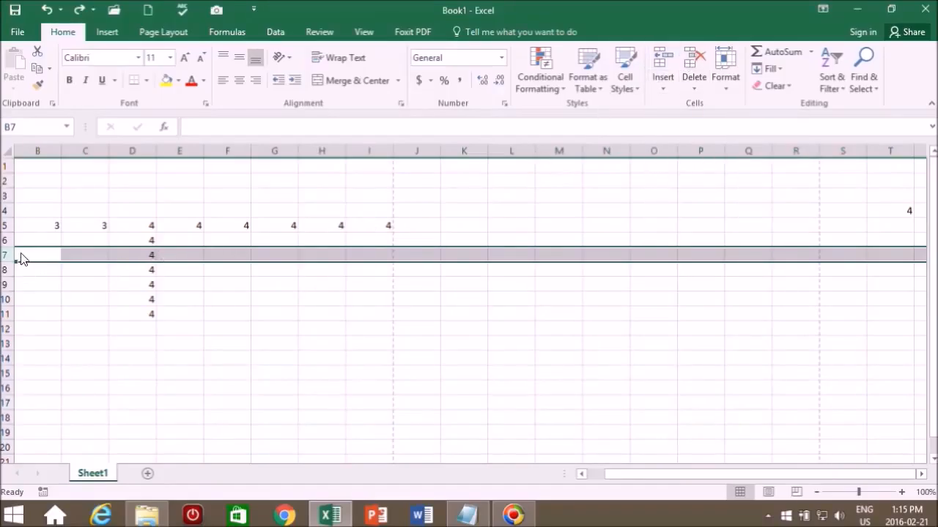
pyautogui.rightClick(22, 255)
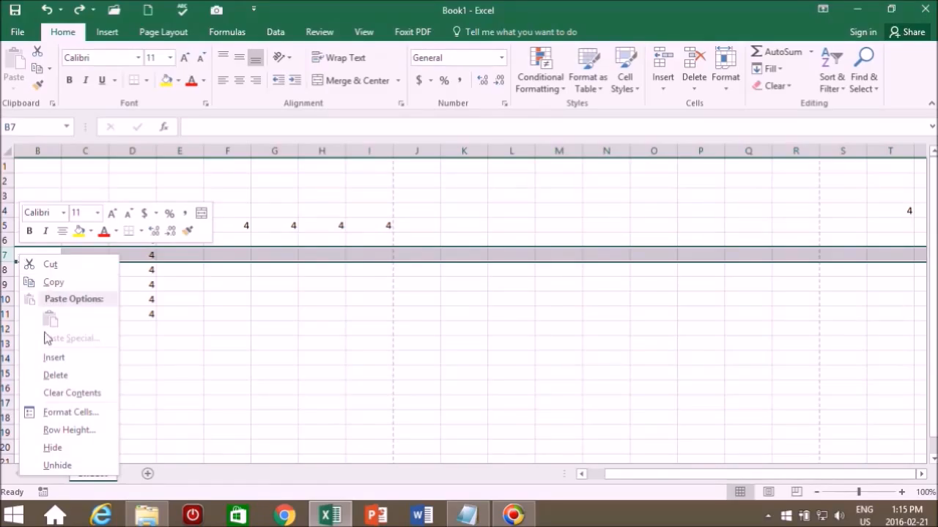
pyautogui.click(53, 358)
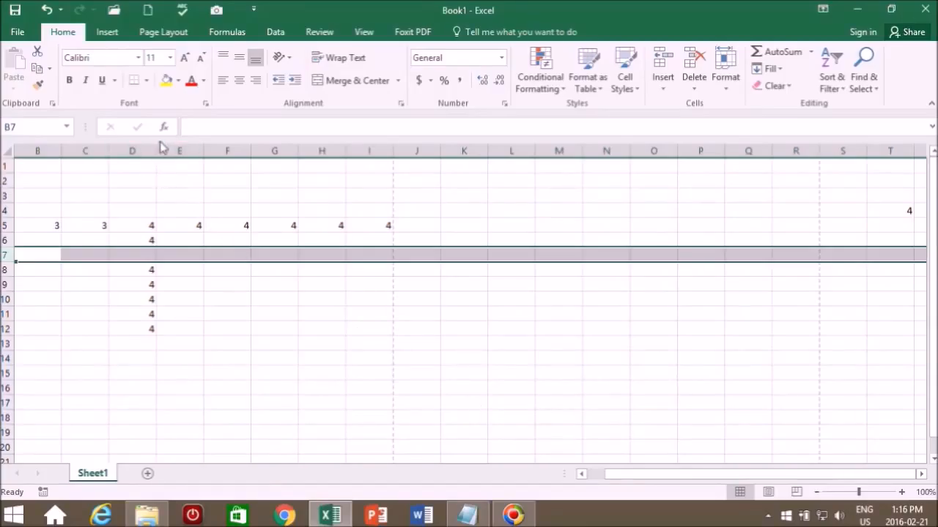
# - Select column D, then delete row 5 with the Home tab's Delete command
pyautogui.click(132, 151)
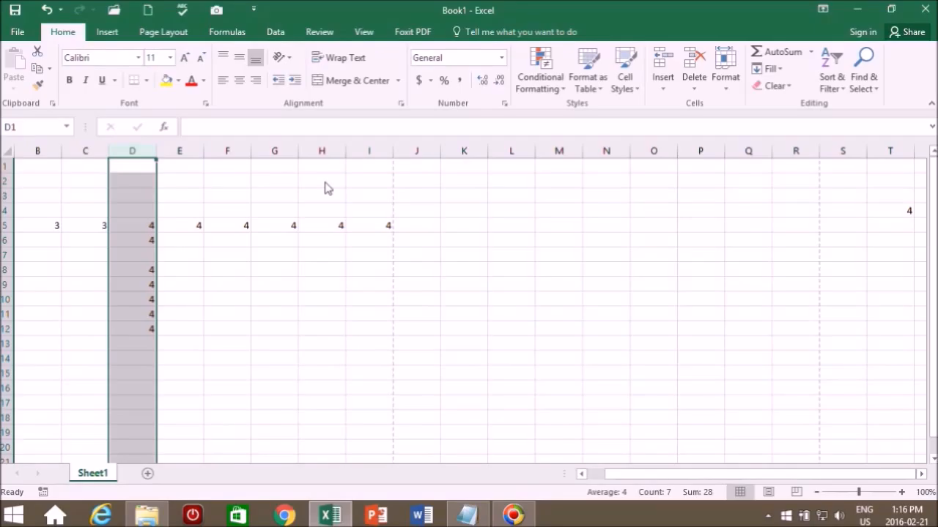
pyautogui.moveTo(662, 66)
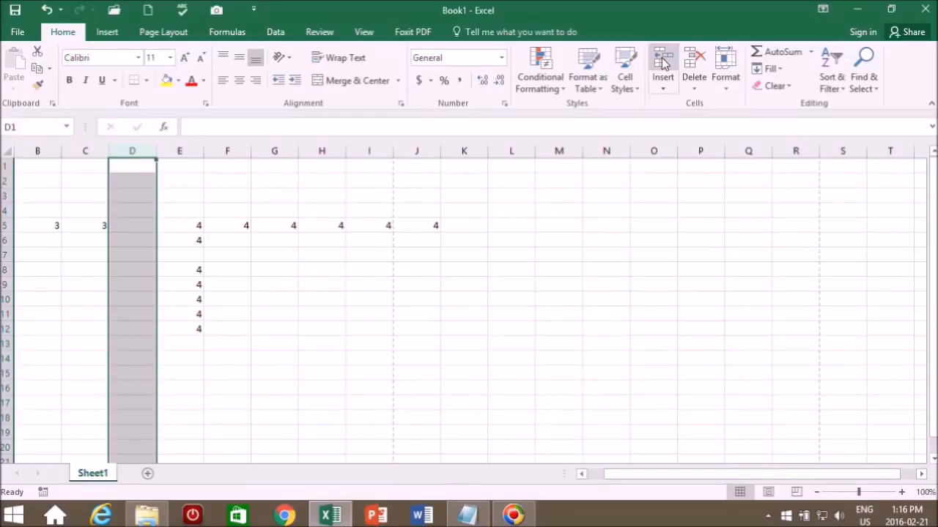
pyautogui.moveTo(47, 13)
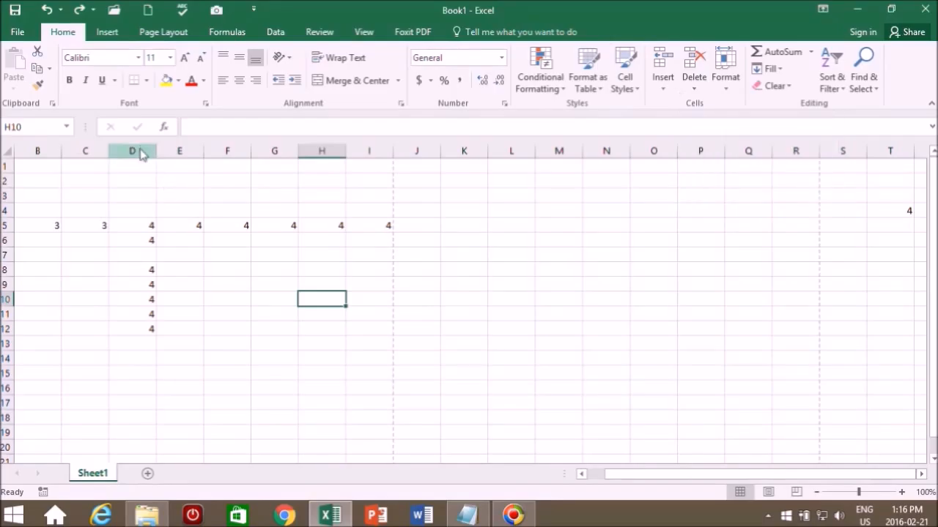
pyautogui.click(132, 151)
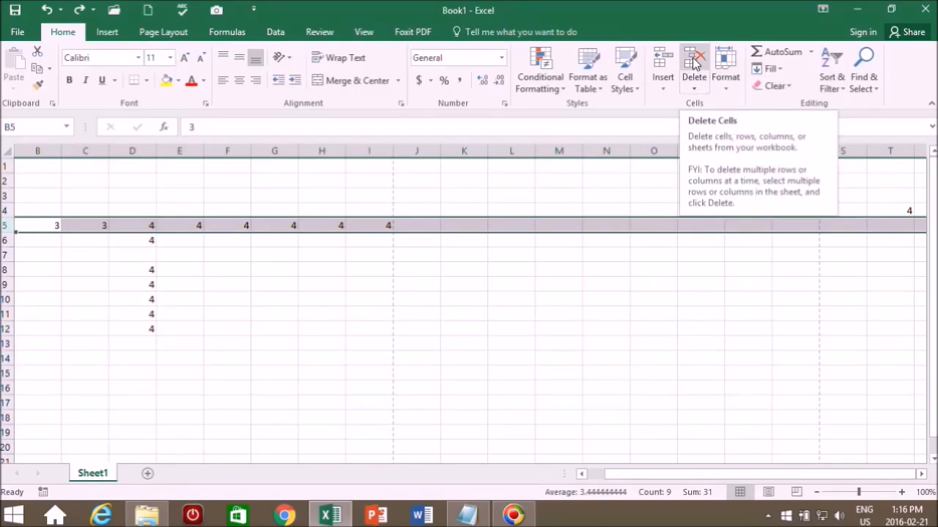
pyautogui.click(694, 70)
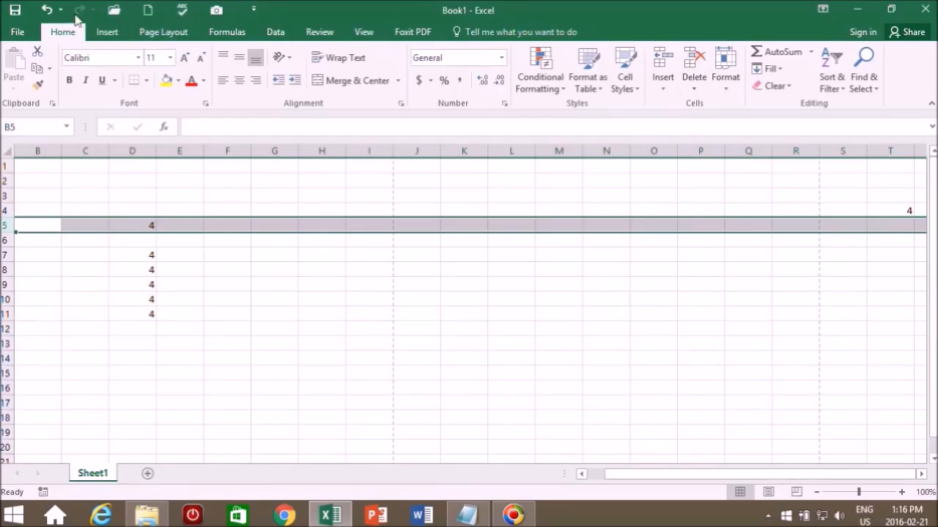
pyautogui.rightClick(132, 225)
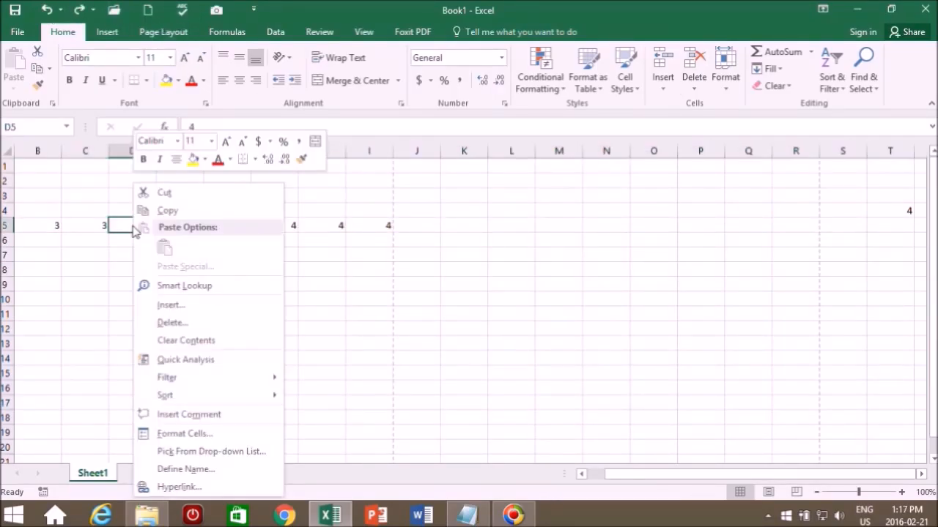
pyautogui.moveTo(173, 192)
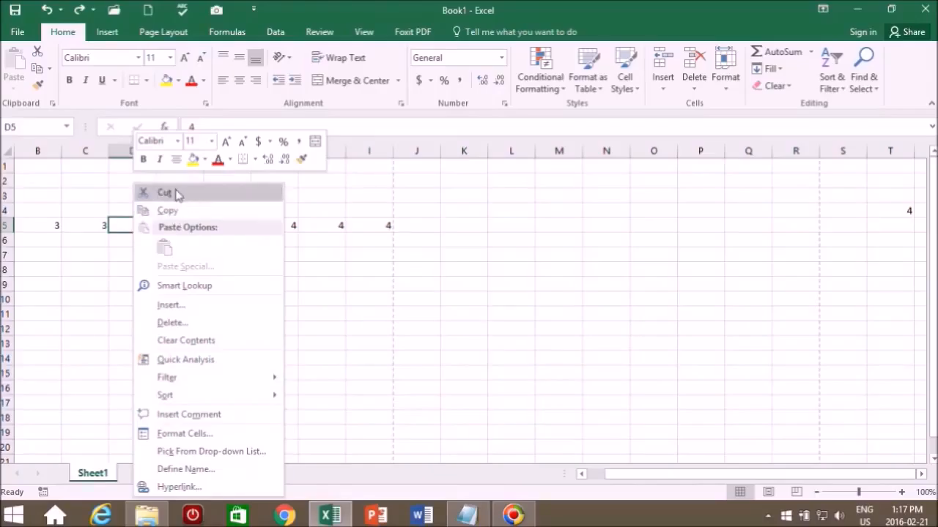
pyautogui.click(164, 192)
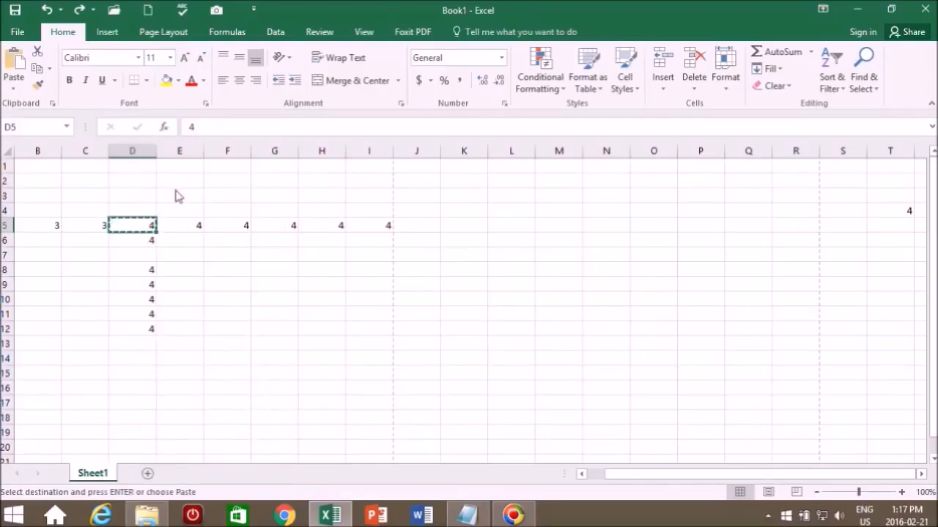
pyautogui.moveTo(476, 262)
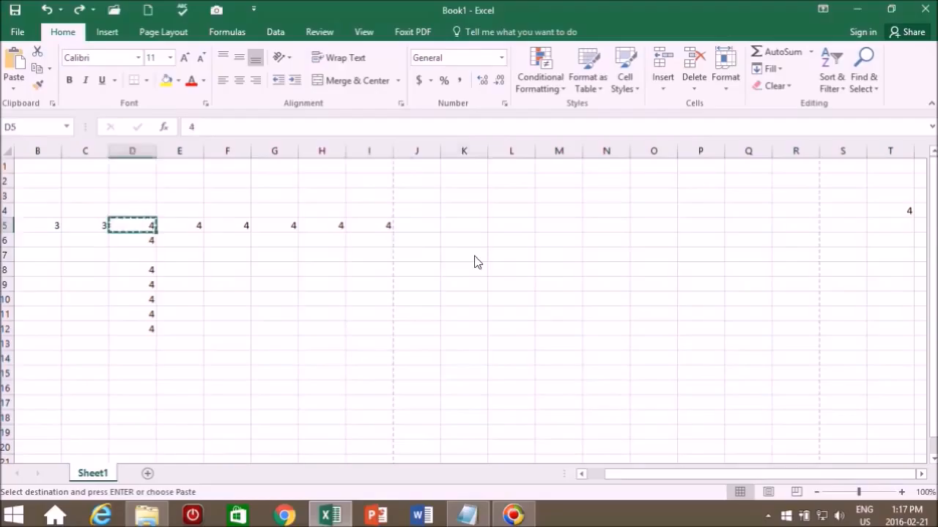
pyautogui.click(463, 255)
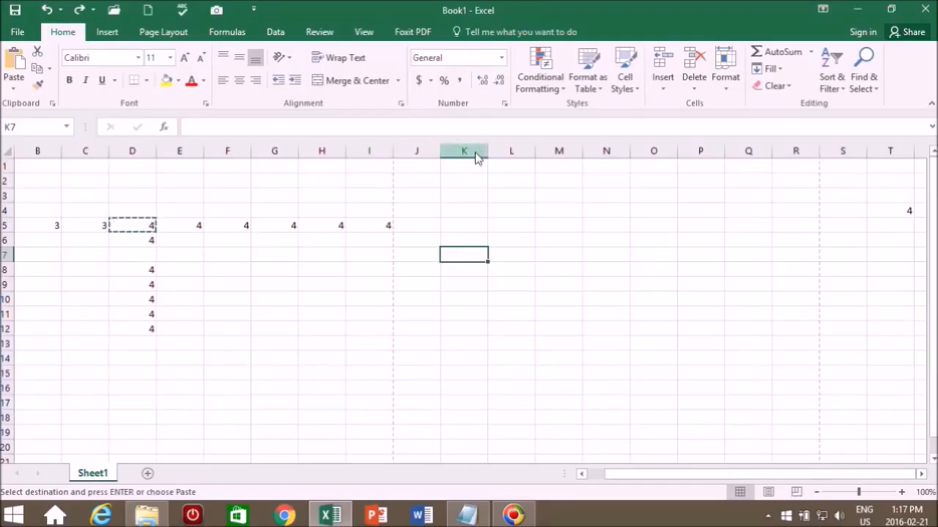
pyautogui.moveTo(17, 132)
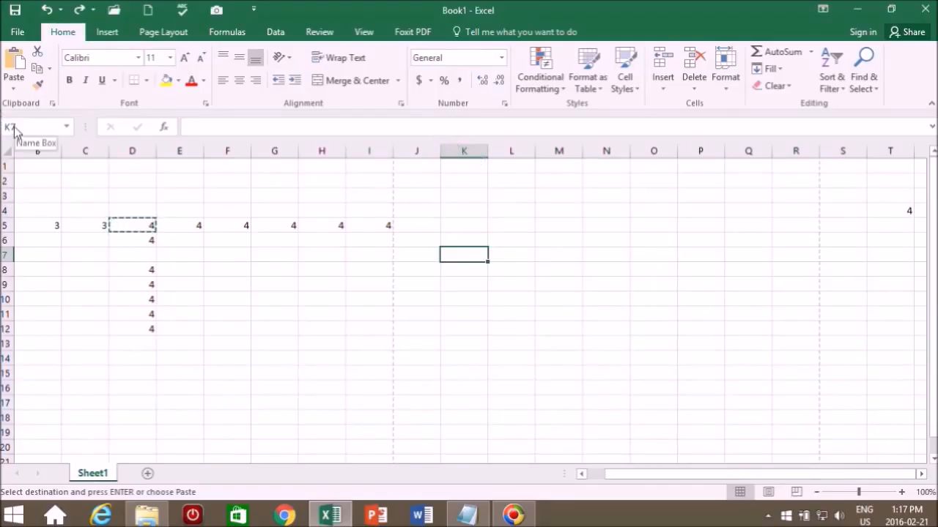
pyautogui.rightClick(463, 255)
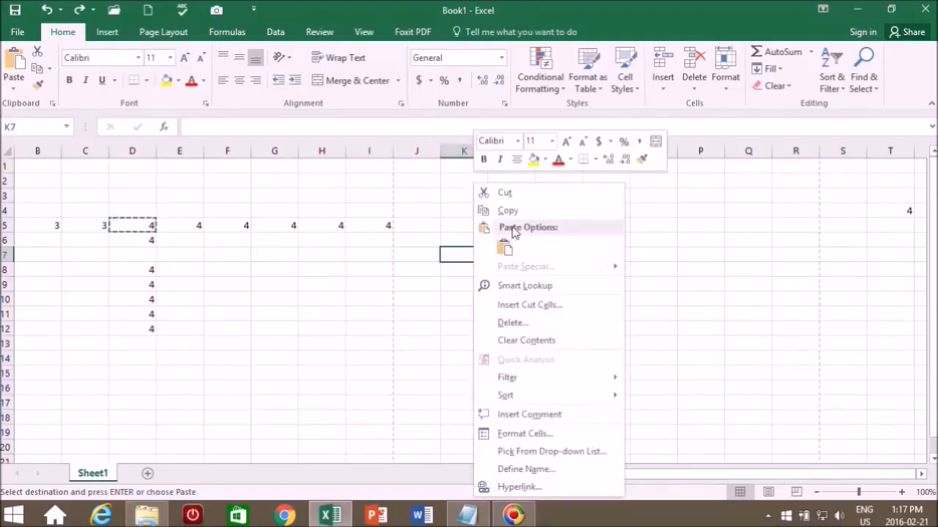
pyautogui.click(483, 255)
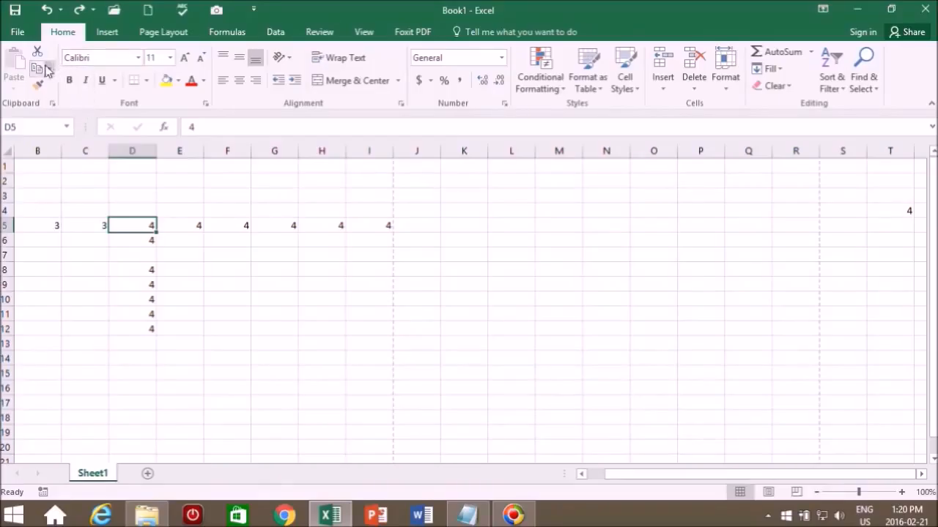
pyautogui.moveTo(38, 70)
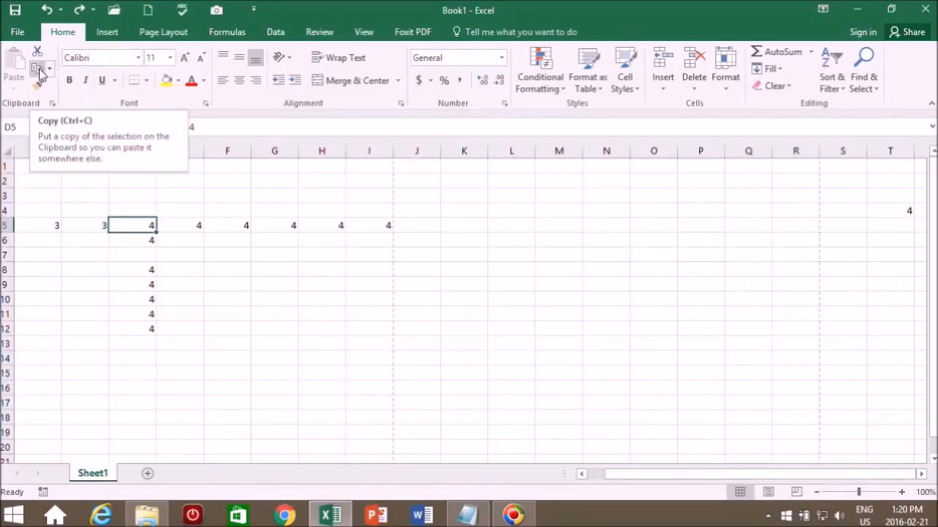
# - Copy the 4 in D5 and paste it into K8, then end copy mode
pyautogui.click(39, 69)
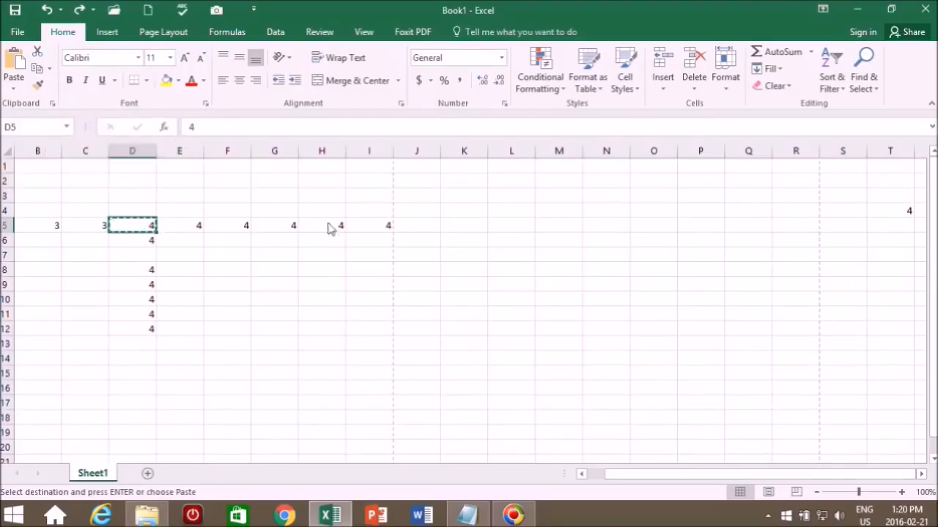
pyautogui.moveTo(666, 290)
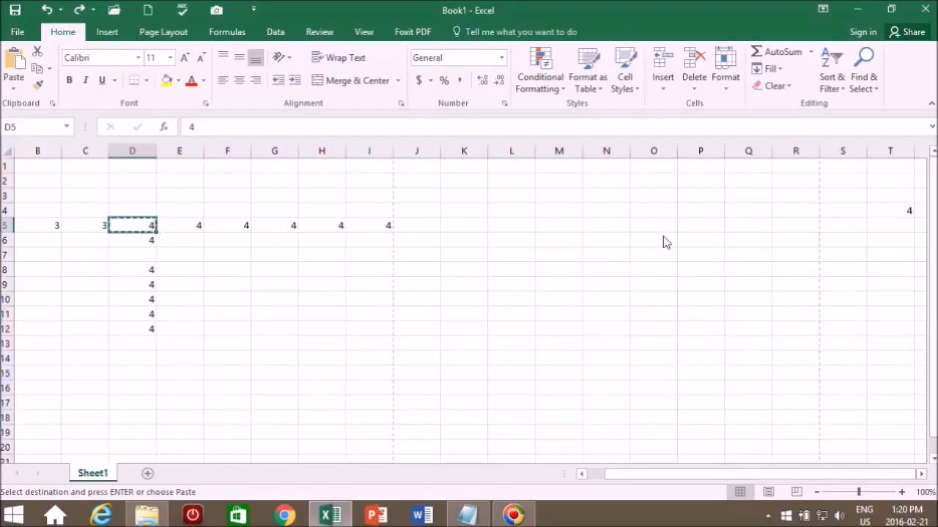
pyautogui.moveTo(456, 274)
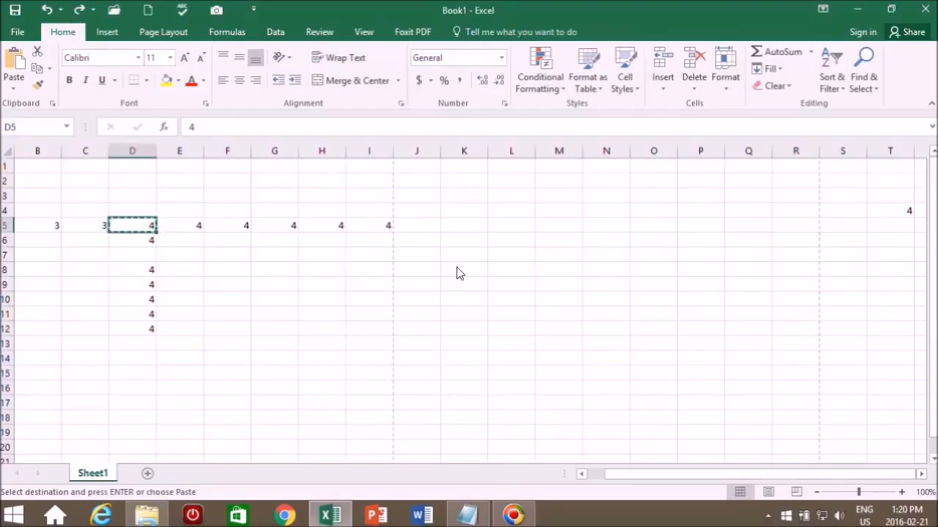
pyautogui.click(463, 270)
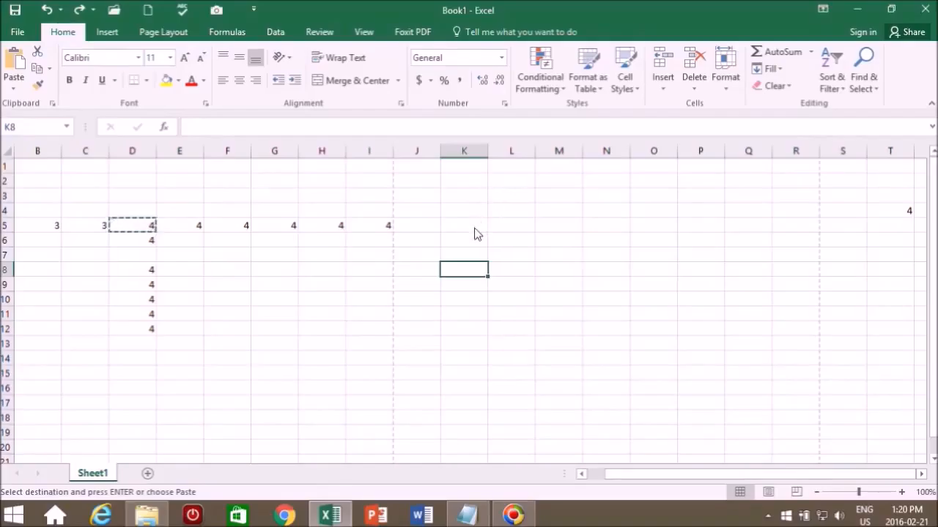
pyautogui.moveTo(612, 292)
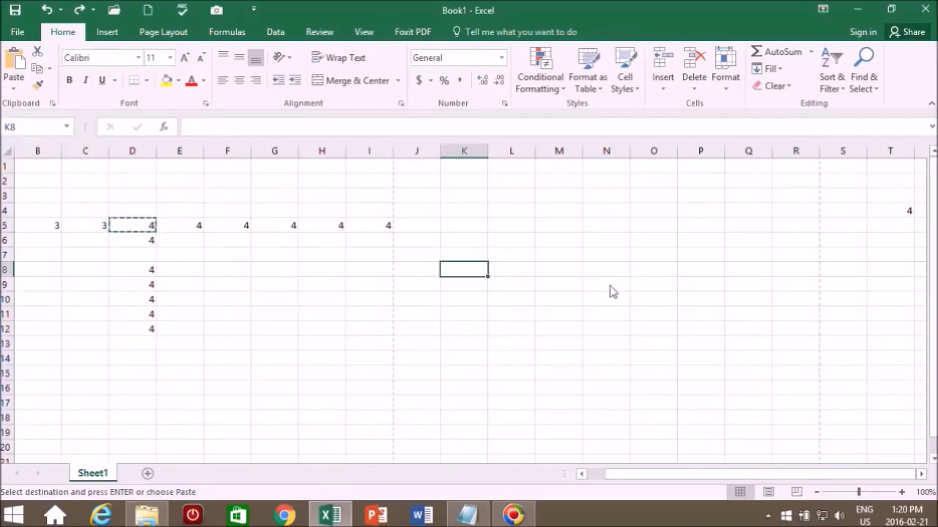
pyautogui.moveTo(15, 61)
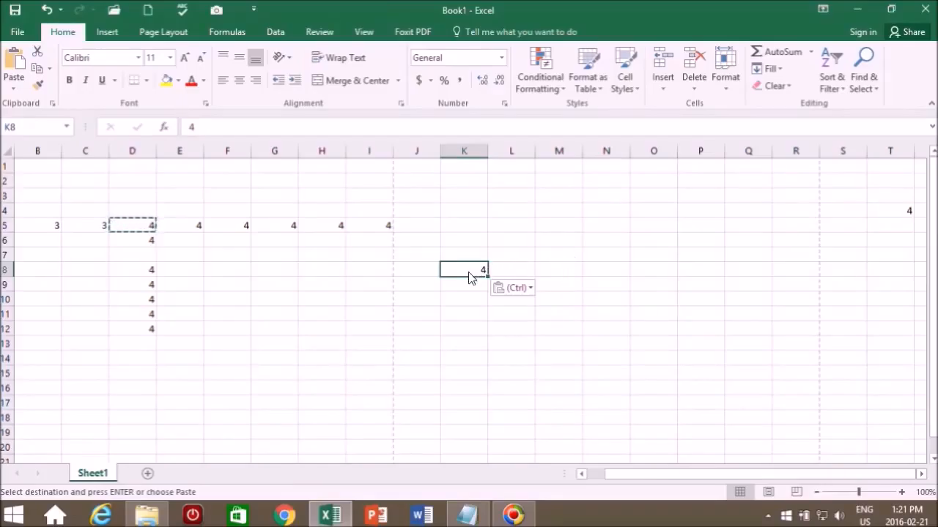
pyautogui.moveTo(487, 413)
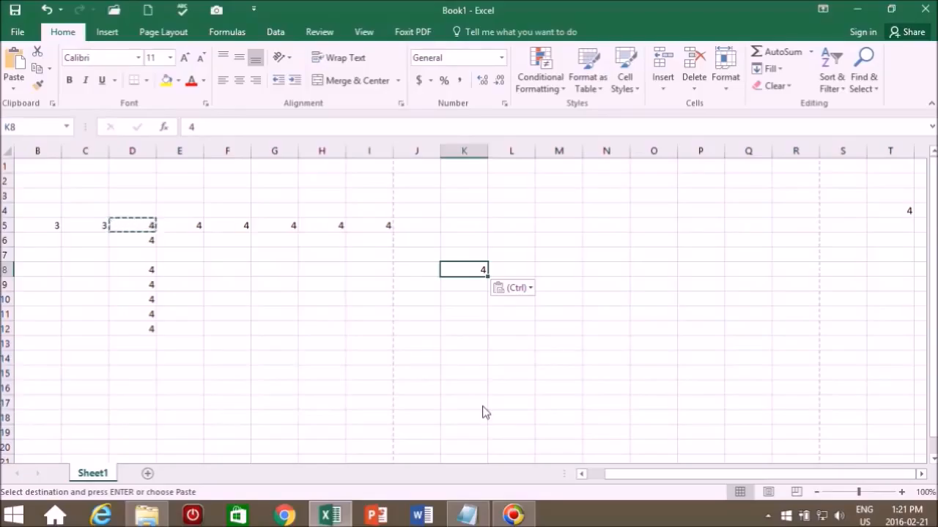
pyautogui.press('Escape')
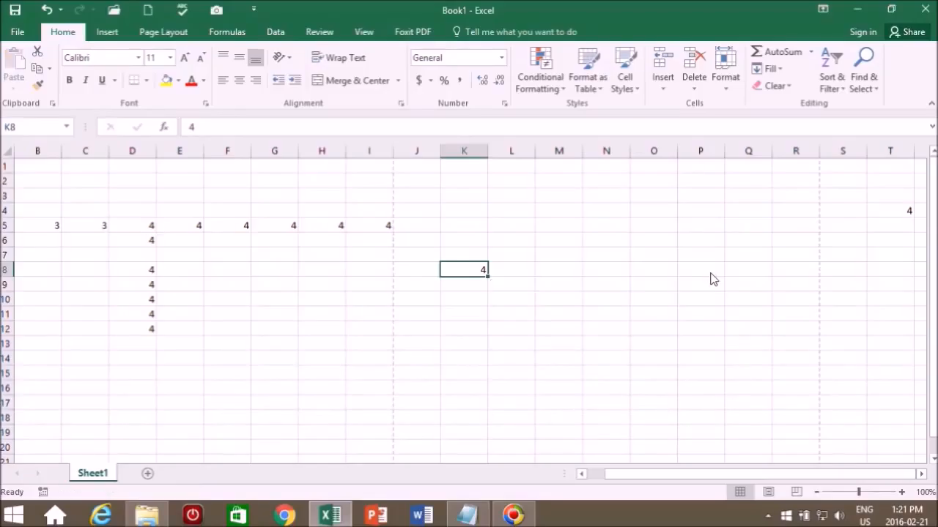
pyautogui.moveTo(595, 328)
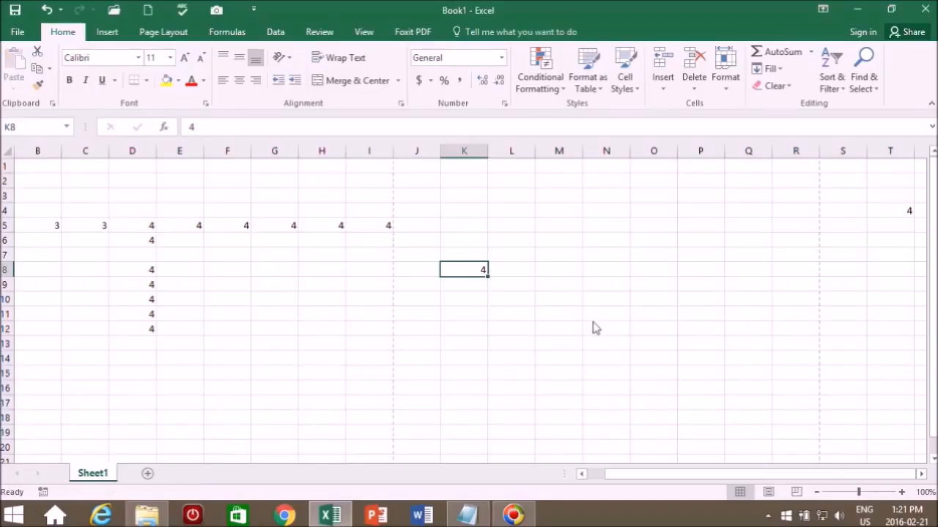
pyautogui.moveTo(601, 258)
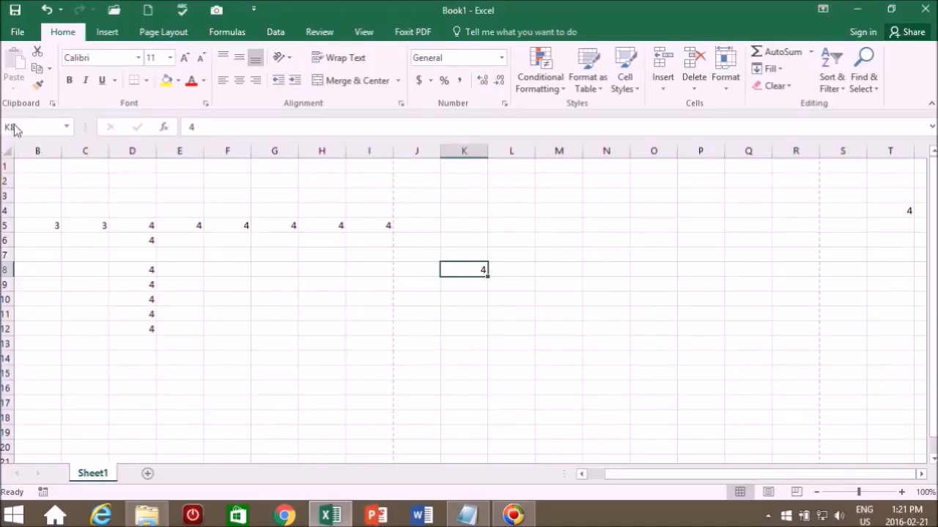
pyautogui.moveTo(22, 132)
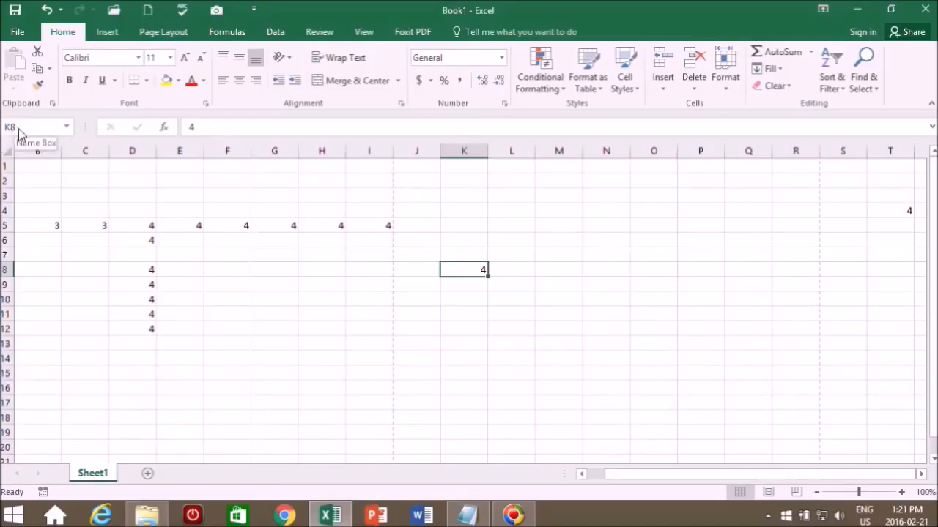
pyautogui.moveTo(568, 304)
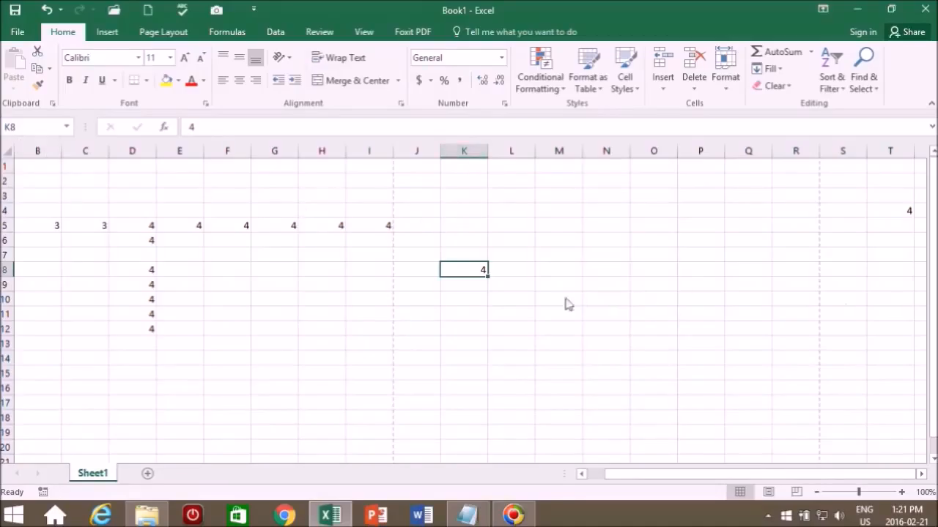
pyautogui.moveTo(490, 276)
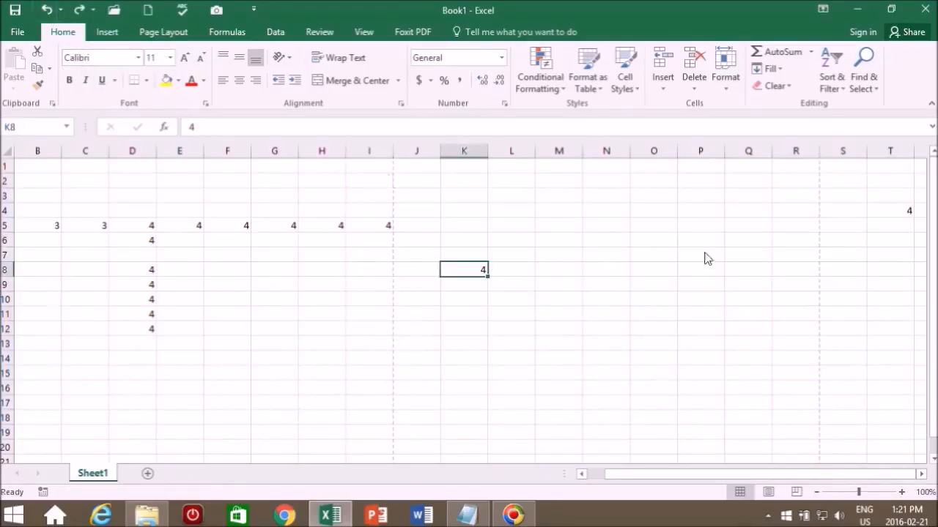
pyautogui.moveTo(491, 285)
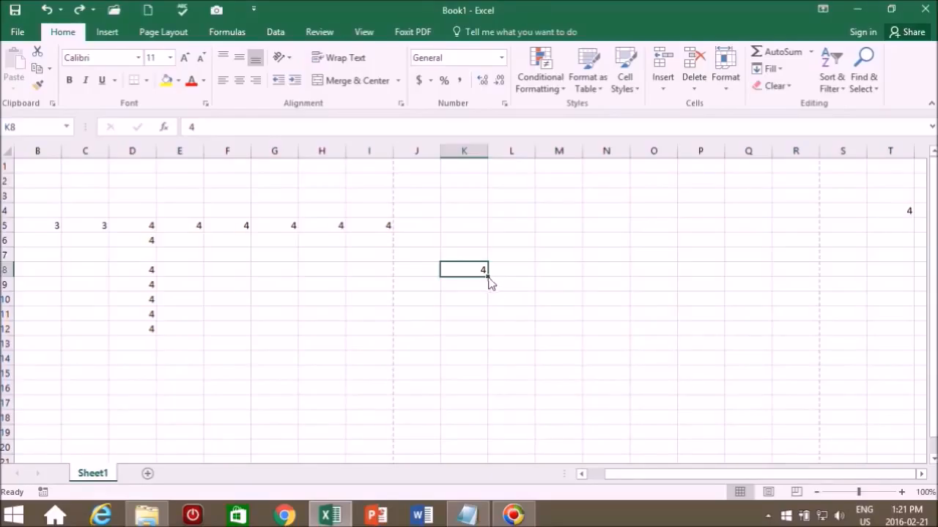
pyautogui.moveTo(490, 276)
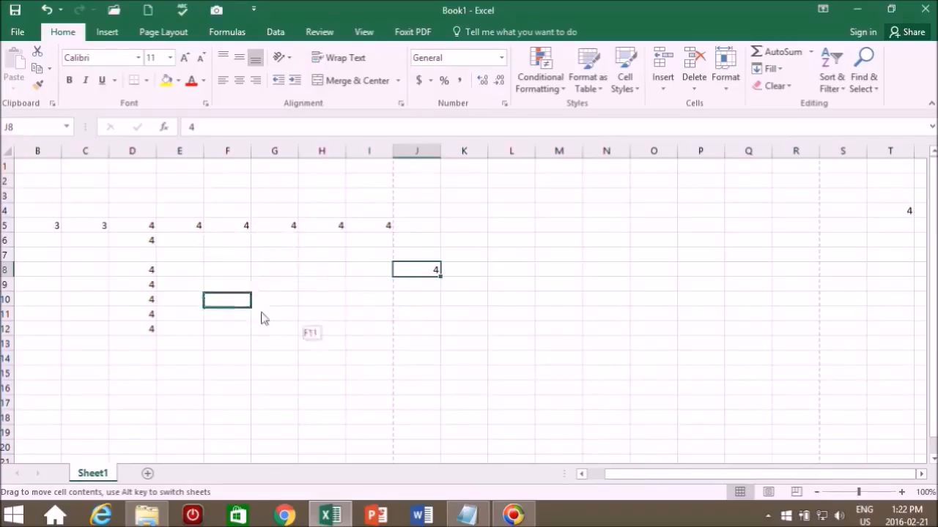
# - Move the stray 4 from J8 into C9 and fill it down through C12
pyautogui.click(85, 284)
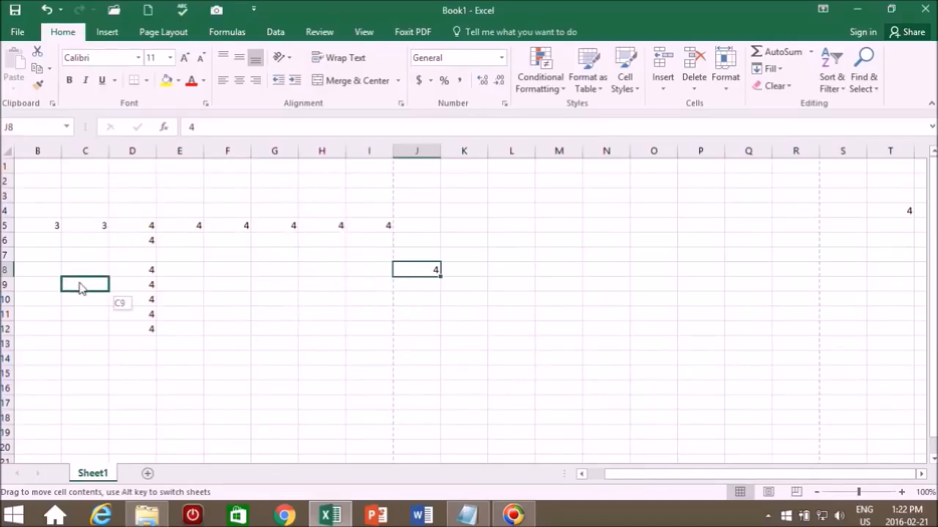
pyautogui.moveTo(416, 269); pyautogui.dragTo(85, 284)
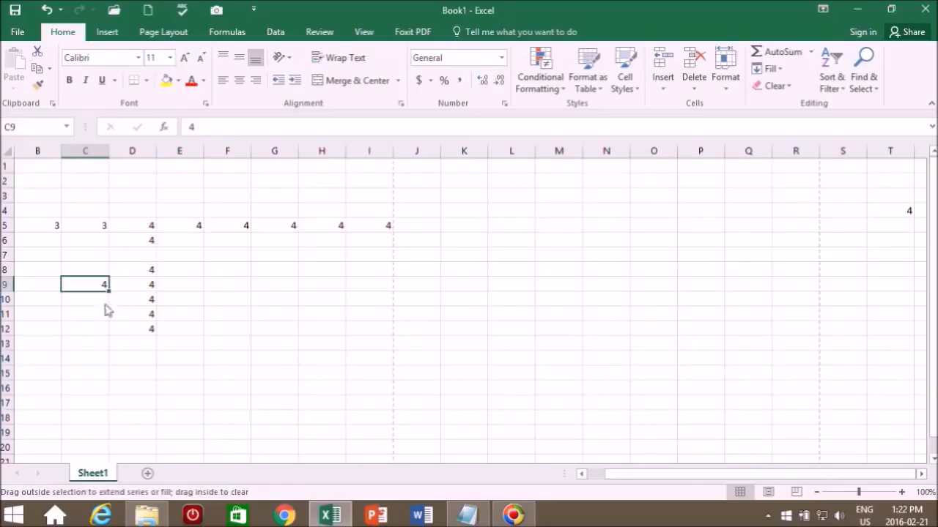
pyautogui.moveTo(107, 285); pyautogui.dragTo(103, 328)
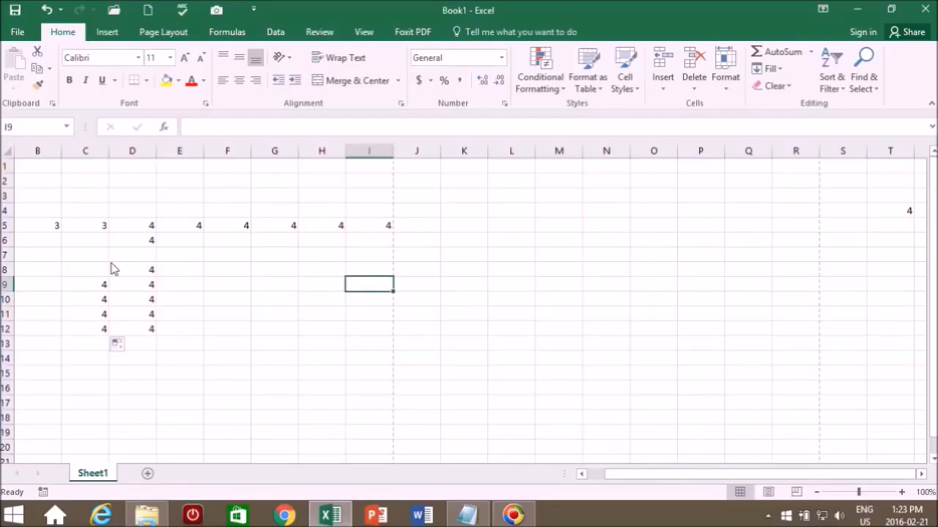
# - Copy the C8:D12 block of 4s and paste it at L6
pyautogui.moveTo(132, 269); pyautogui.dragTo(132, 328)
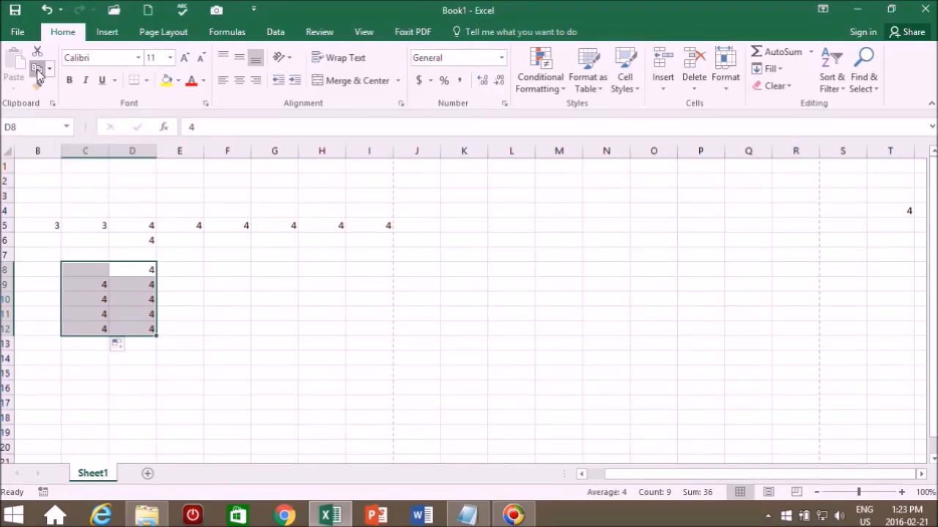
pyautogui.click(13, 70)
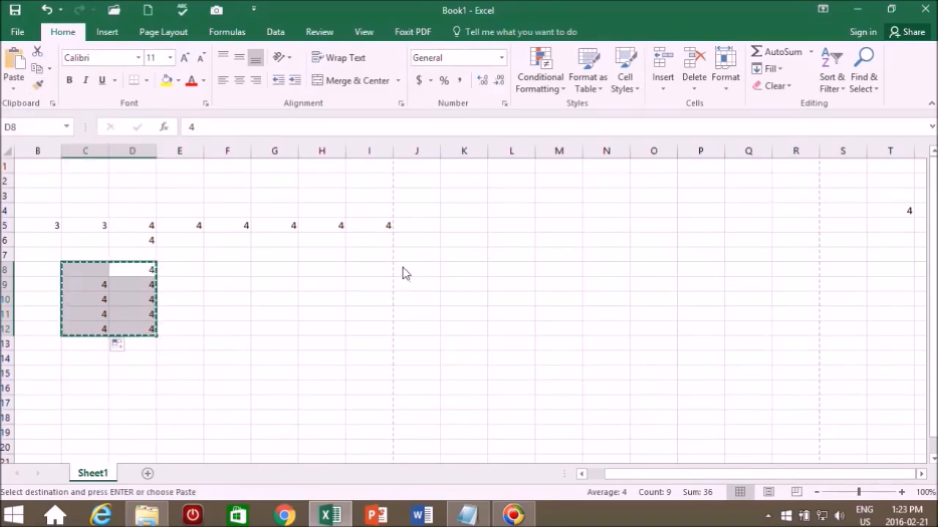
pyautogui.moveTo(535, 248)
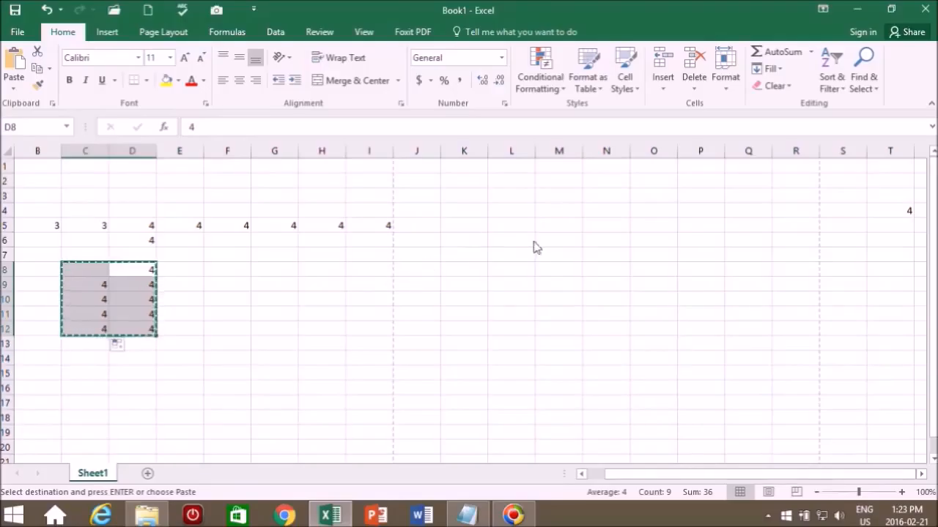
pyautogui.click(510, 241)
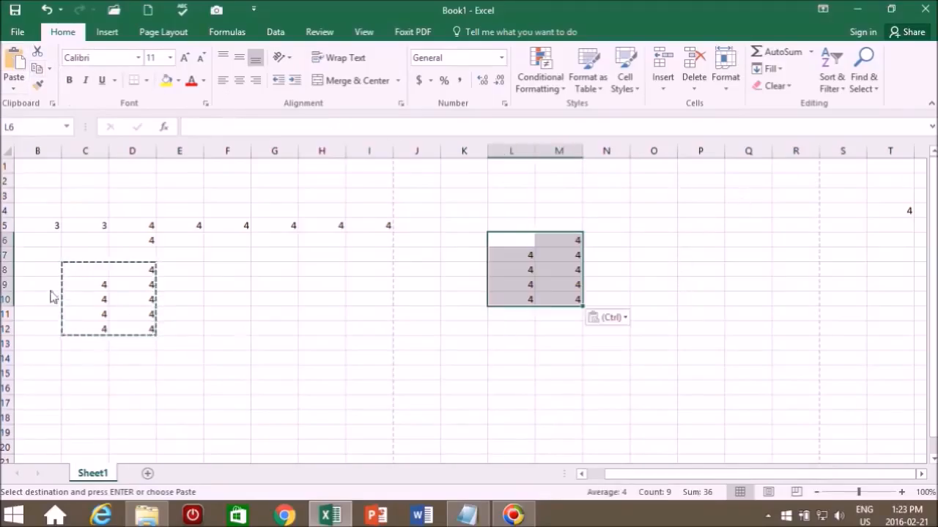
pyautogui.moveTo(554, 261)
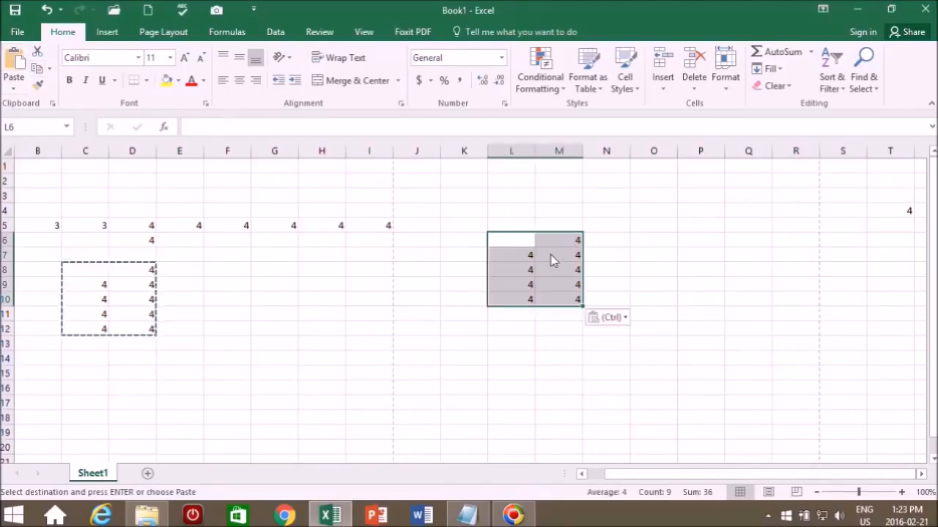
pyautogui.moveTo(81, 277)
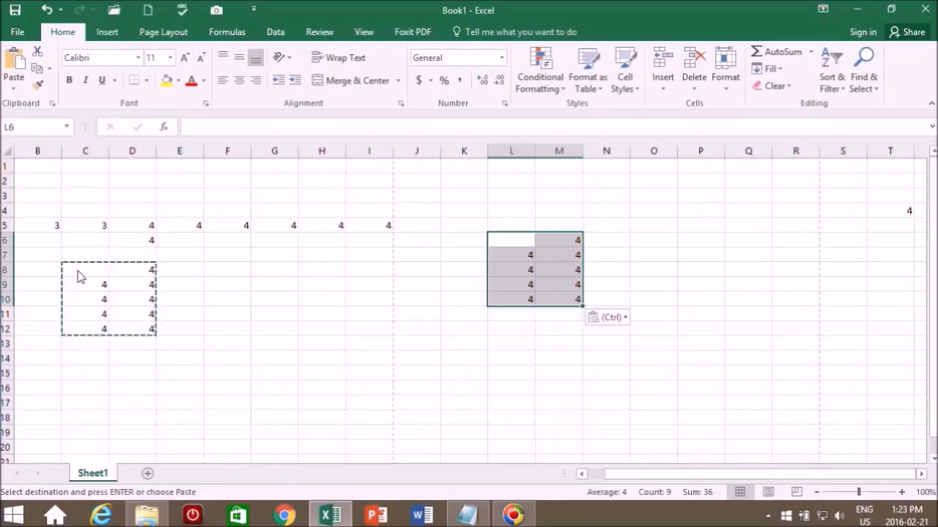
pyautogui.moveTo(525, 253)
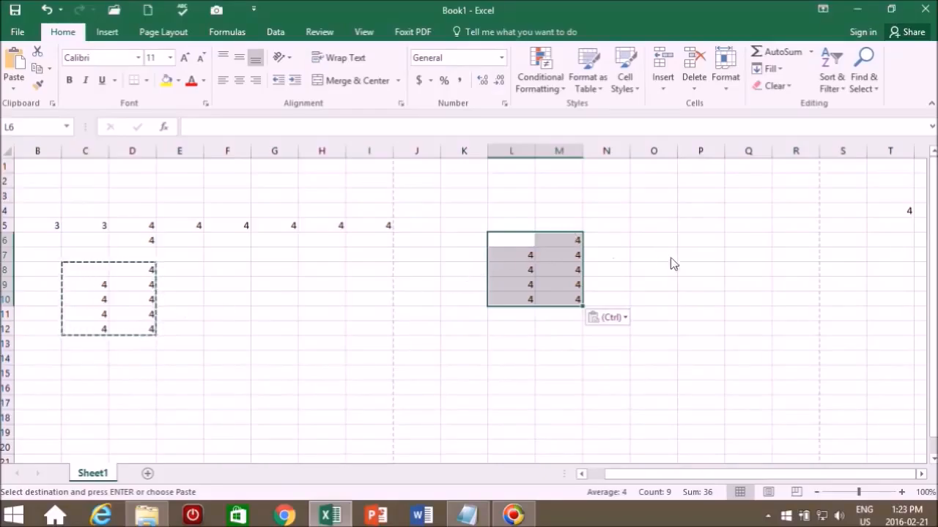
pyautogui.moveTo(688, 265)
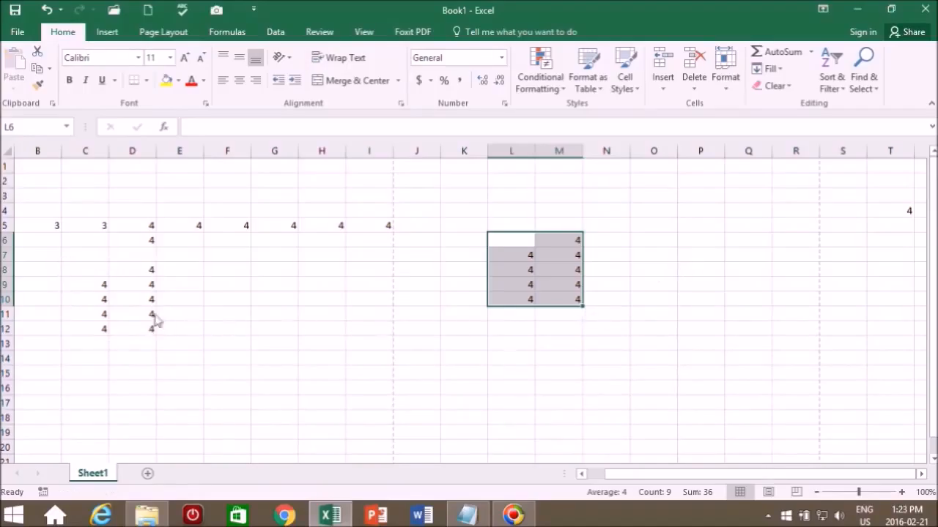
pyautogui.moveTo(794, 322)
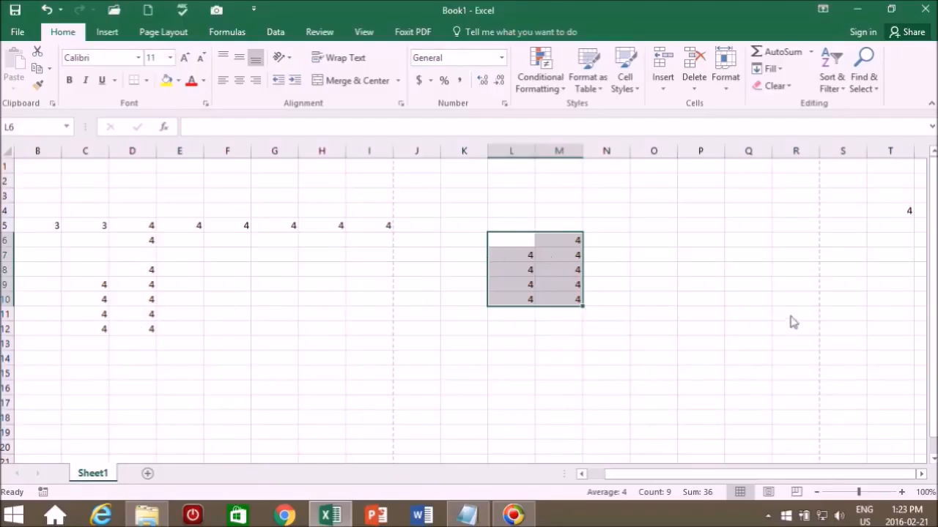
pyautogui.moveTo(76, 320)
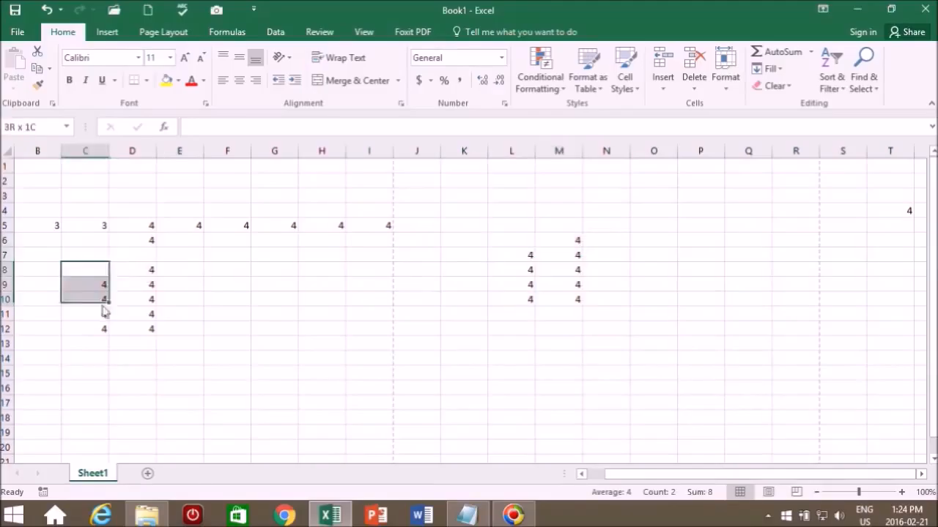
# - Select the C8:D12 block of 4s for relocation
pyautogui.moveTo(85, 269); pyautogui.dragTo(150, 328)
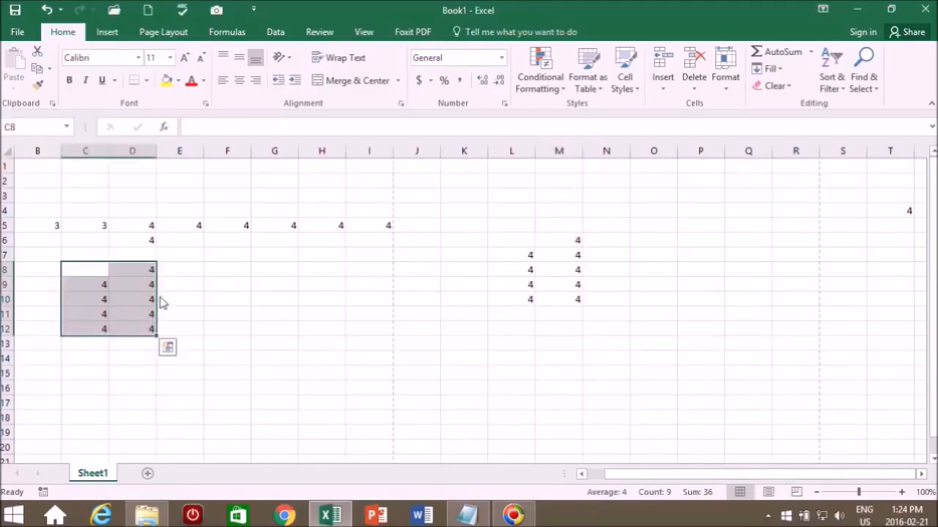
pyautogui.moveTo(160, 302)
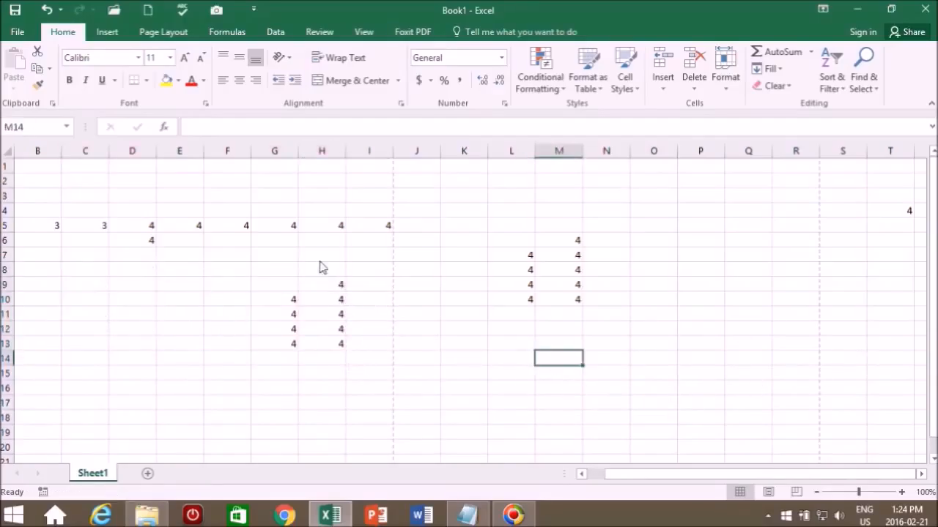
pyautogui.moveTo(554, 319)
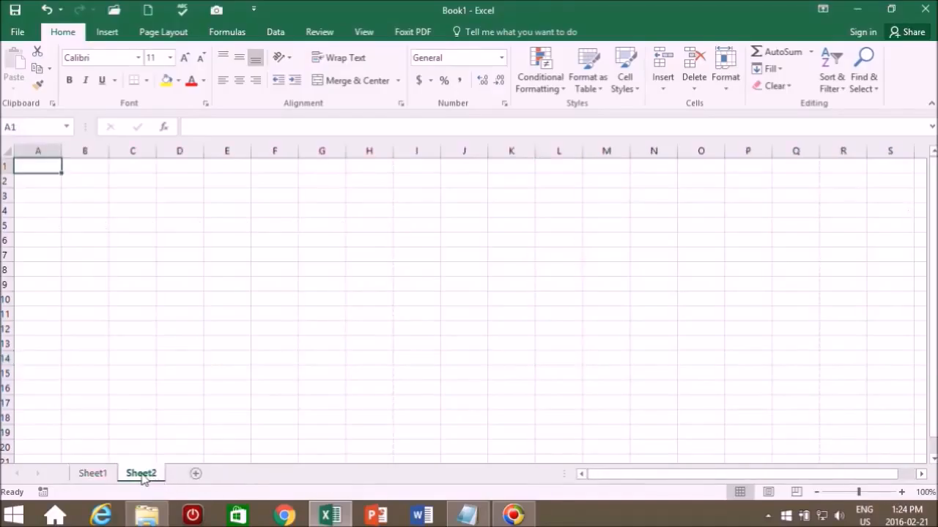
# - Rename the new Sheet2 tab to Cookies
pyautogui.rightClick(140, 473)
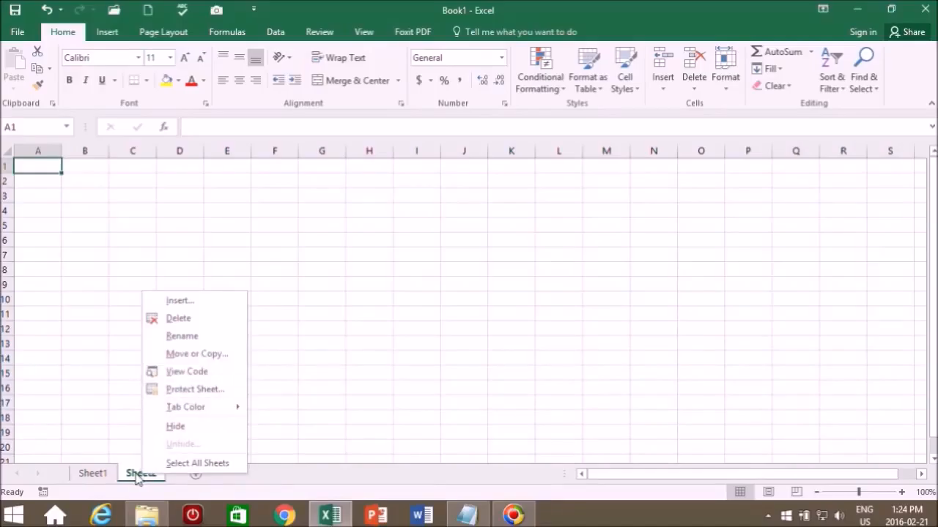
pyautogui.moveTo(181, 336)
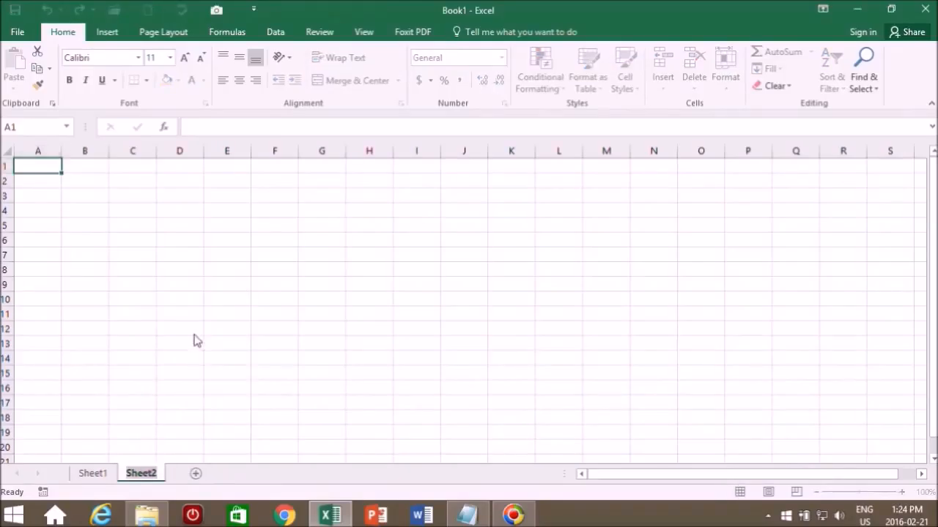
pyautogui.doubleClick(141, 473)
pyautogui.write('Cookies')
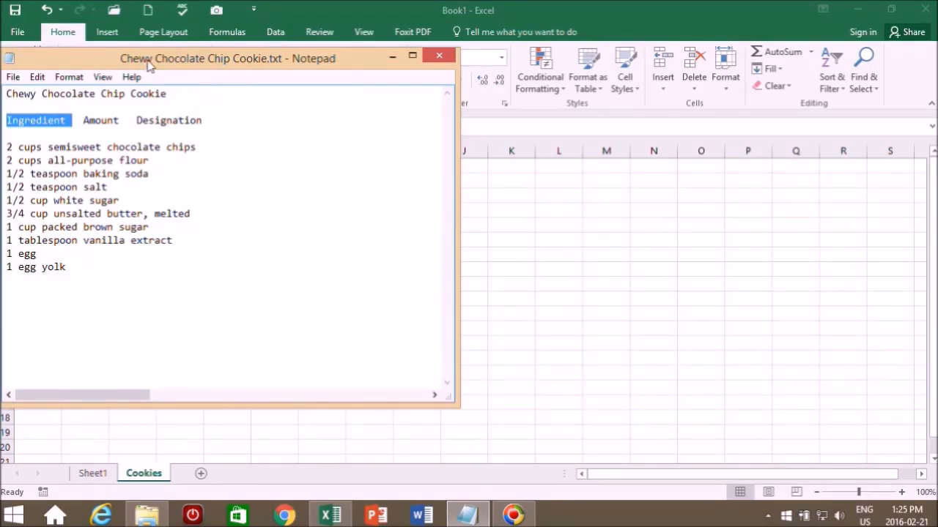
# - Reposition the Notepad recipe window over the workbook
pyautogui.moveTo(227, 59); pyautogui.dragTo(515, 97)
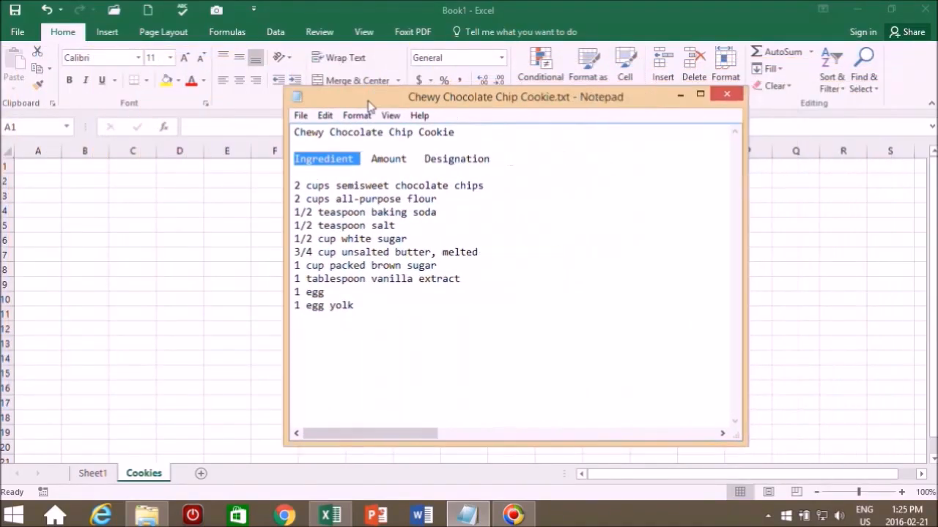
pyautogui.moveTo(516, 97); pyautogui.dragTo(574, 130)
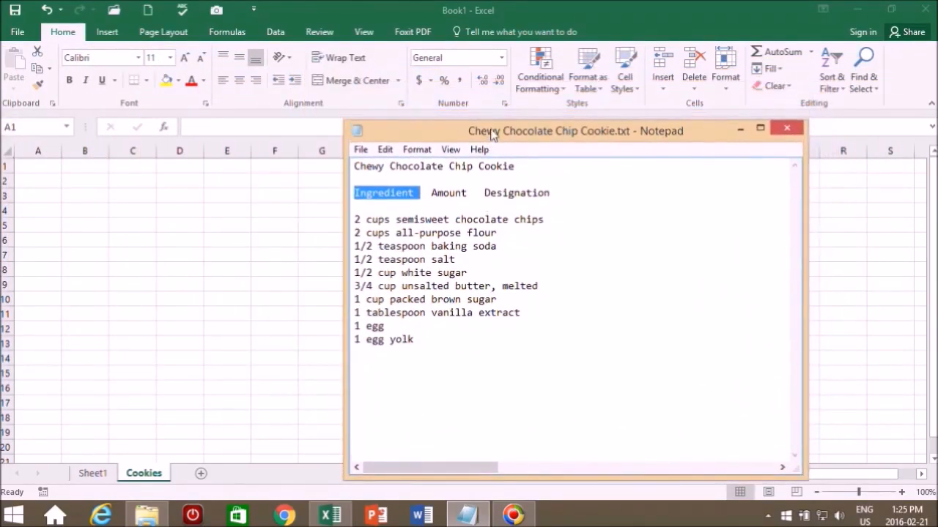
pyautogui.moveTo(574, 130); pyautogui.dragTo(565, 34)
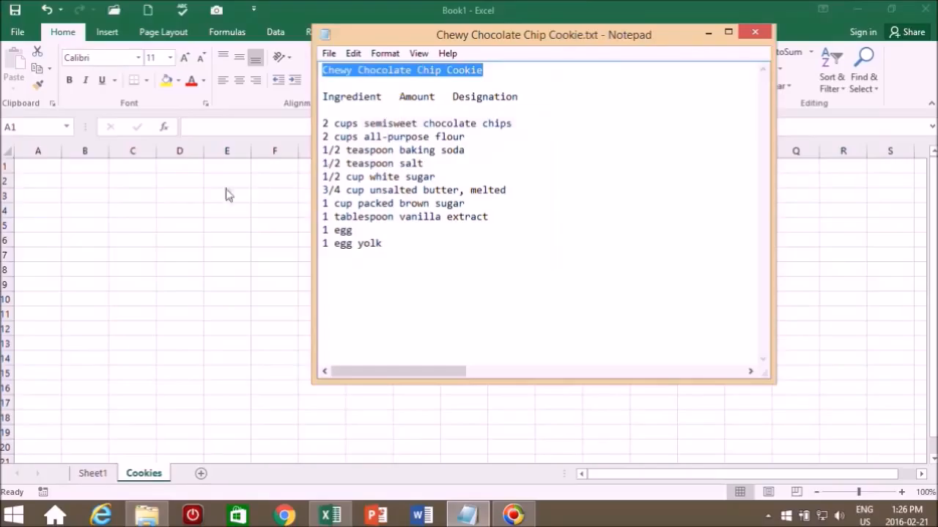
# - Paste the title Chewy Chocolate Chip Cookie into A1 of the Cookies sheet
pyautogui.click(755, 33)
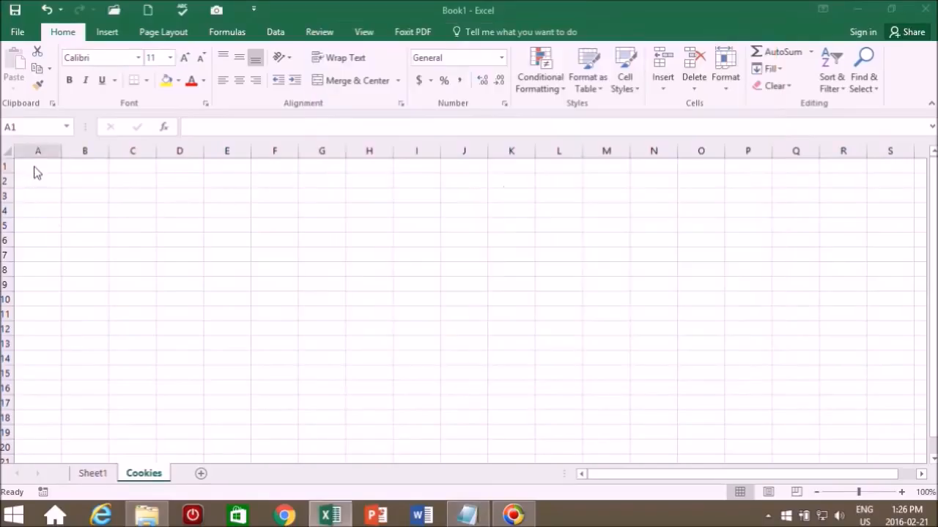
pyautogui.click(39, 166)
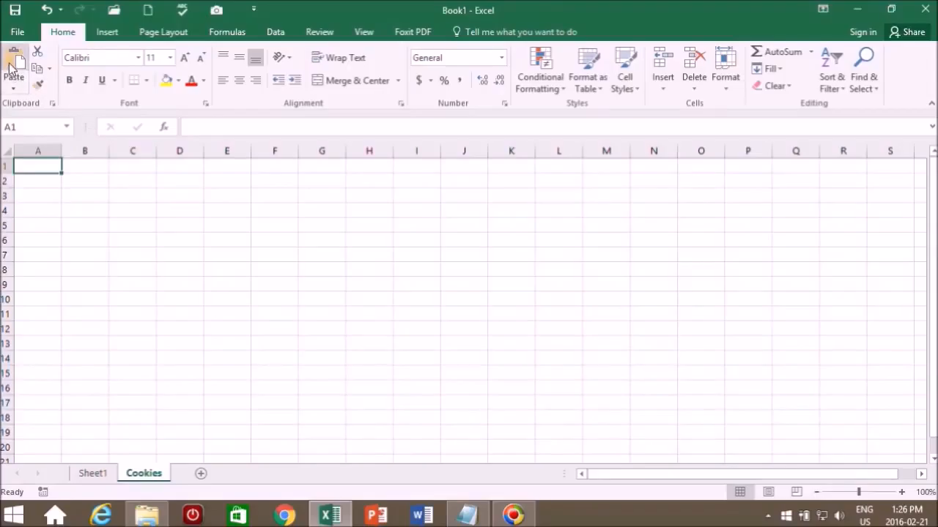
pyautogui.moveTo(15, 66)
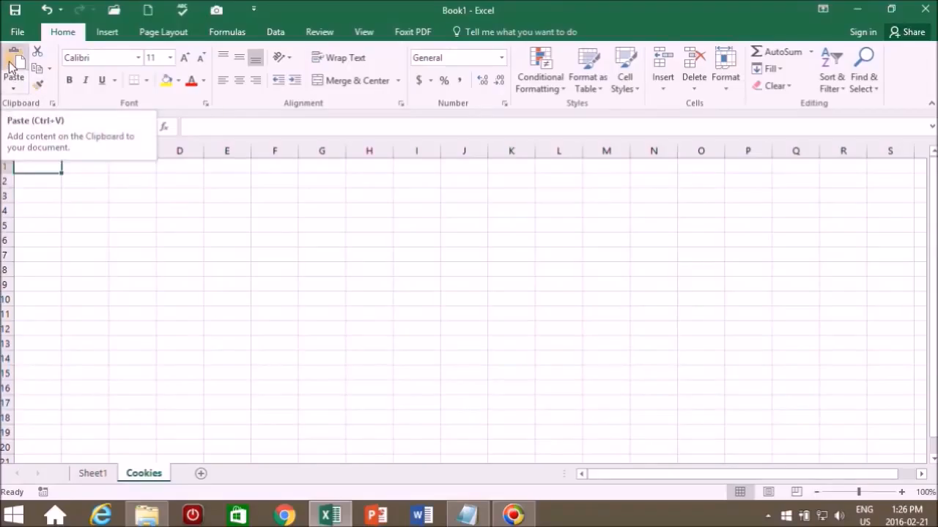
pyautogui.click(14, 70)
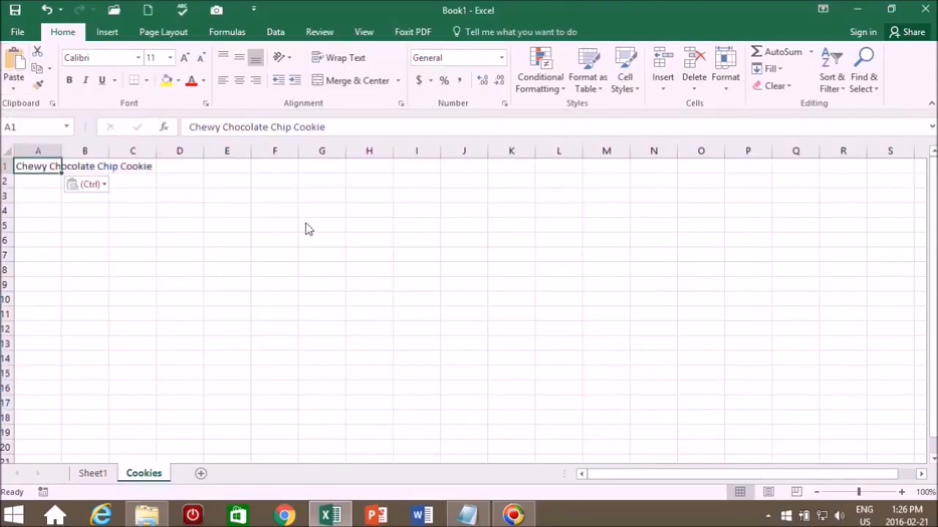
pyautogui.moveTo(35, 173)
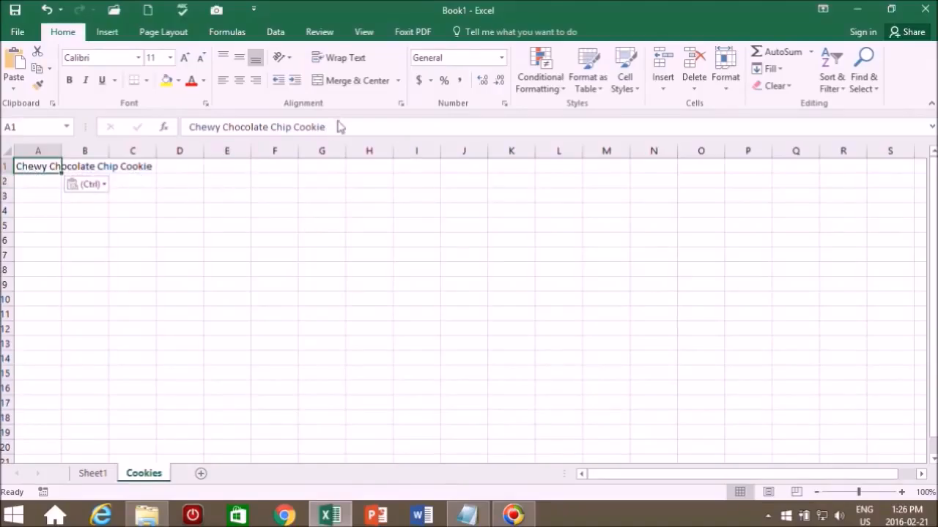
pyautogui.moveTo(335, 131)
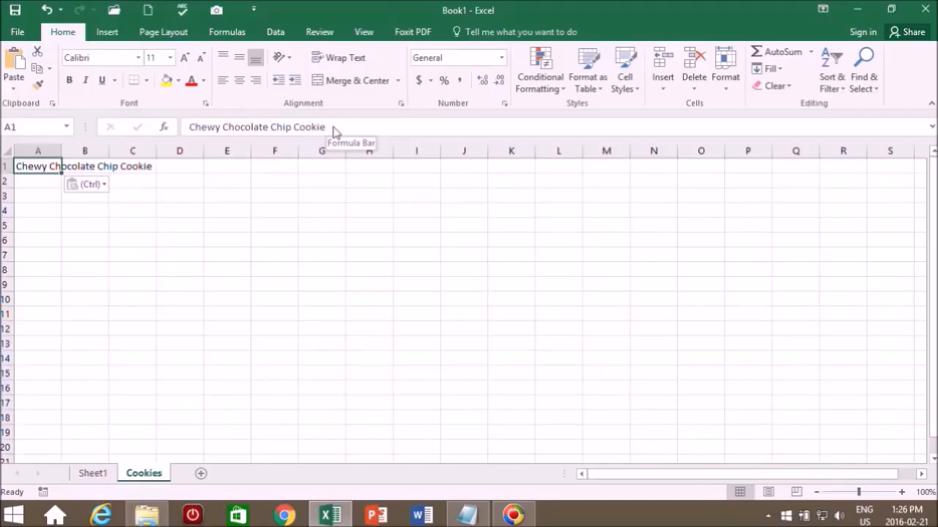
pyautogui.moveTo(38, 256)
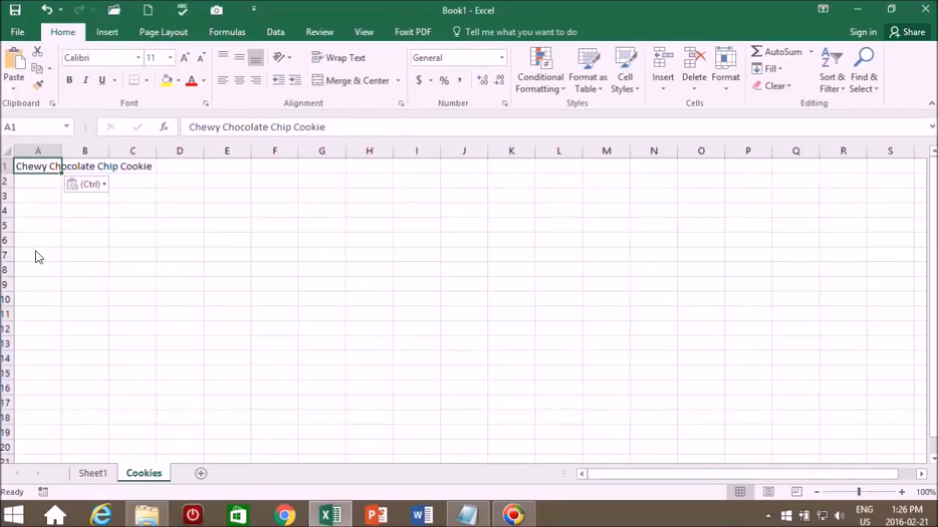
pyautogui.click(467, 514)
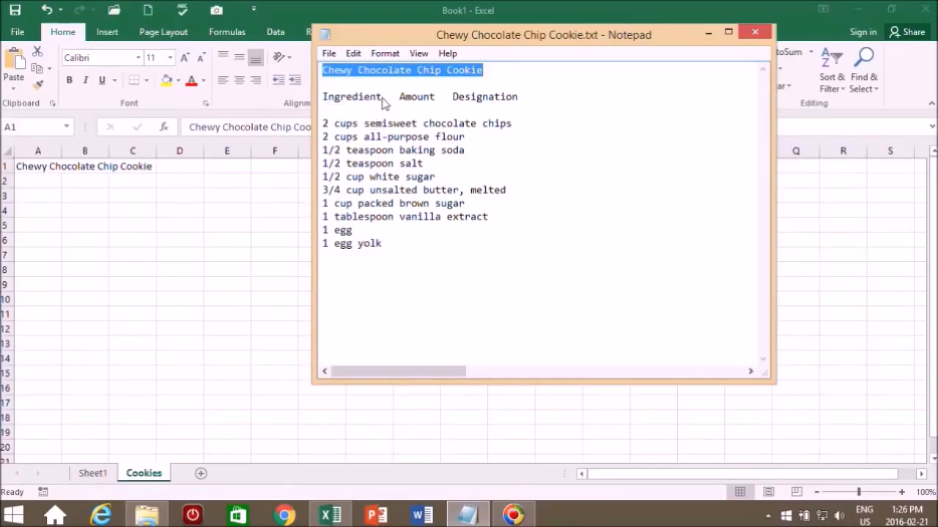
pyautogui.moveTo(423, 106)
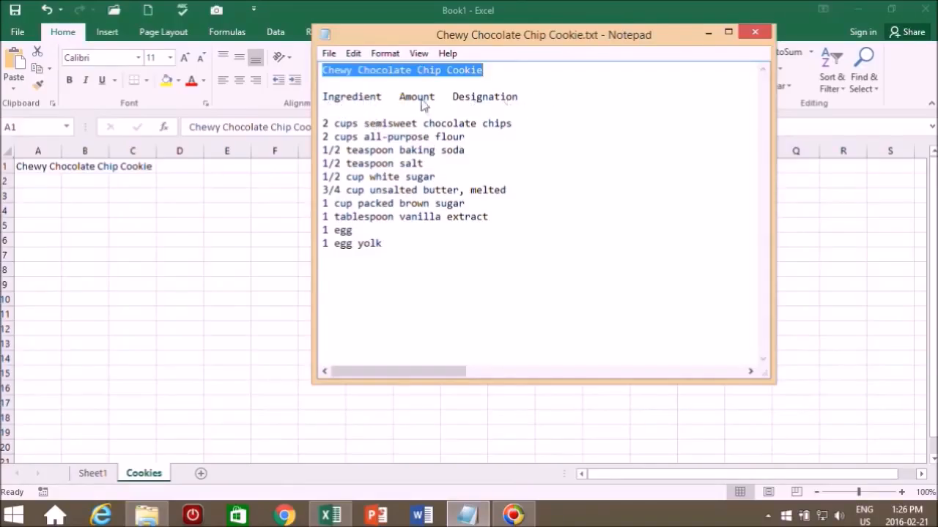
# - Copy the heading Ingredient from the Notepad recipe into cell A3
pyautogui.doubleClick(352, 97)
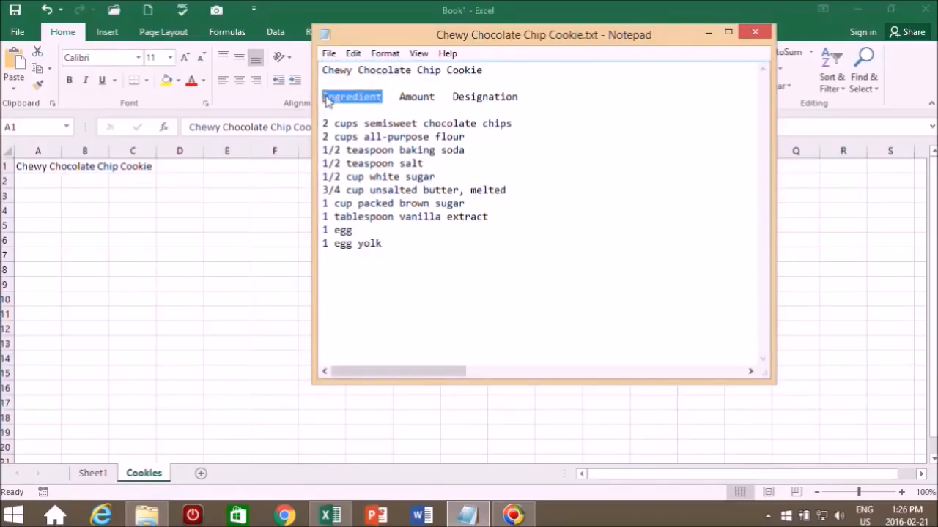
pyautogui.rightClick(373, 149)
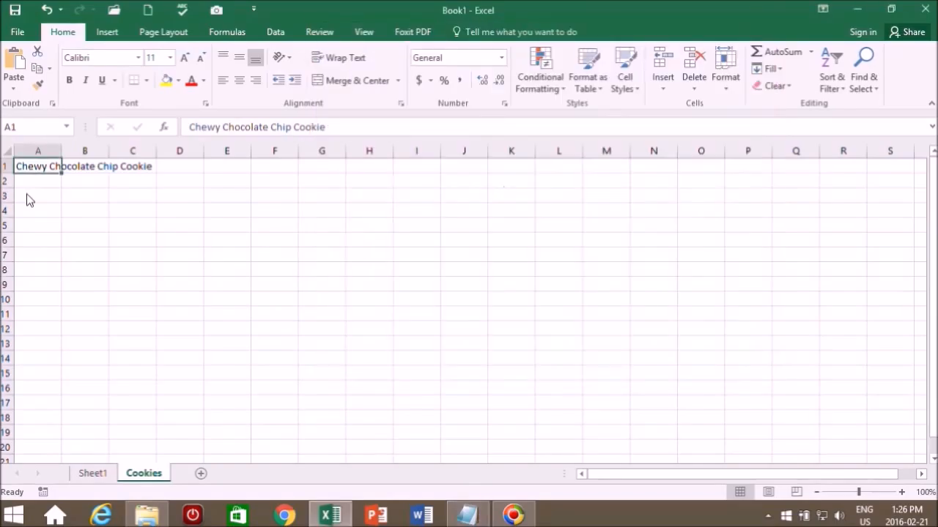
pyautogui.click(38, 196)
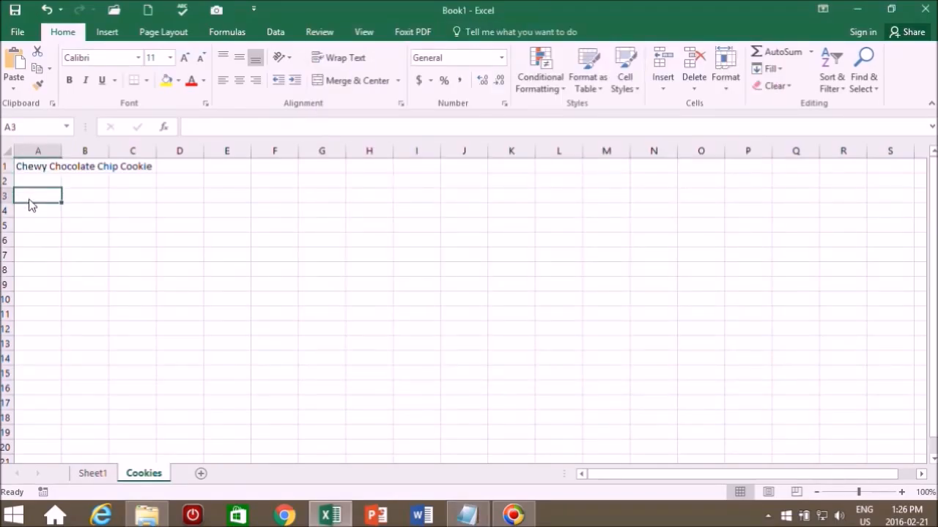
pyautogui.rightClick(38, 196)
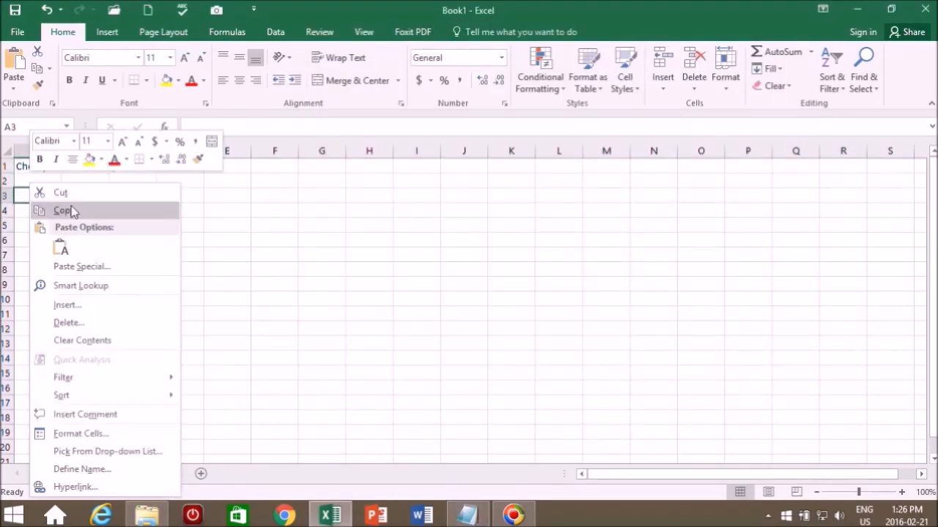
pyautogui.moveTo(132, 233)
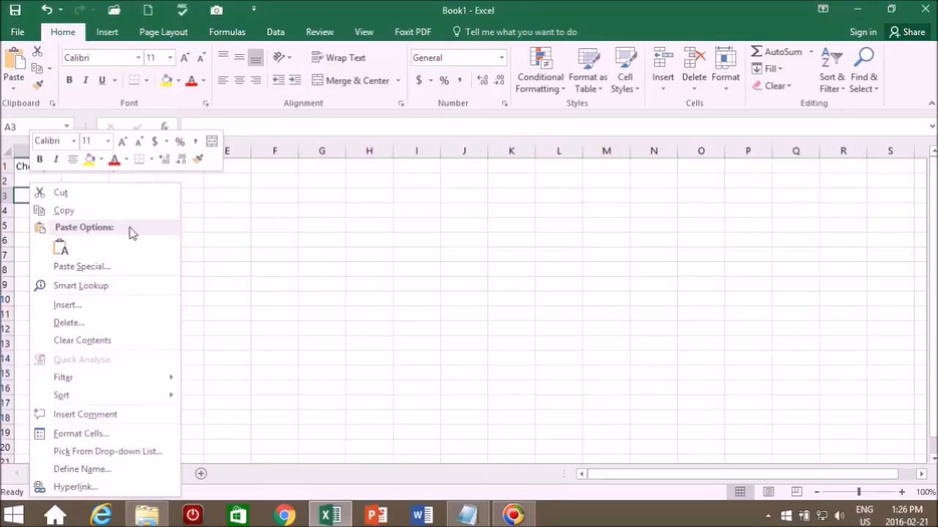
pyautogui.moveTo(70, 246)
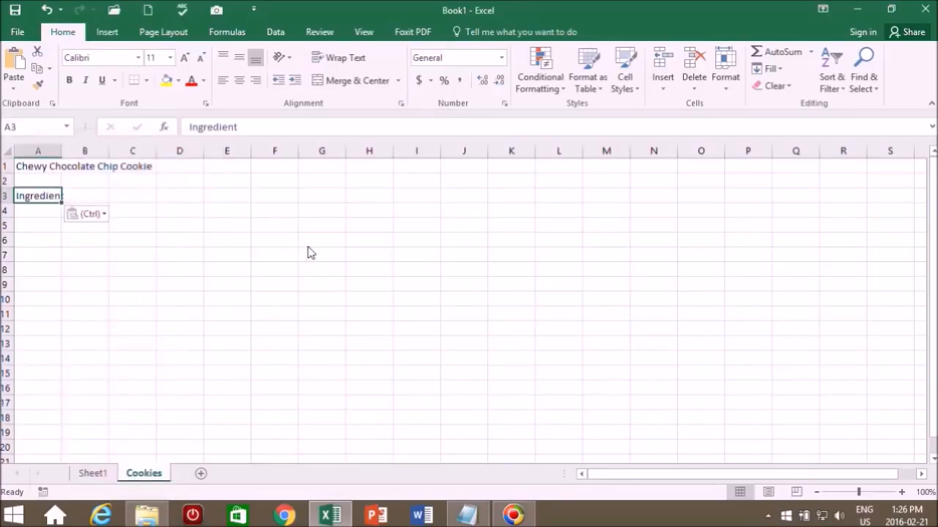
# - Copy the word Amount from the Notepad recipe text
pyautogui.click(468, 516)
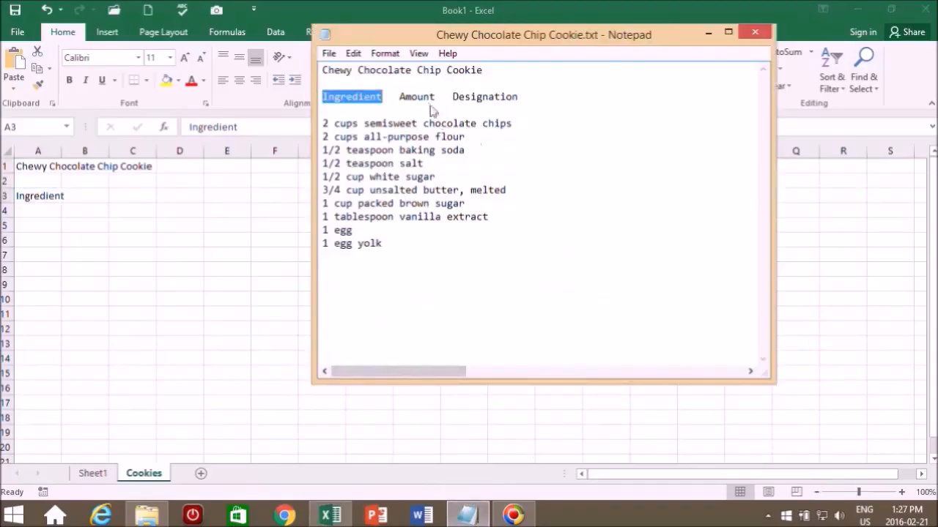
pyautogui.doubleClick(416, 97)
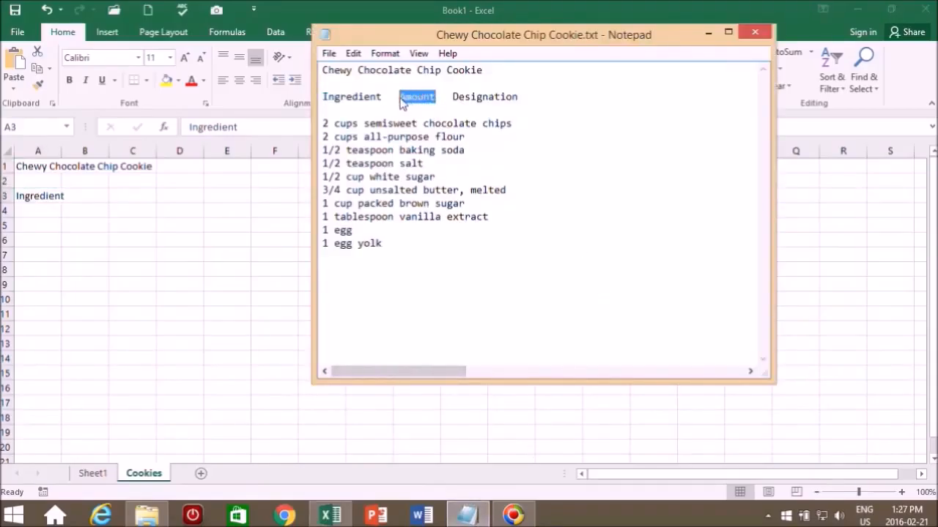
pyautogui.rightClick(416, 97)
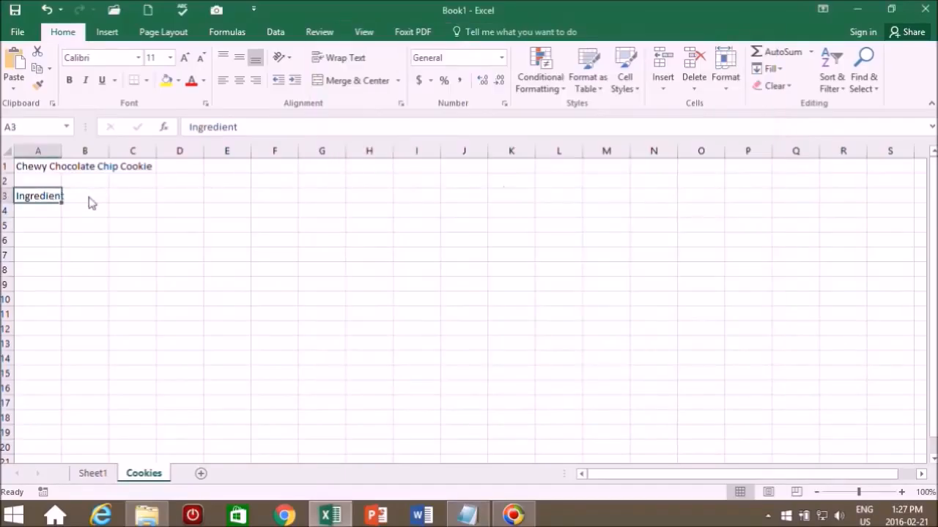
# - Enter the heading Amount in cell B3
pyautogui.click(85, 196)
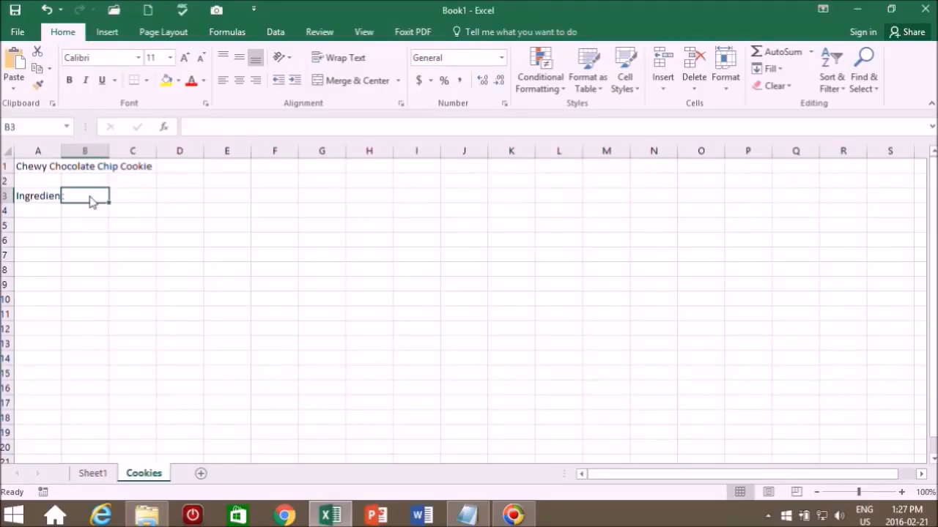
pyautogui.moveTo(79, 204)
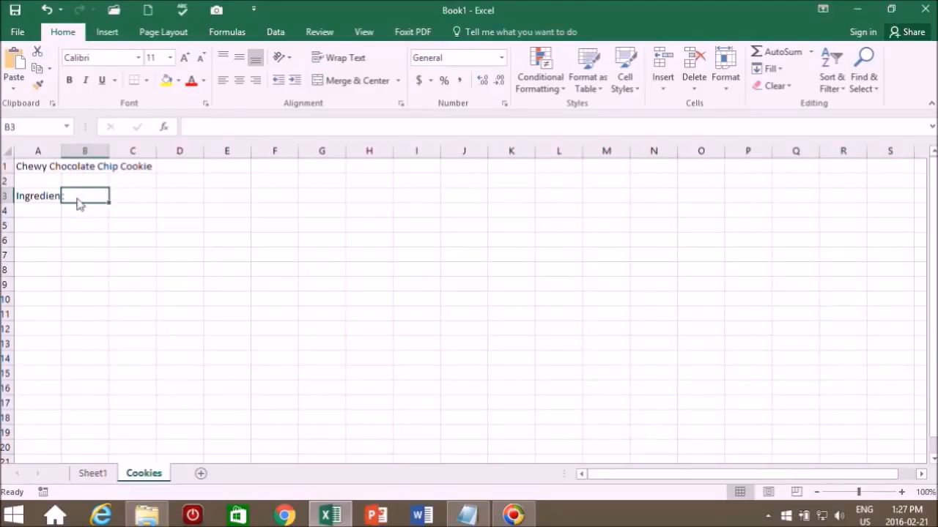
pyautogui.moveTo(286, 138)
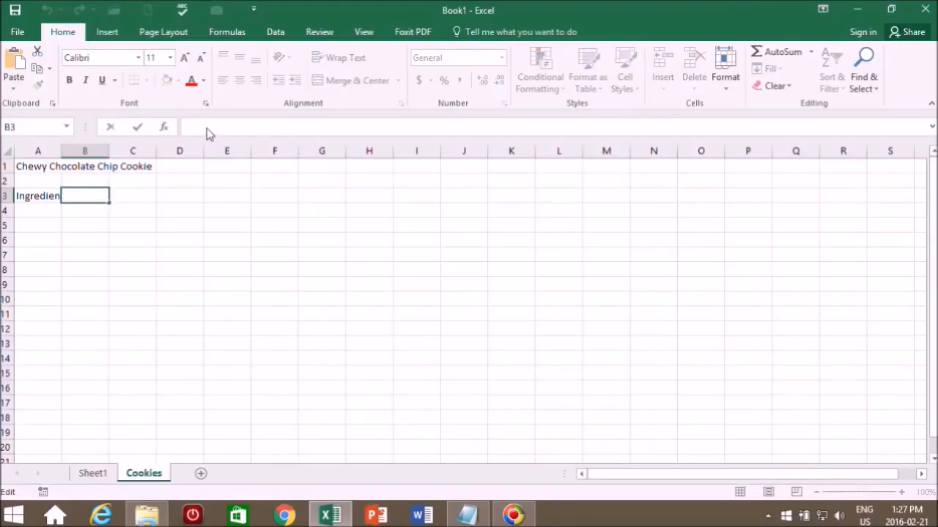
pyautogui.write('Amount')
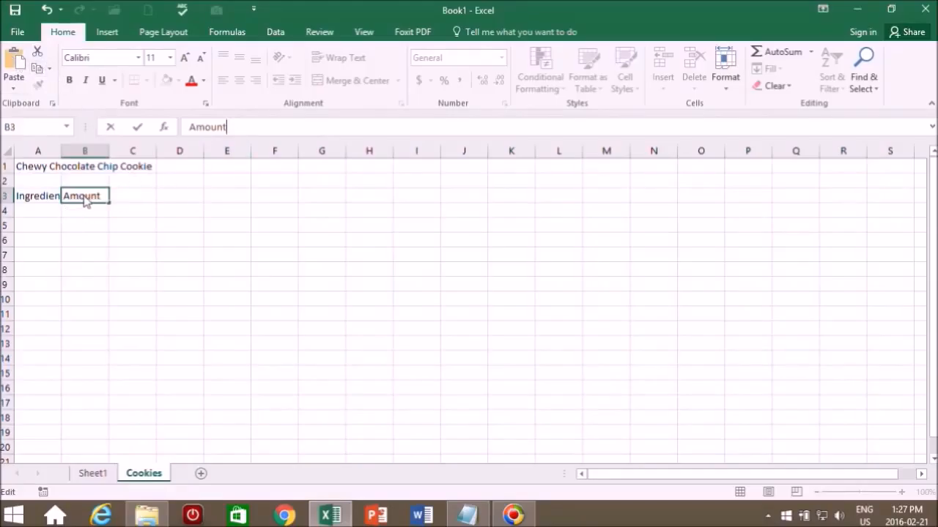
# - Enter the heading Designation in cell C3, taken from the recipe text
pyautogui.click(467, 513)
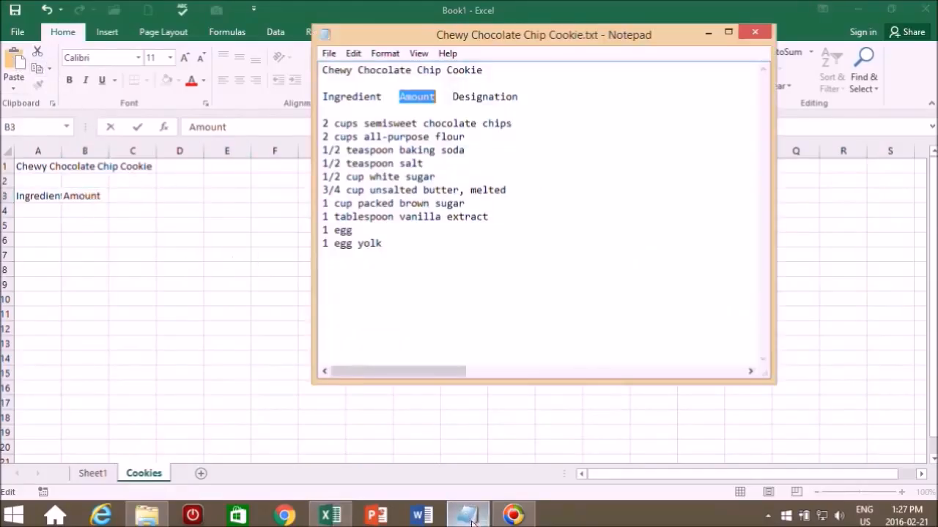
pyautogui.click(454, 97)
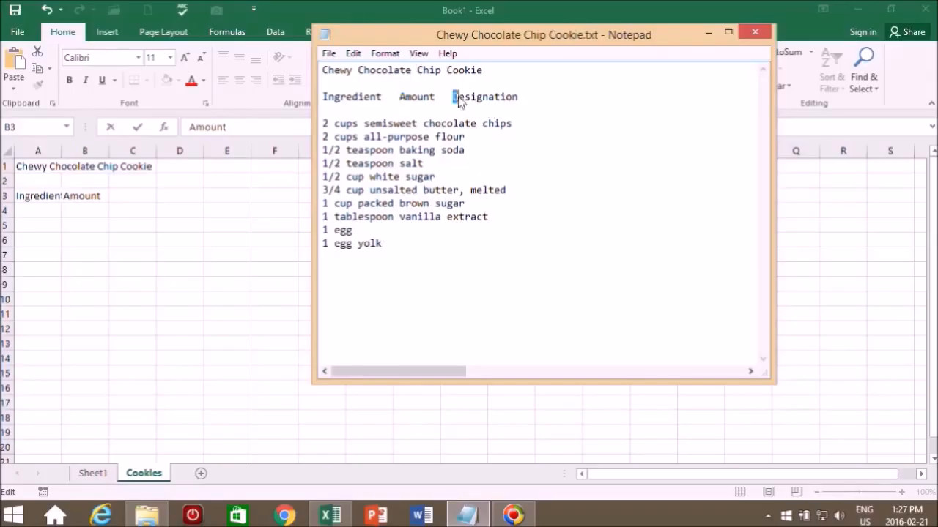
pyautogui.rightClick(483, 96)
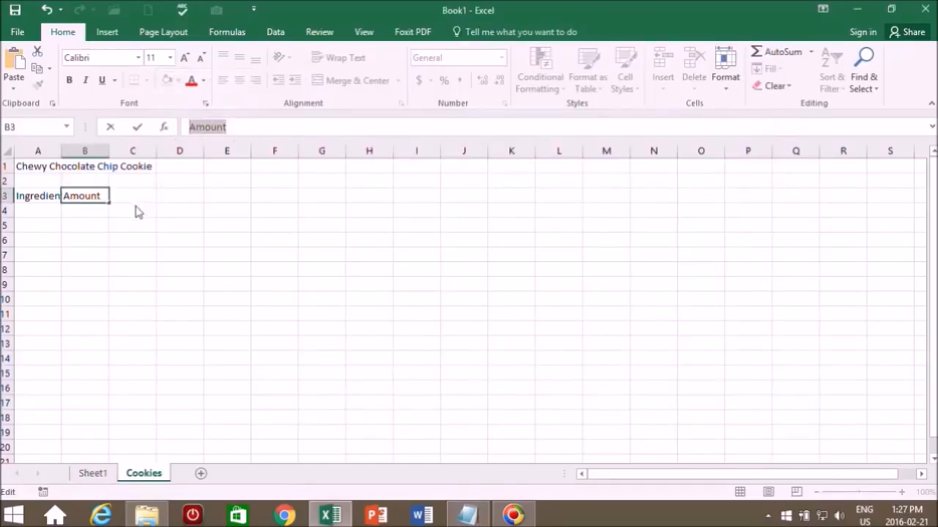
pyautogui.click(132, 196)
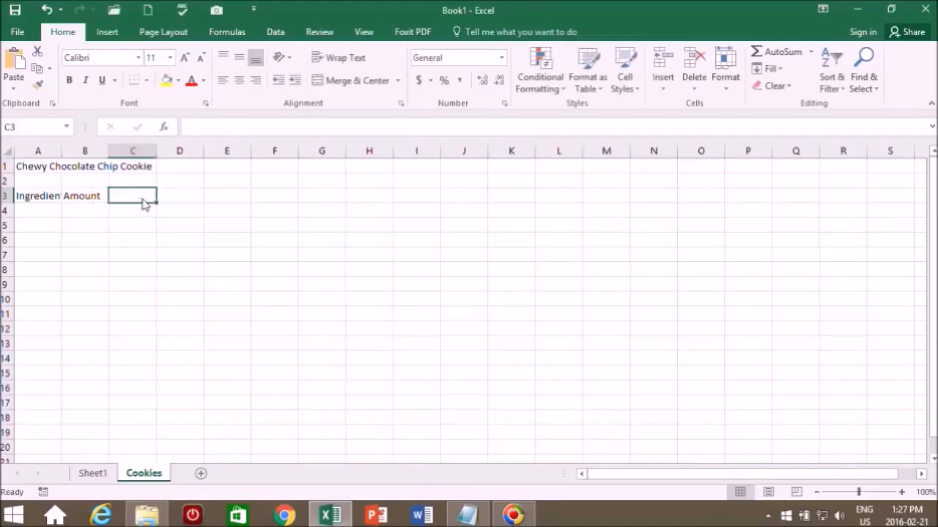
pyautogui.doubleClick(132, 196)
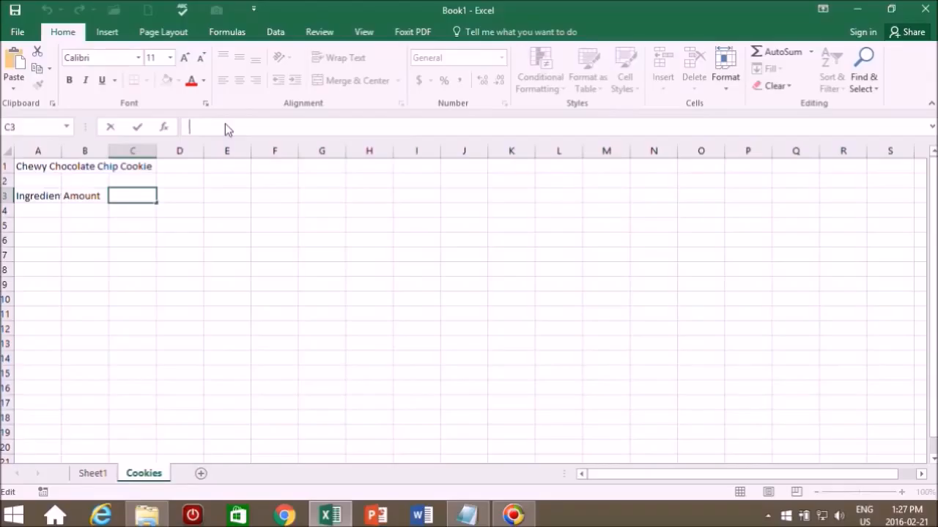
pyautogui.write('Designation')
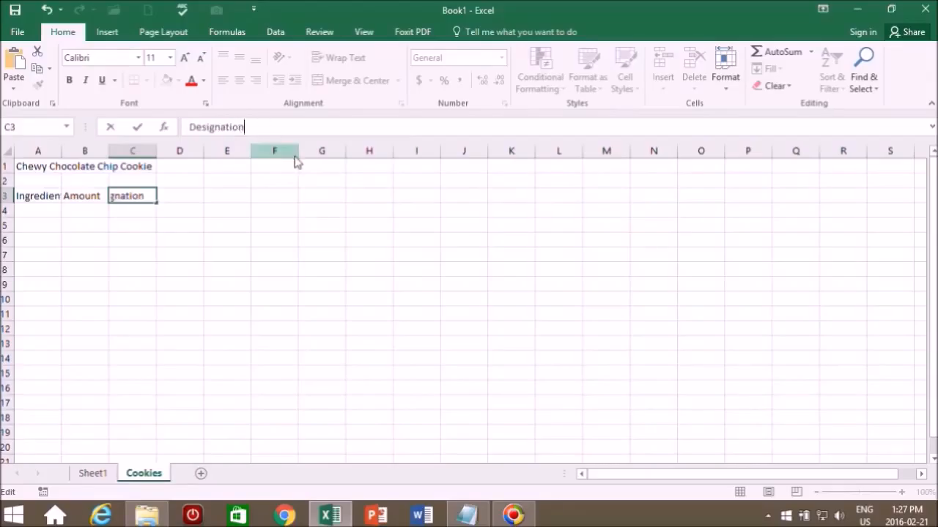
pyautogui.moveTo(560, 208)
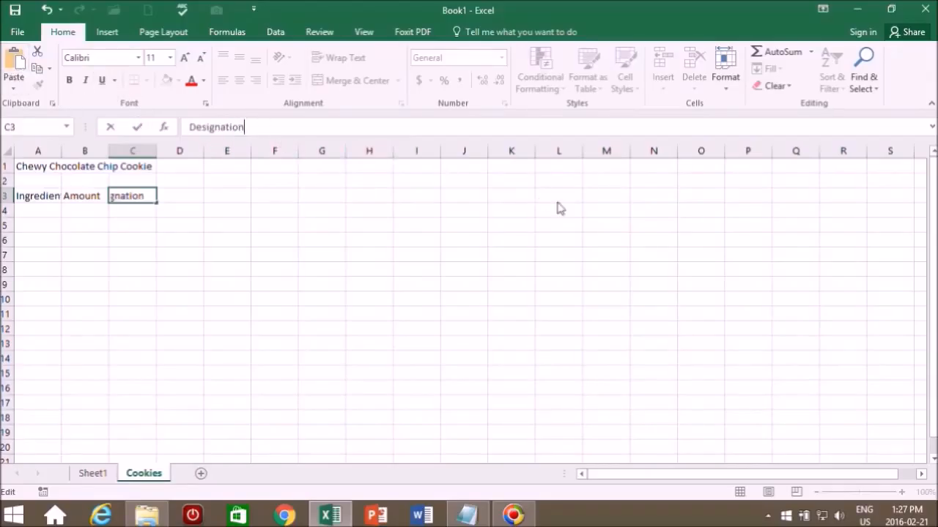
pyautogui.moveTo(231, 262)
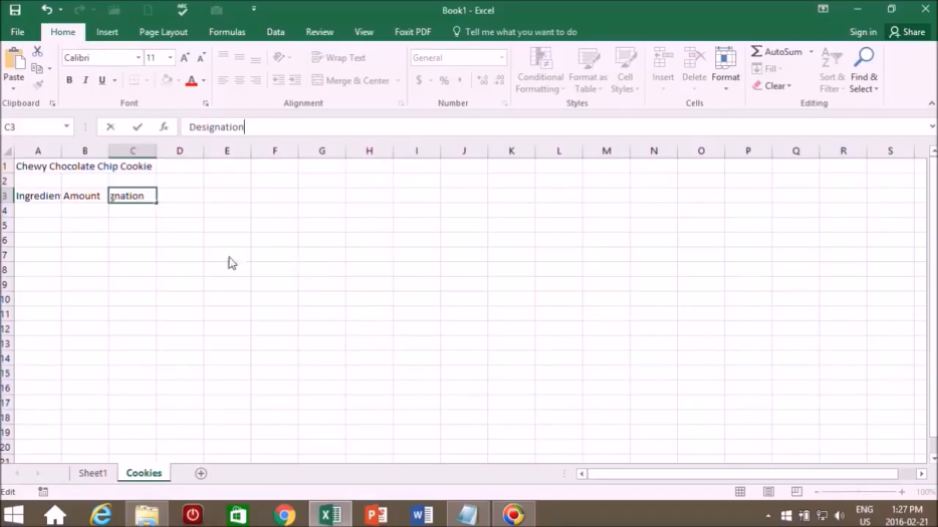
pyautogui.moveTo(120, 201)
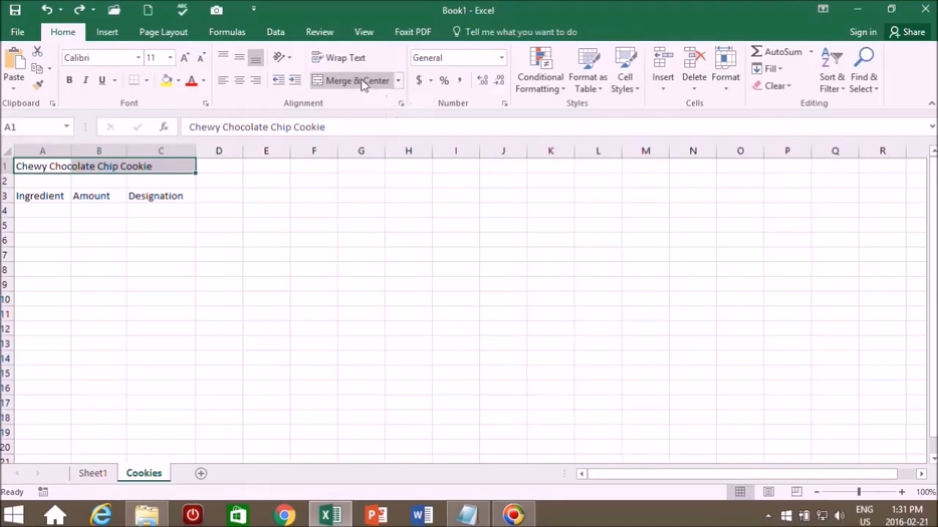
pyautogui.moveTo(359, 80)
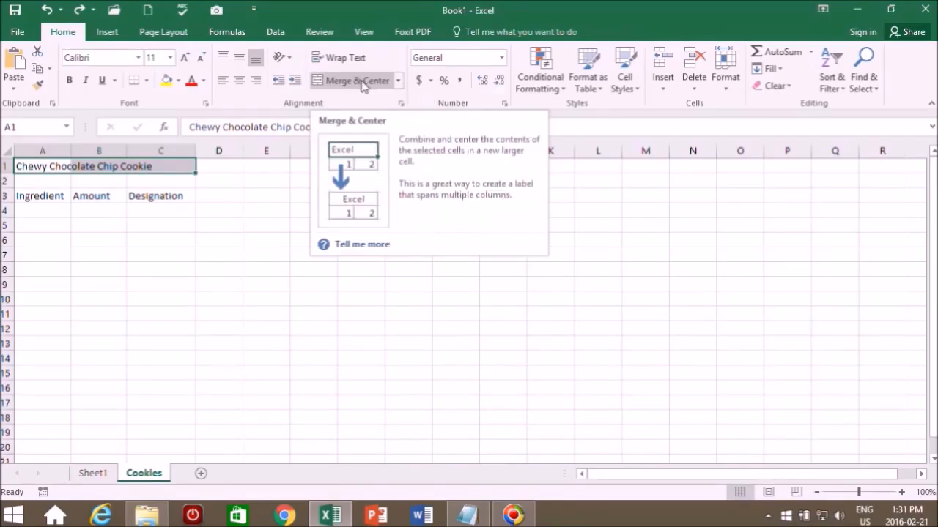
# - Merge and center the recipe title across A1:C1 above the row-3 headings
pyautogui.click(358, 80)
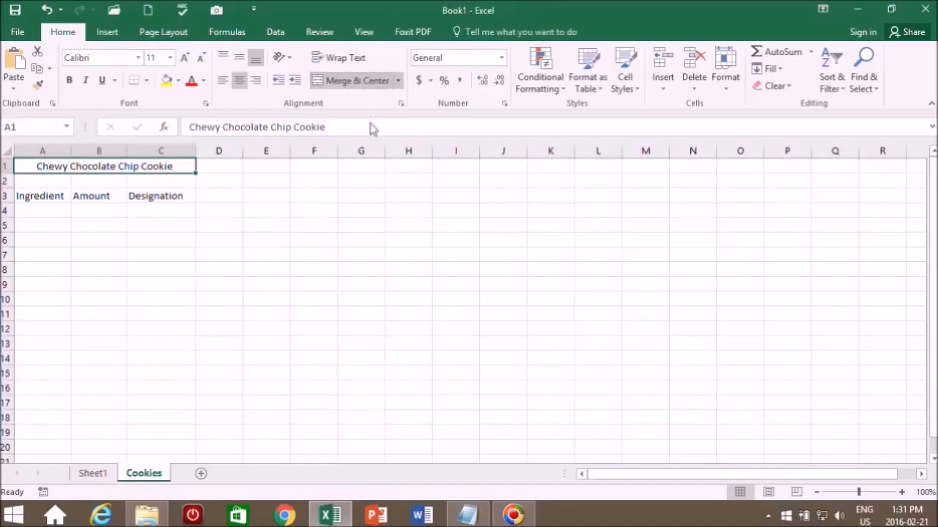
pyautogui.moveTo(364, 150)
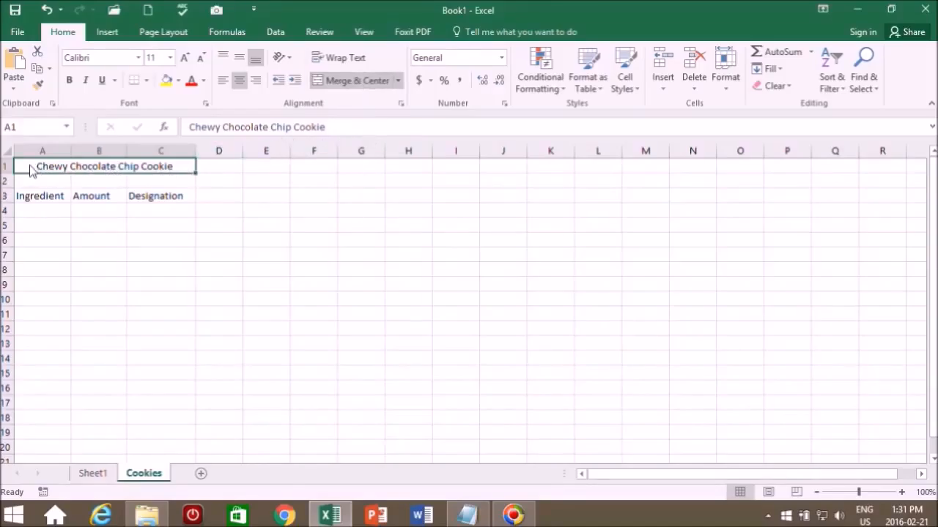
pyautogui.click(41, 196)
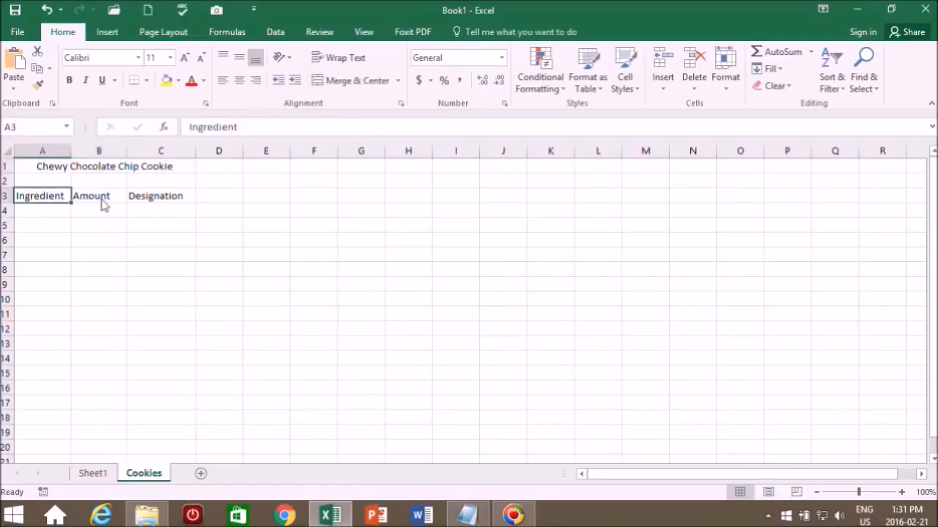
pyautogui.click(162, 196)
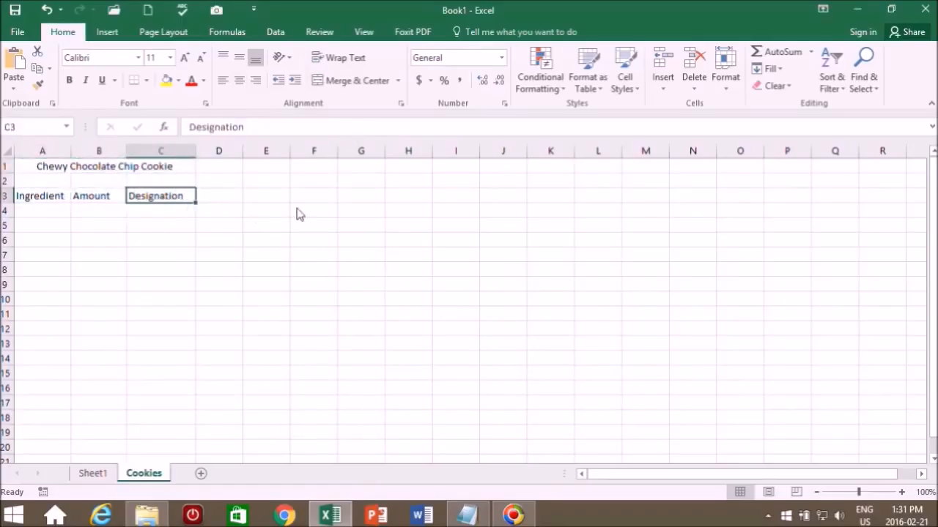
pyautogui.moveTo(40, 202)
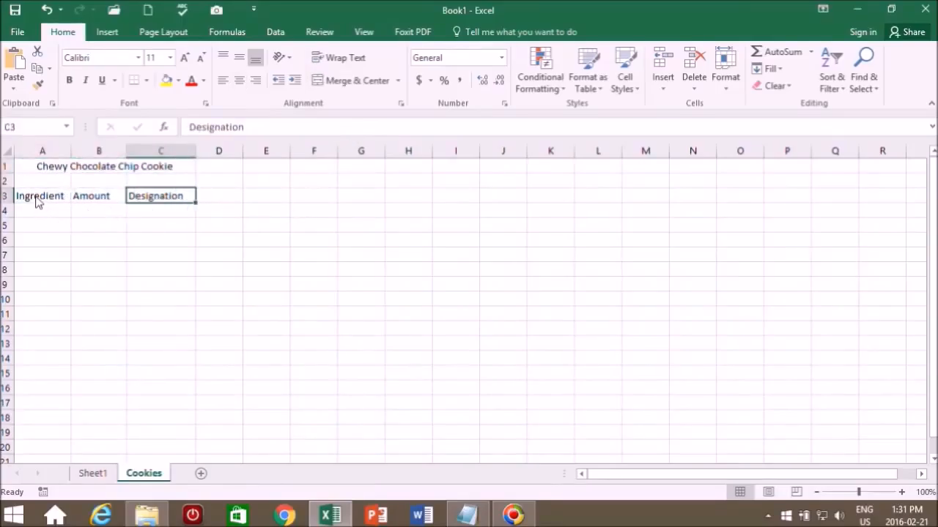
# - Paste the ingredient names, starting with semisweet chocolate chips, into A4 downward
pyautogui.click(467, 515)
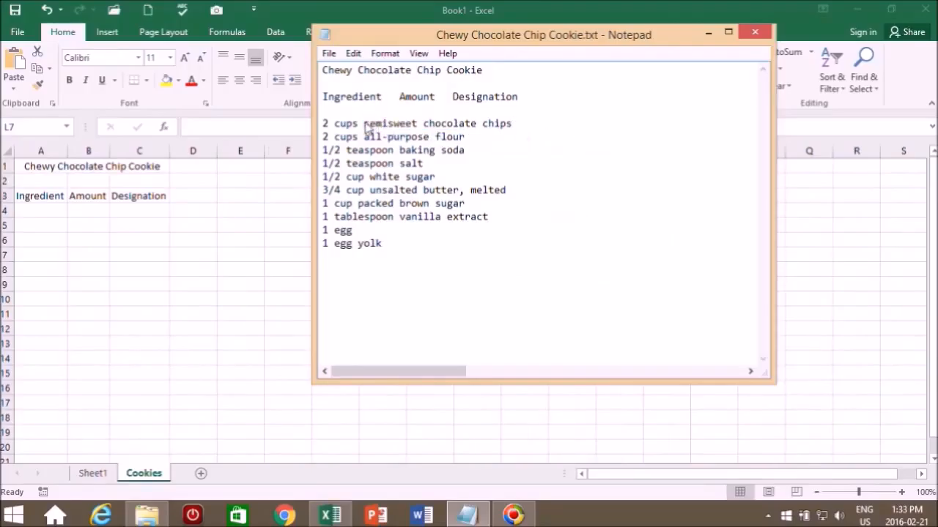
pyautogui.moveTo(363, 123); pyautogui.dragTo(513, 123)
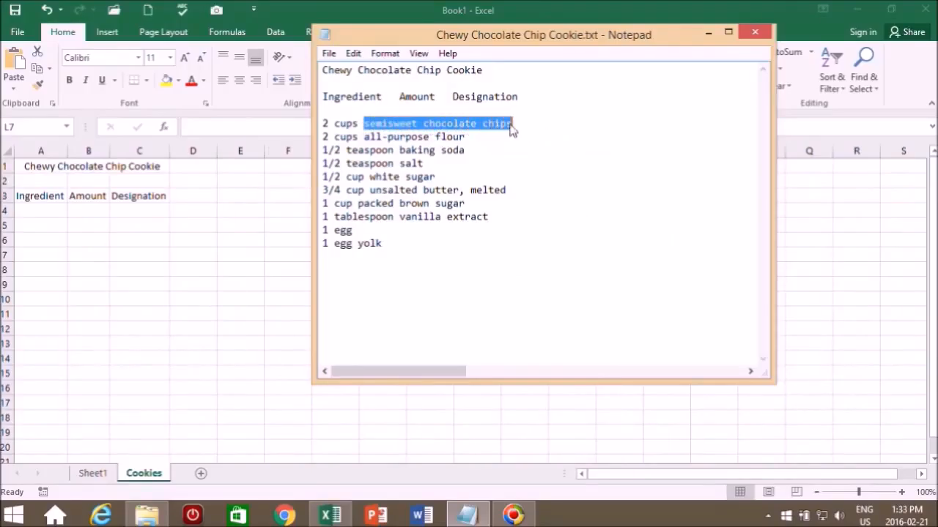
pyautogui.rightClick(510, 123)
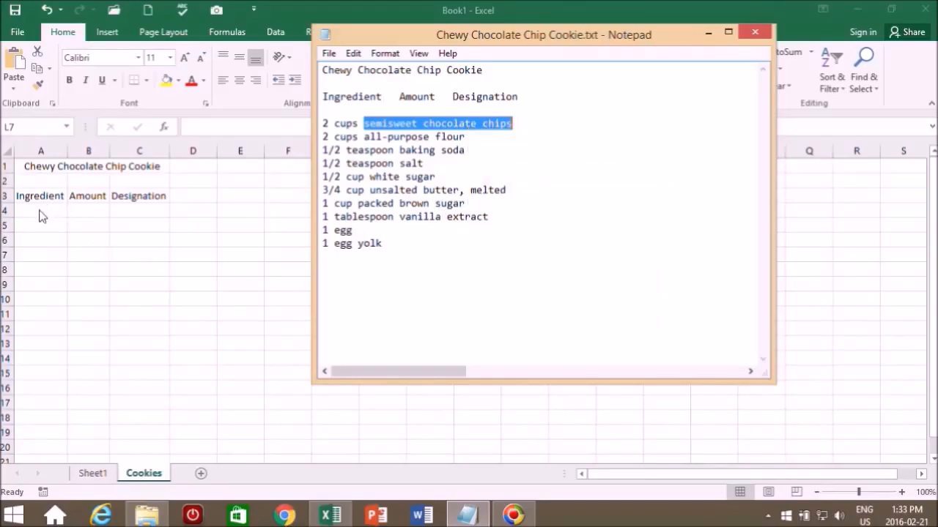
pyautogui.click(41, 211)
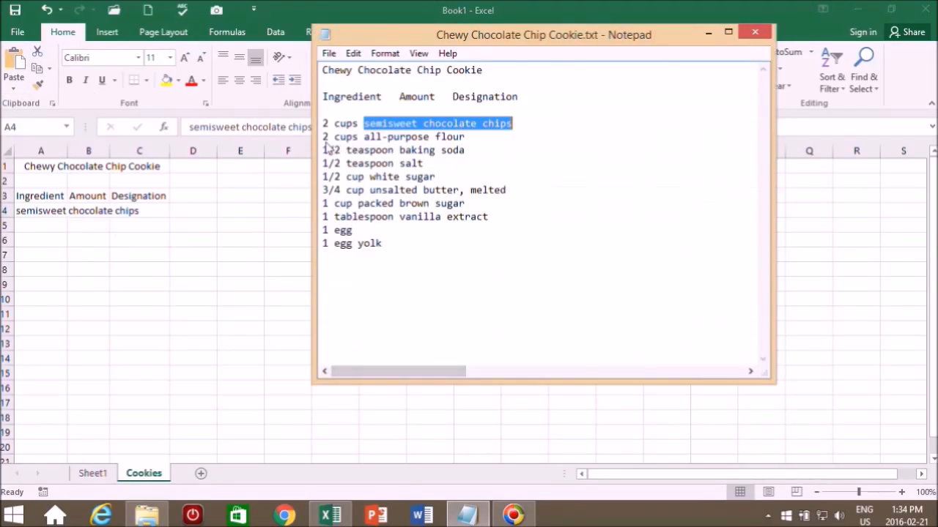
pyautogui.rightClick(396, 136)
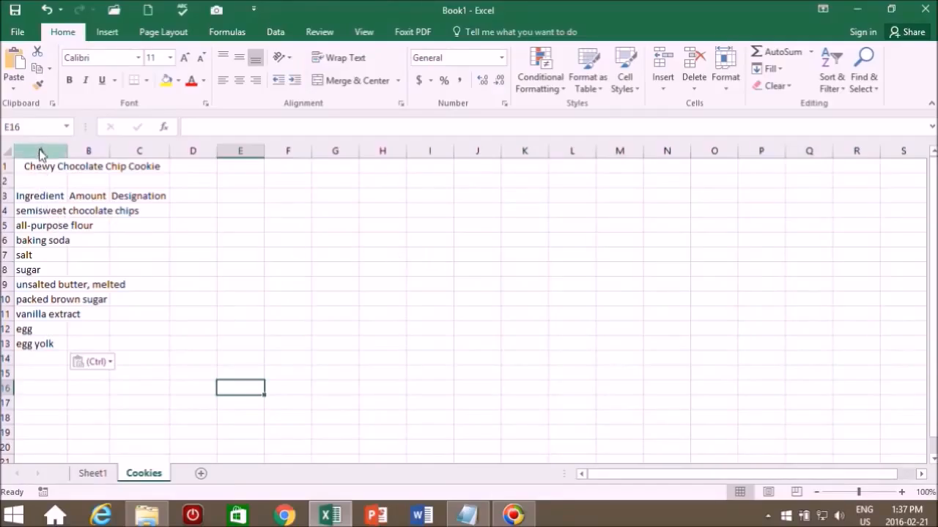
# - AutoFit column A's width to the longest ingredient name
pyautogui.click(41, 149)
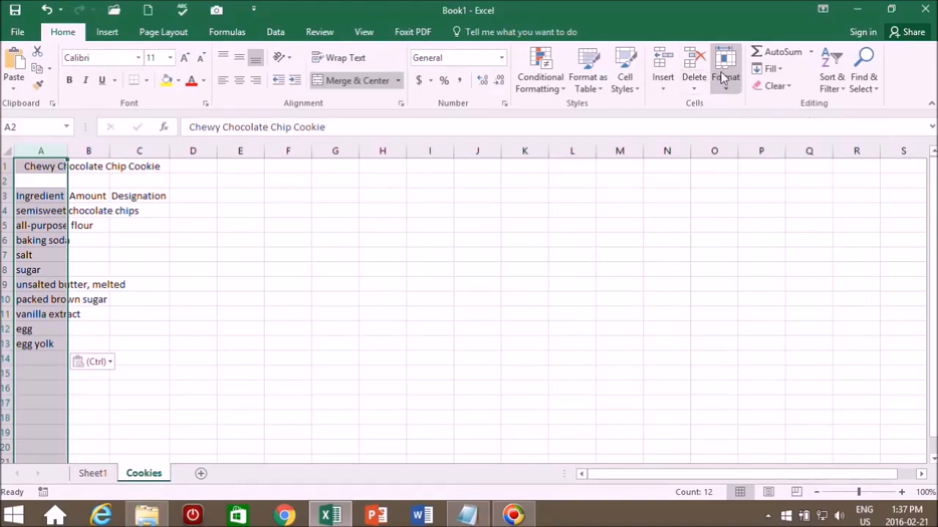
pyautogui.click(724, 70)
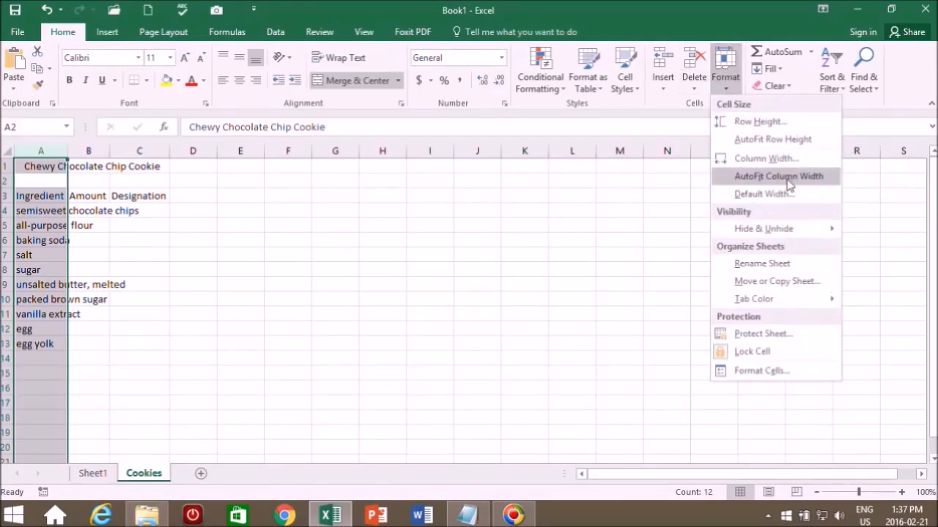
pyautogui.click(778, 175)
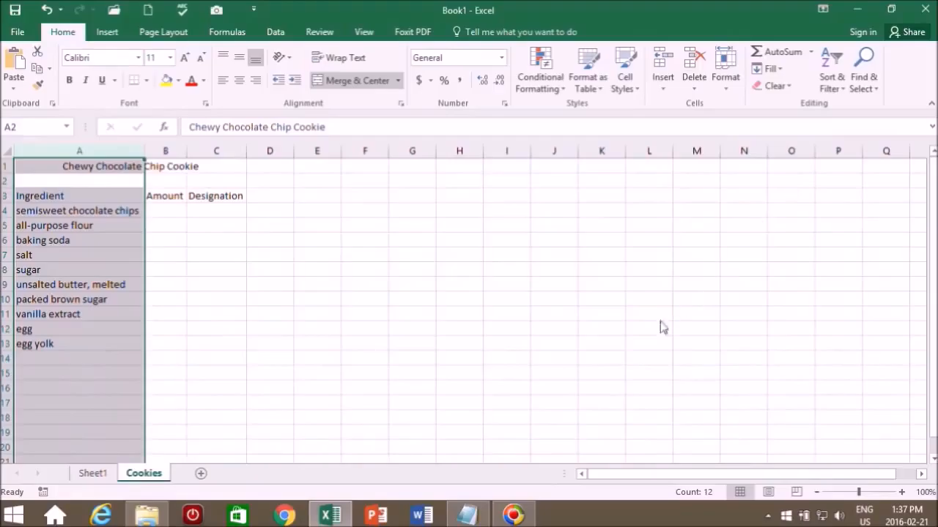
pyautogui.moveTo(73, 211)
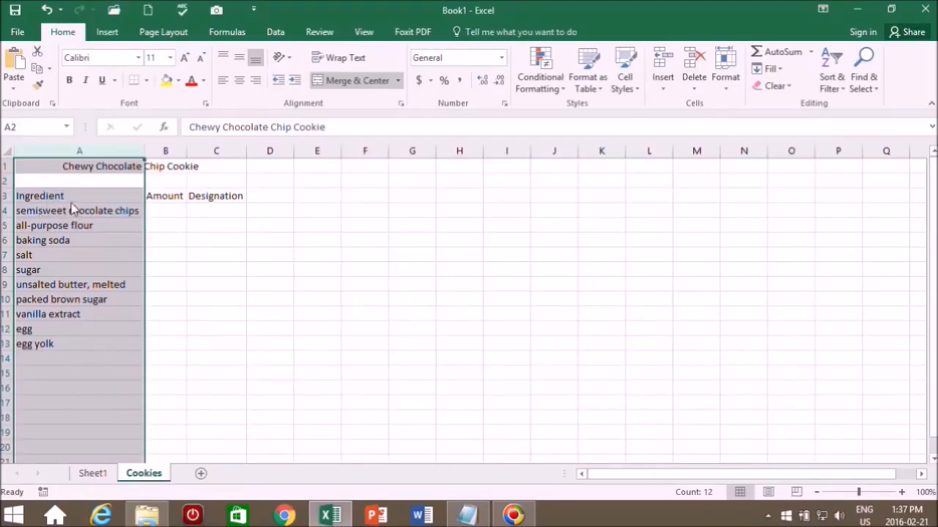
pyautogui.moveTo(90, 213)
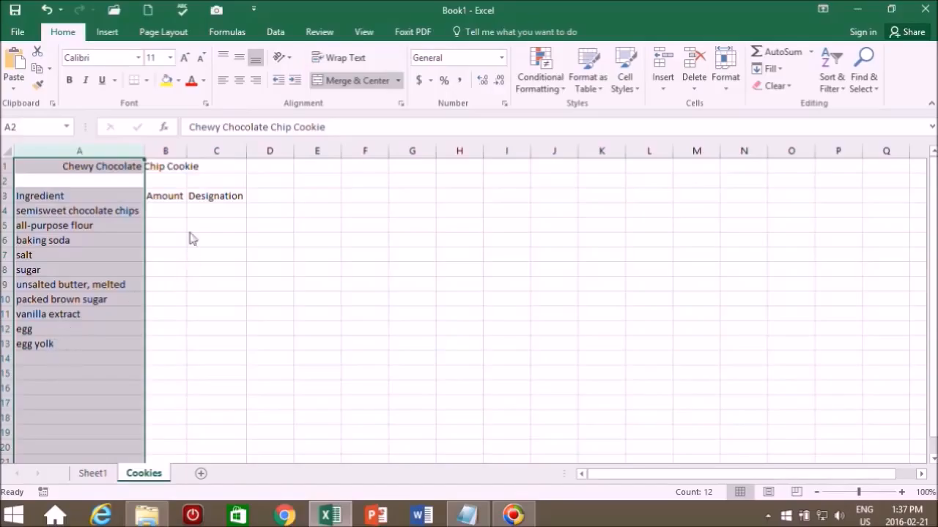
pyautogui.moveTo(176, 219)
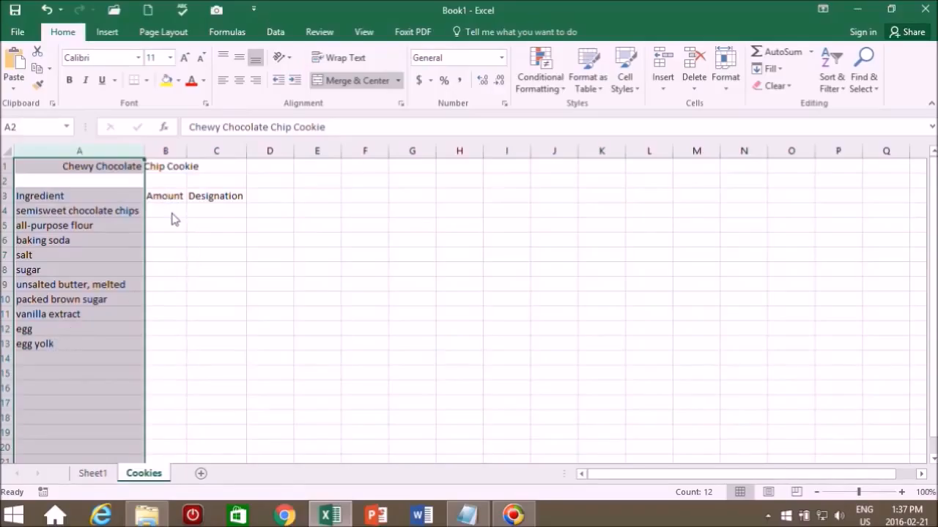
pyautogui.moveTo(257, 214)
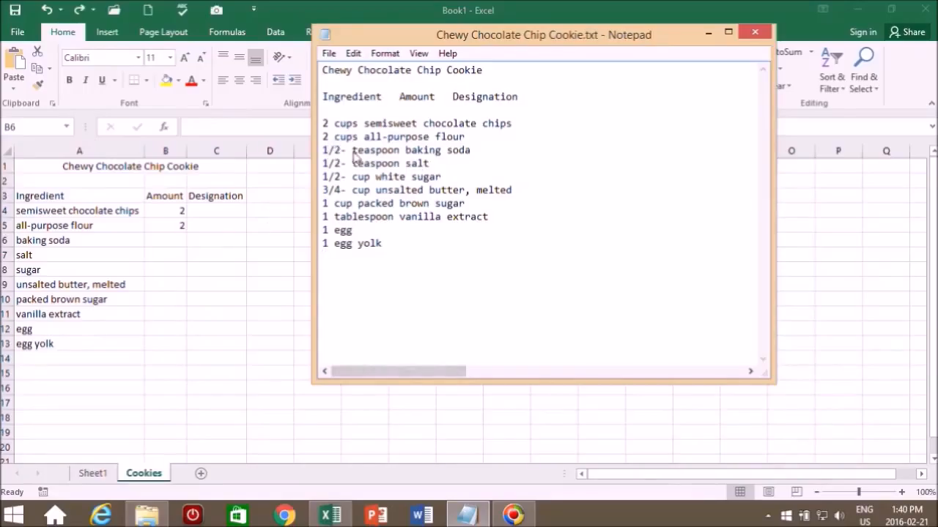
pyautogui.moveTo(350, 155)
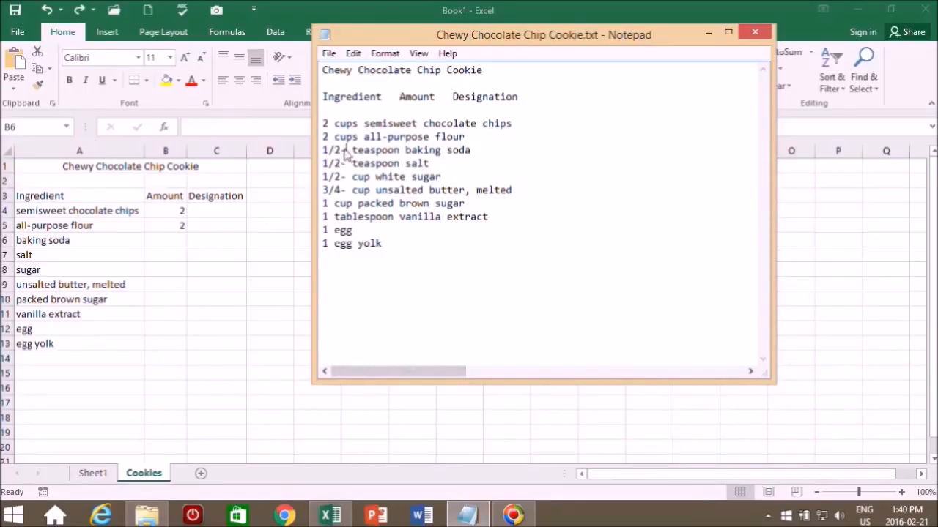
# - Paste the 1/2- amount for baking soda and fill it down for salt and sugar
pyautogui.rightClick(330, 149)
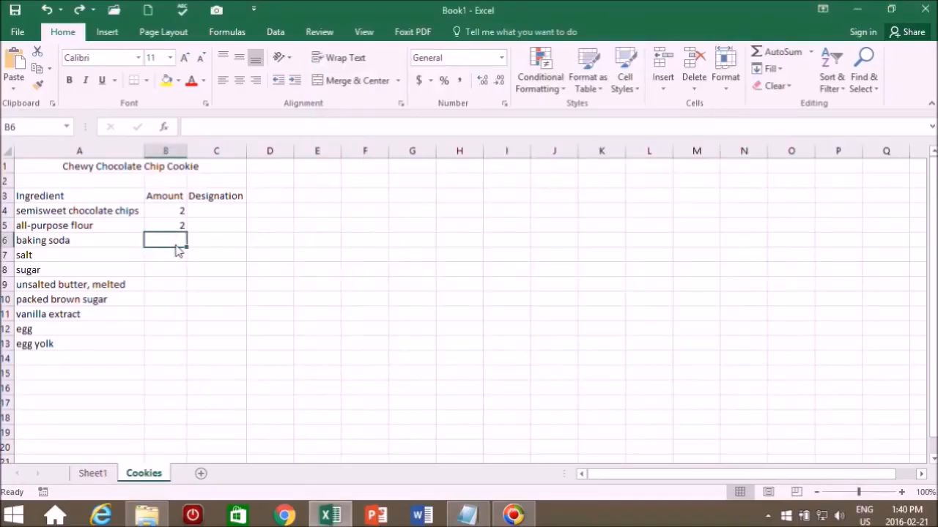
pyautogui.press('ctrl+v')
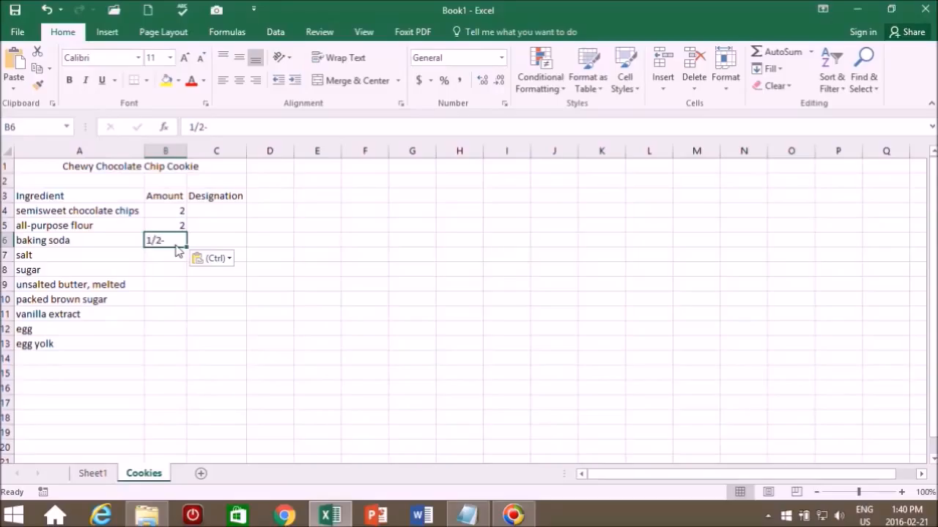
pyautogui.moveTo(170, 265)
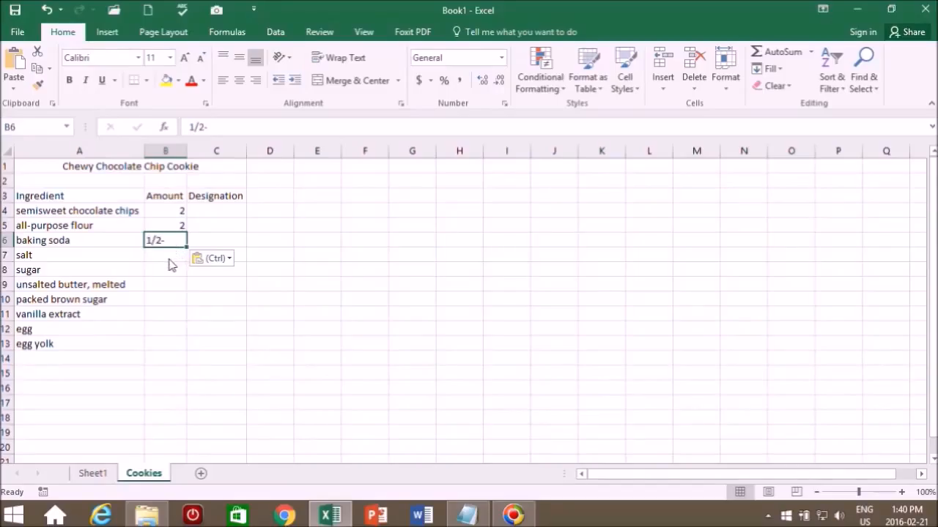
pyautogui.moveTo(189, 252)
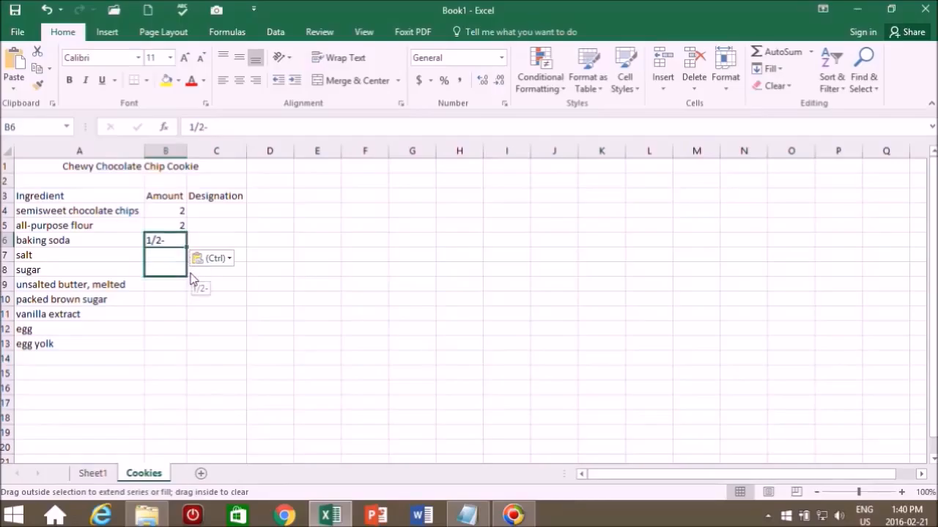
pyautogui.moveTo(164, 241); pyautogui.dragTo(164, 270)
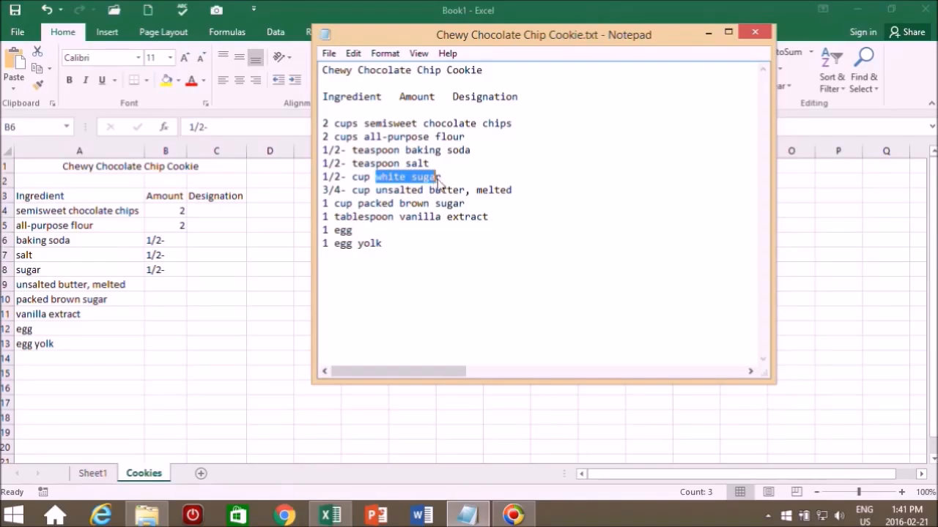
# - Retype the sugar entry in A8 as white sugar
pyautogui.rightClick(403, 176)
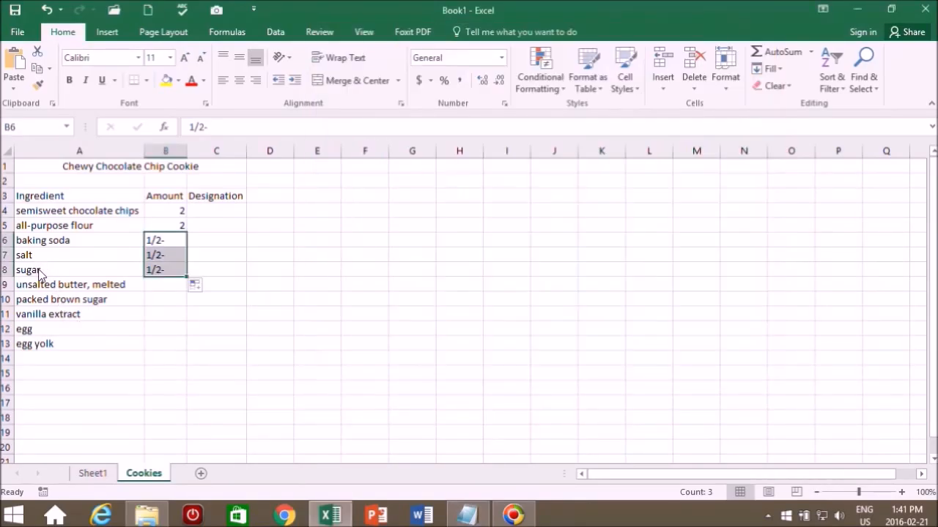
pyautogui.click(28, 269)
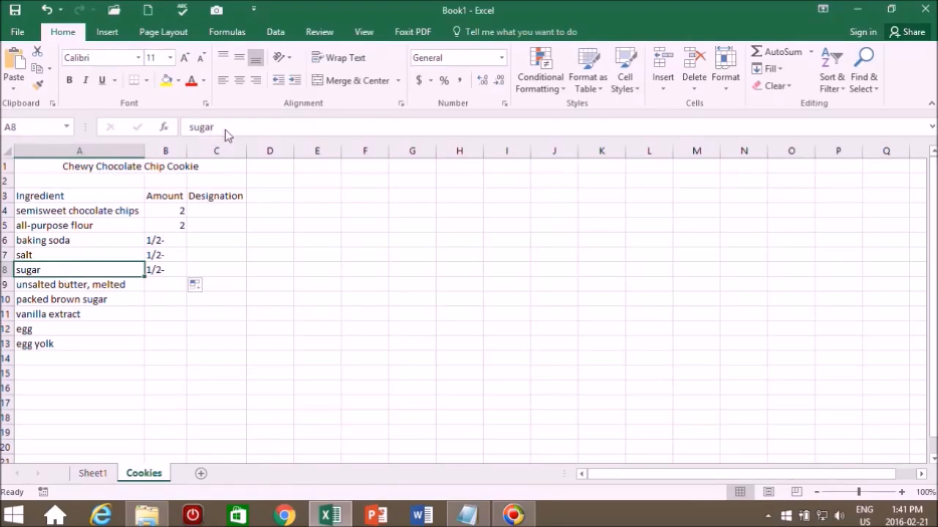
pyautogui.write('white sugar')
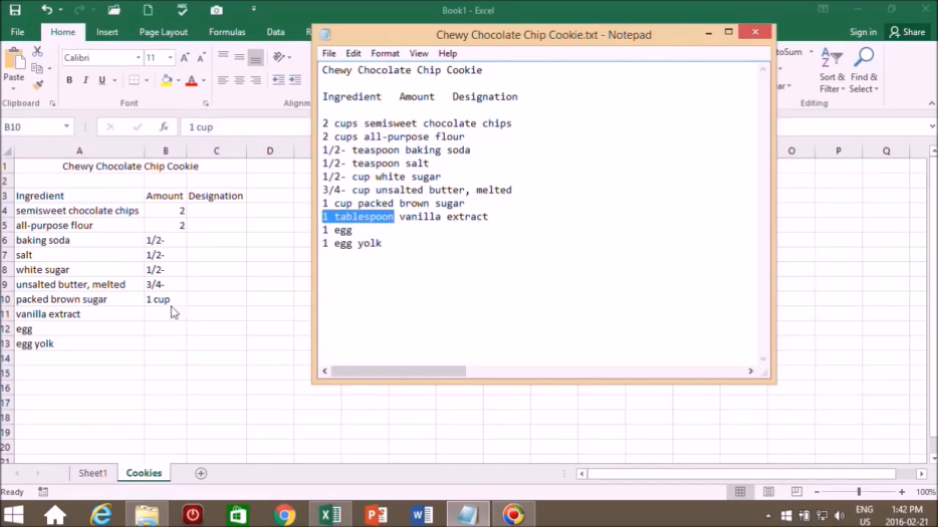
pyautogui.click(164, 314)
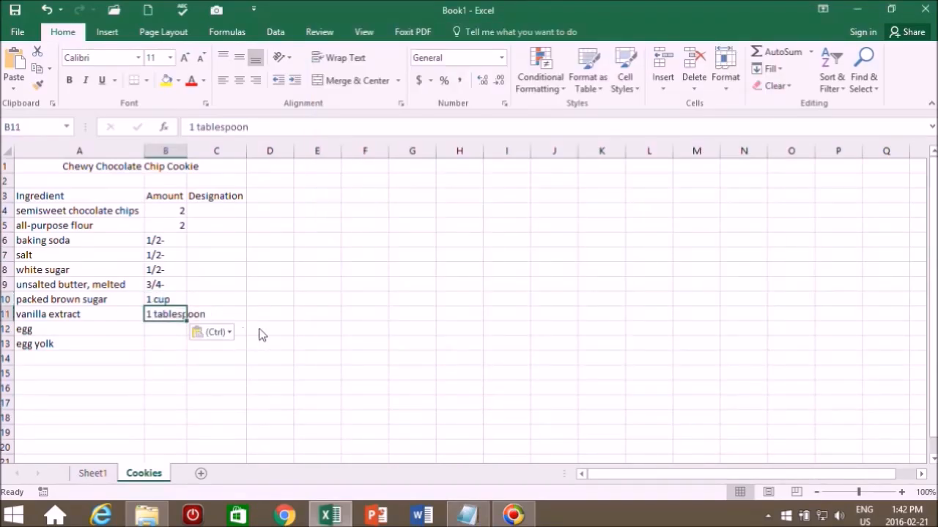
pyautogui.moveTo(233, 186)
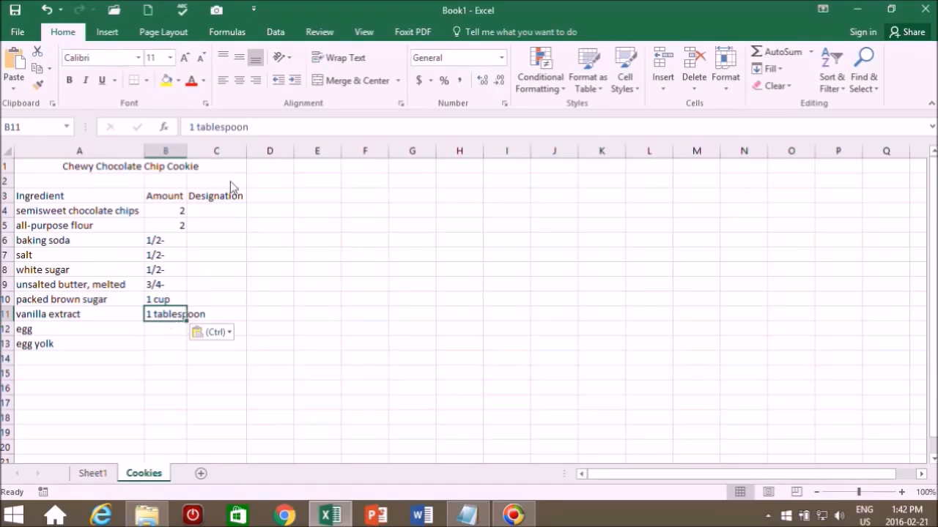
pyautogui.moveTo(227, 325)
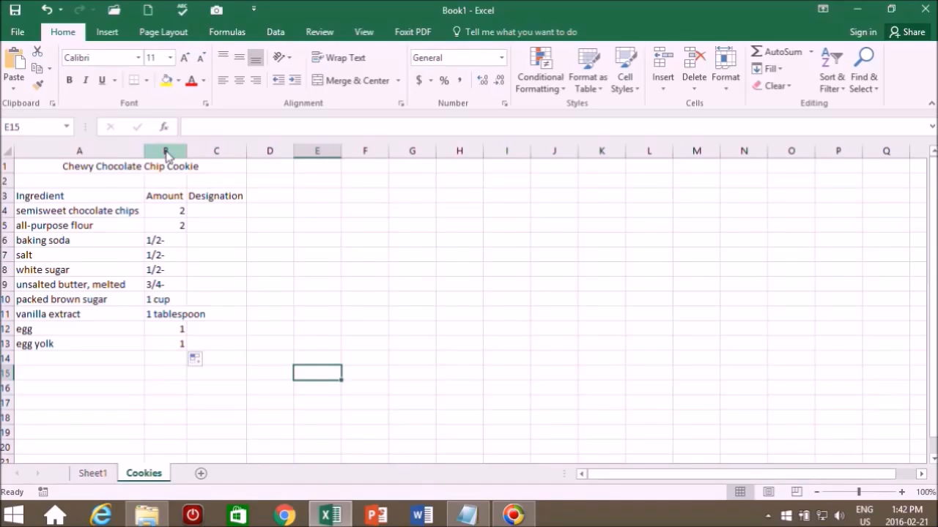
# - AutoFit column B's width to fit 1 tablespoon
pyautogui.click(164, 151)
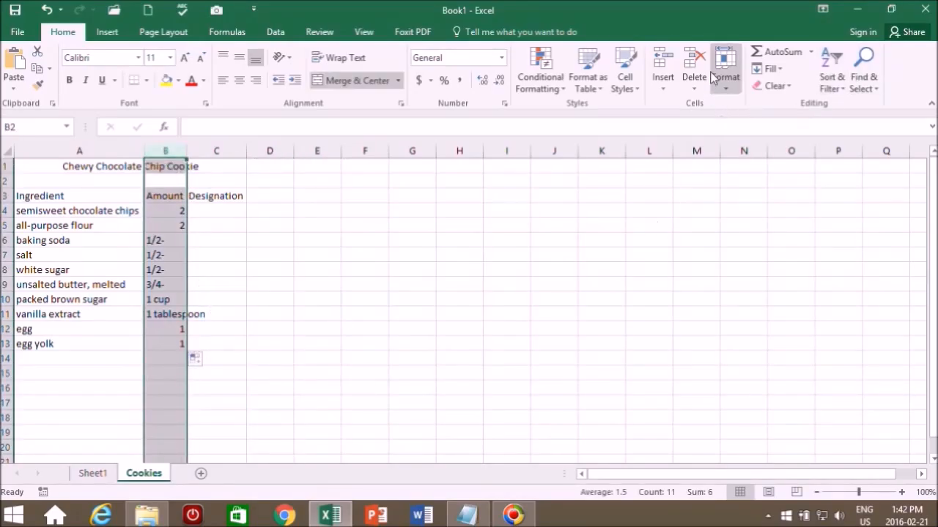
pyautogui.click(724, 77)
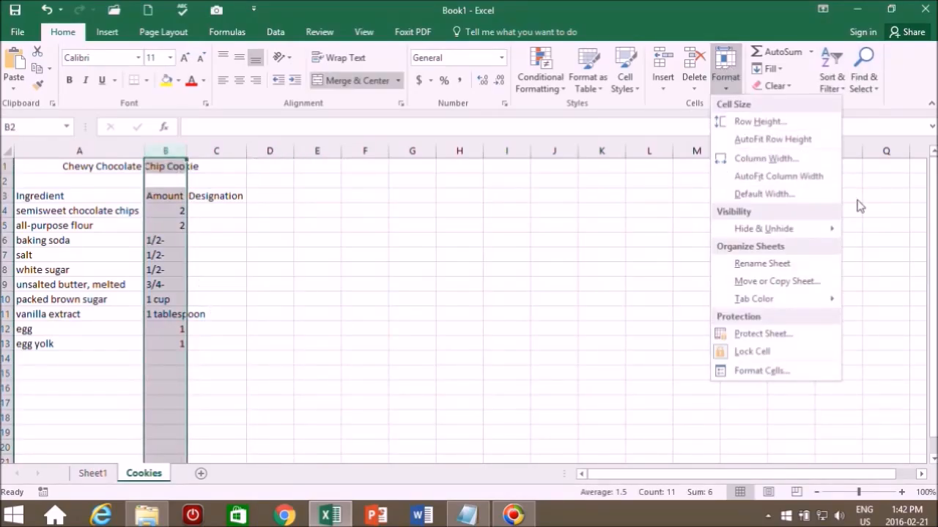
pyautogui.moveTo(780, 176)
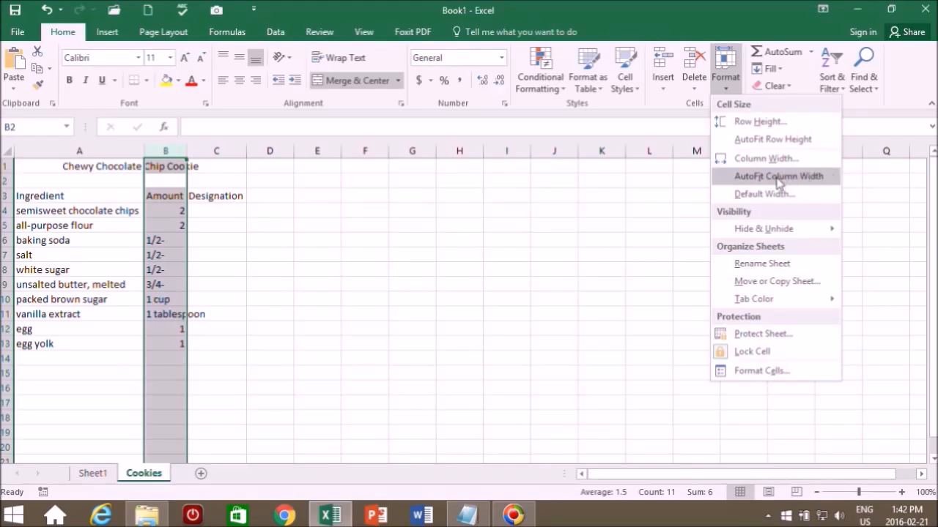
pyautogui.click(778, 176)
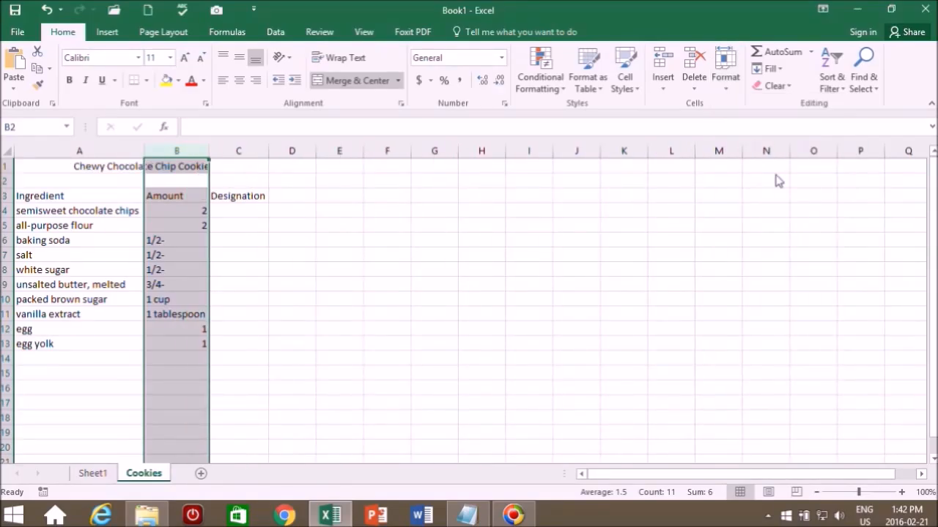
pyautogui.moveTo(189, 257)
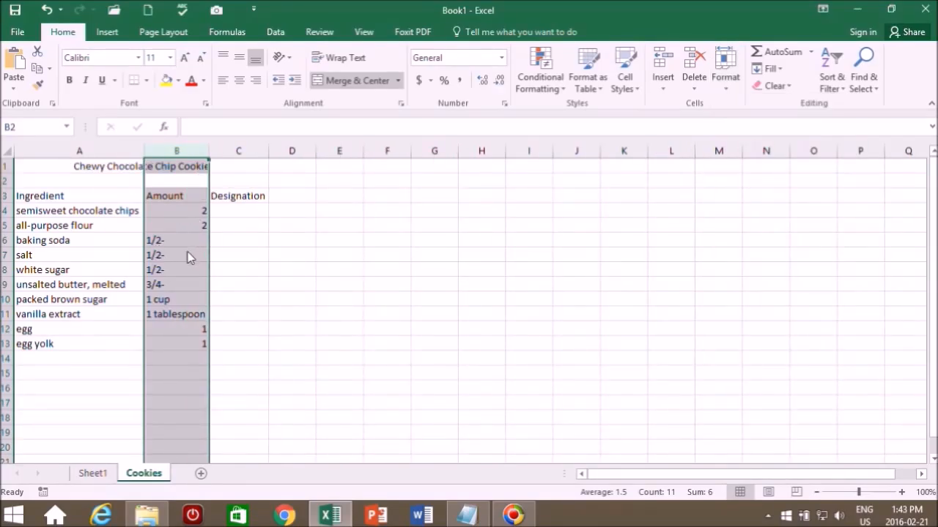
pyautogui.moveTo(164, 290)
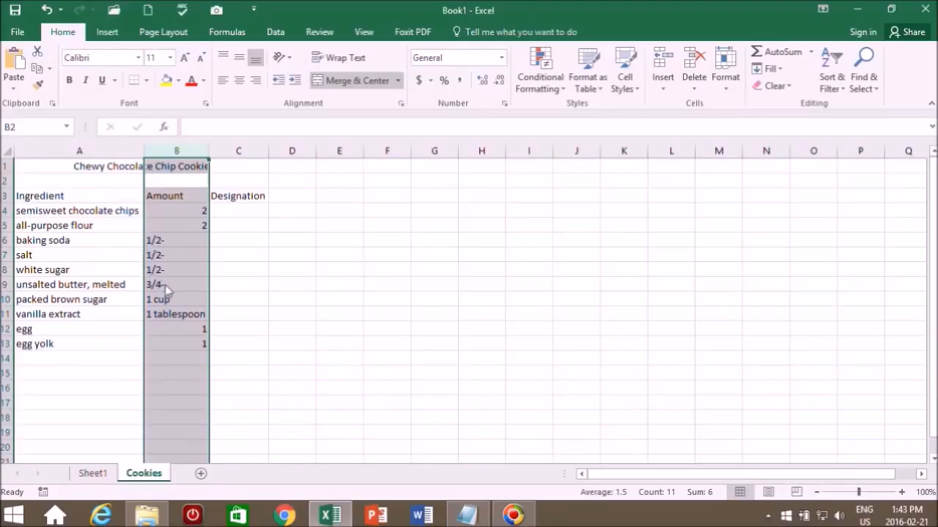
pyautogui.moveTo(196, 217)
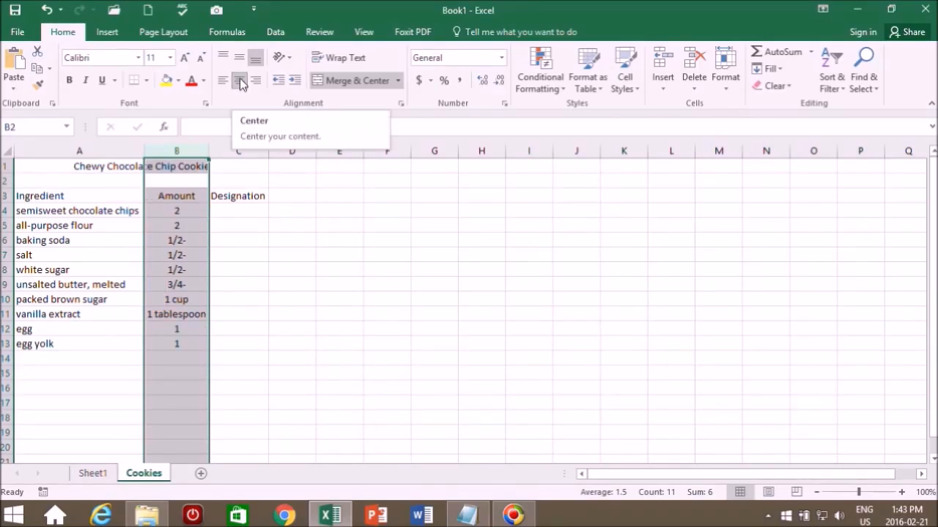
# - Center the amounts in column B under the Amount heading
pyautogui.click(223, 79)
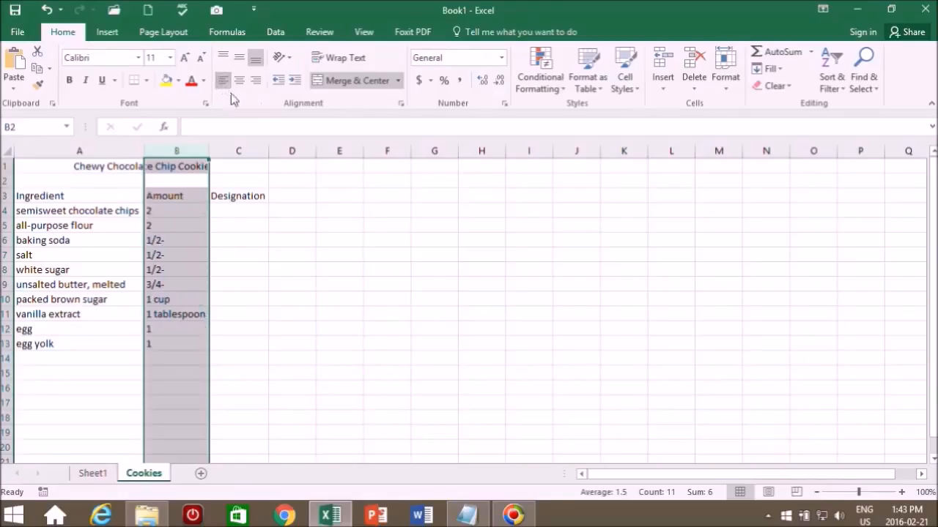
pyautogui.click(239, 79)
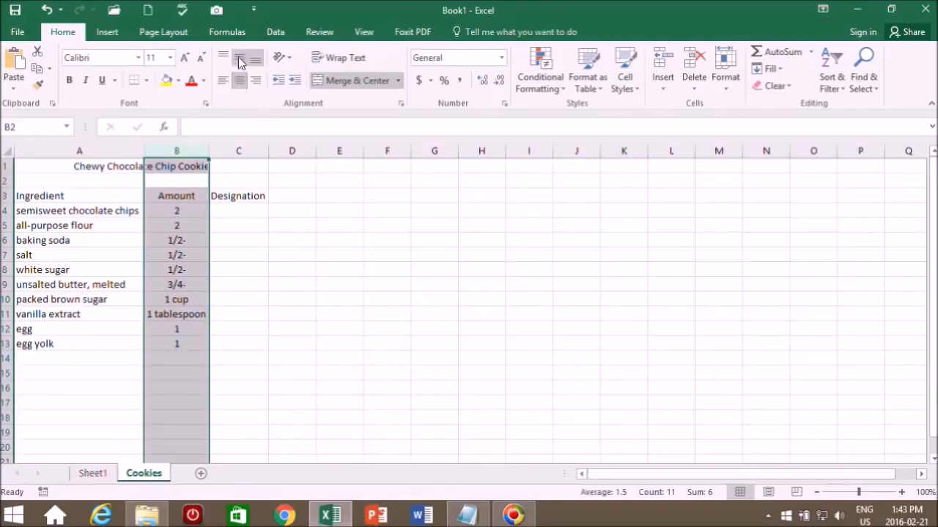
pyautogui.click(468, 516)
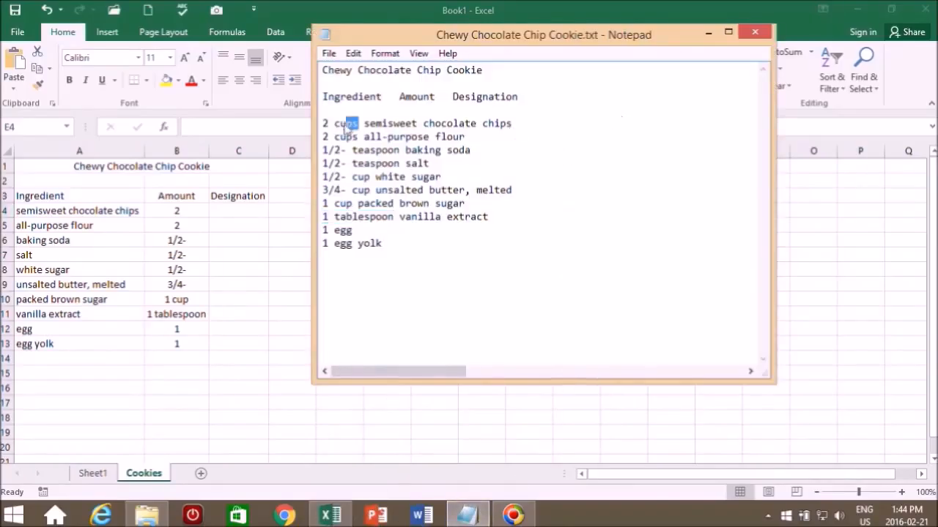
# - Paste cups, teaspoon and cup units into column C and fill cup down
pyautogui.doubleClick(346, 123)
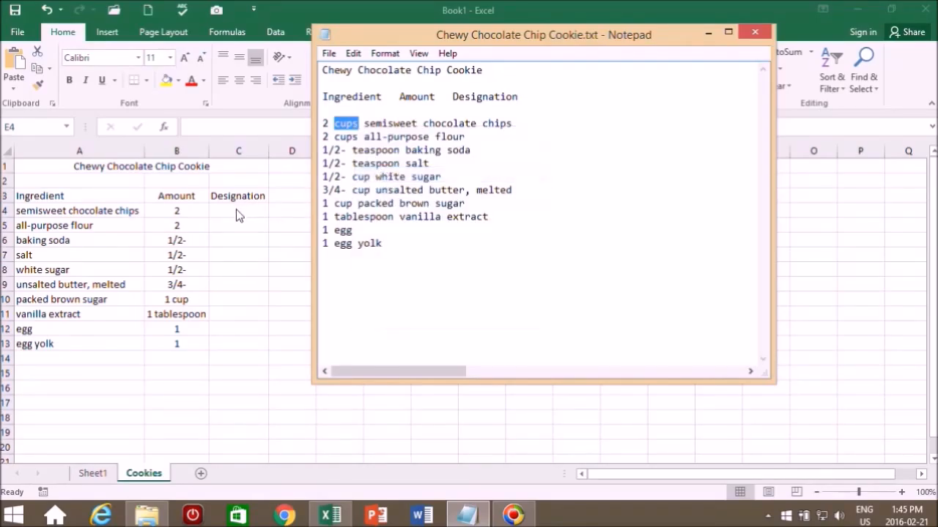
pyautogui.click(755, 32)
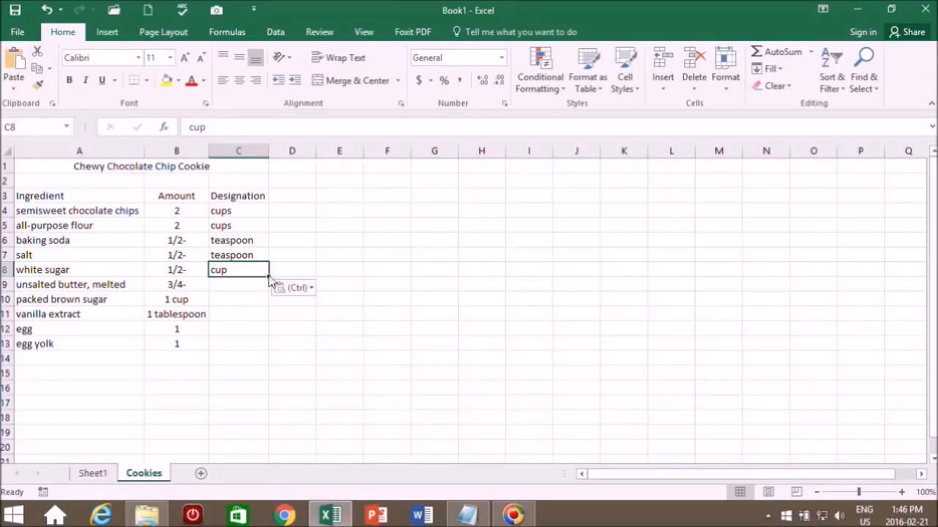
pyautogui.moveTo(268, 279); pyautogui.dragTo(268, 293)
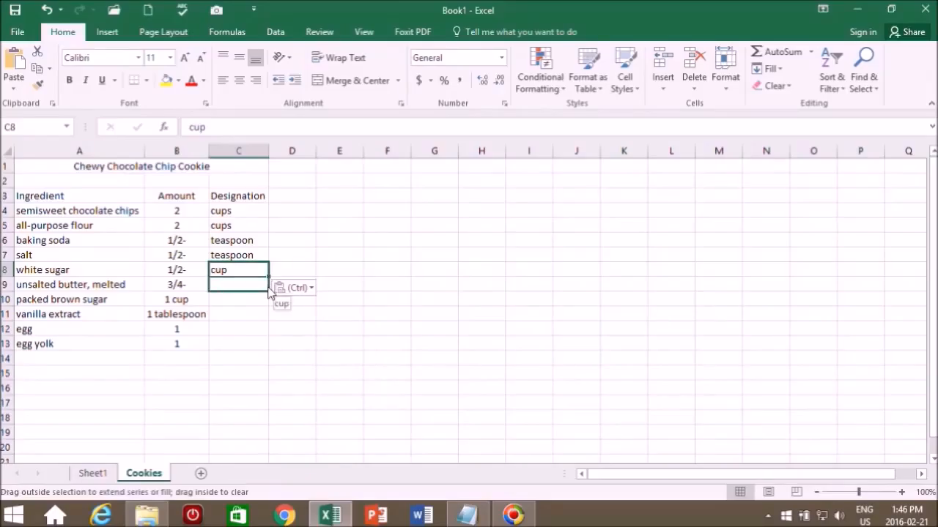
pyautogui.click(468, 516)
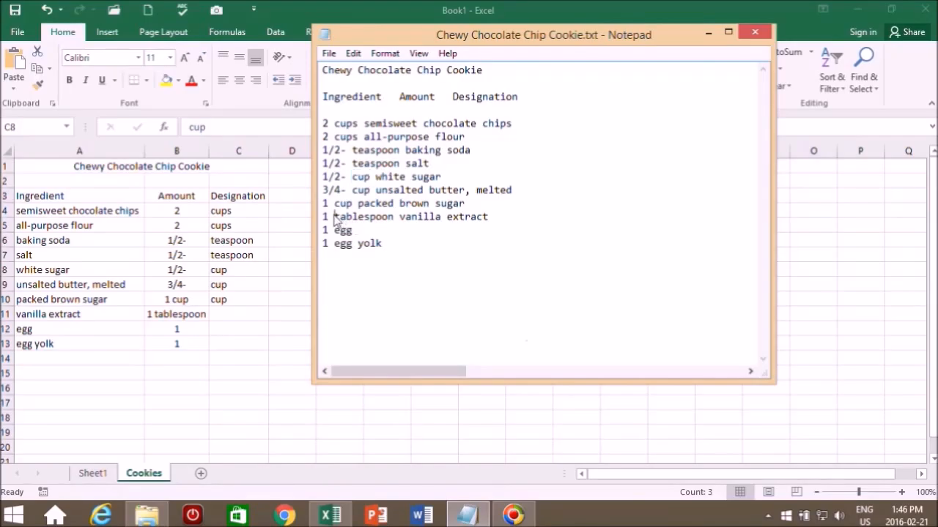
# - Paste tablespoon as the vanilla extract designation in C11
pyautogui.doubleClick(363, 217)
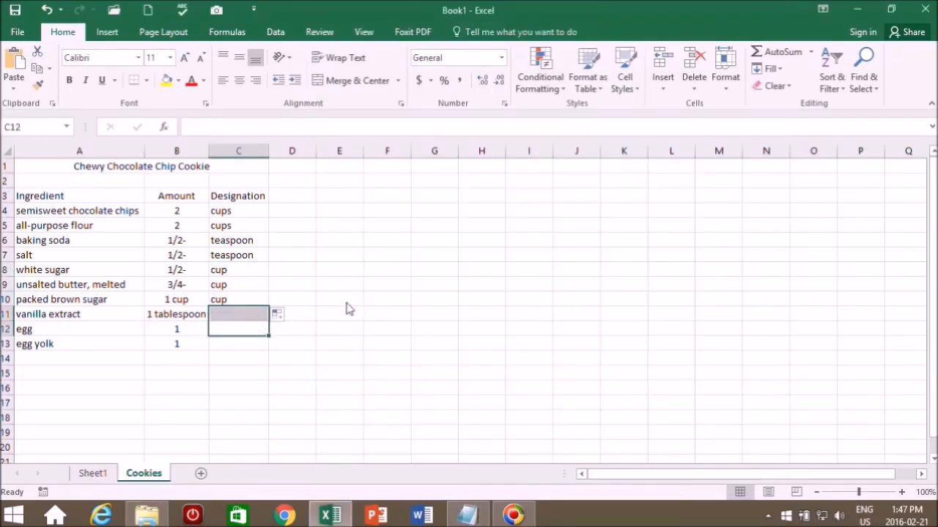
pyautogui.click(237, 314)
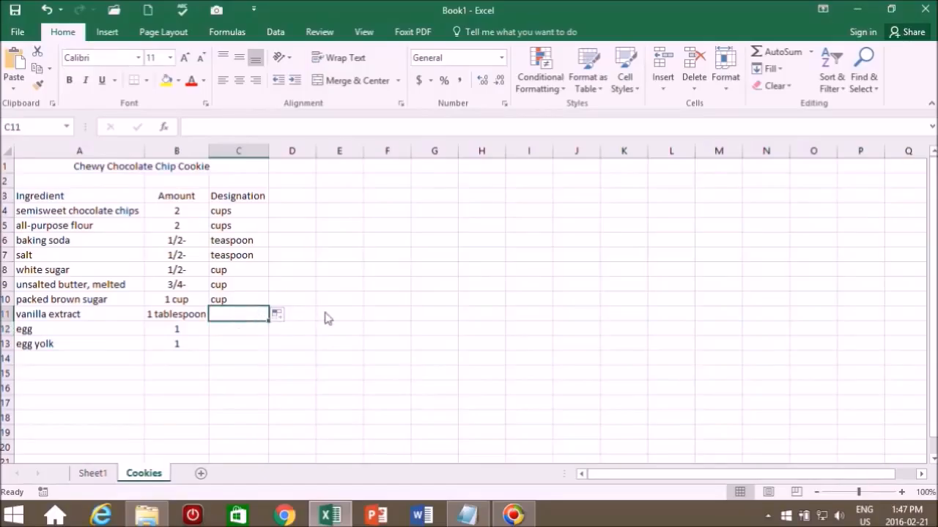
pyautogui.press('ctrl+v')
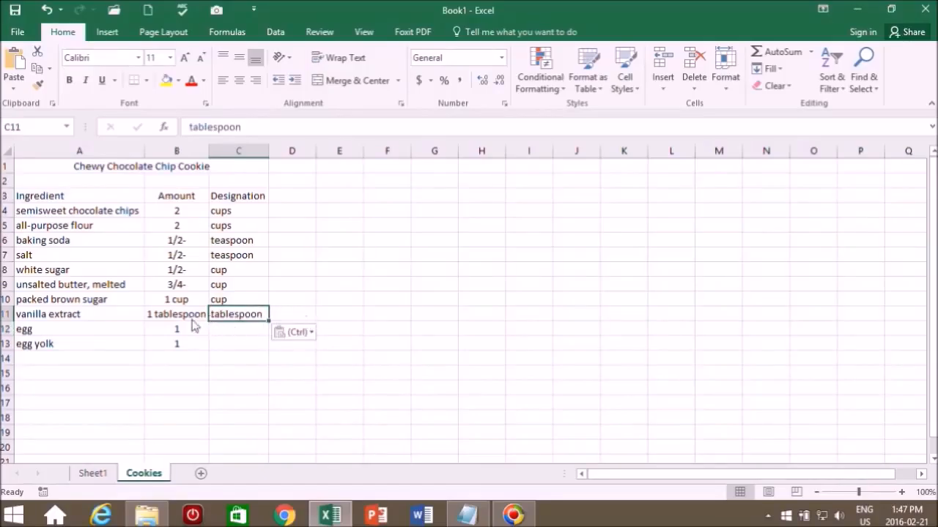
# - Trim the brown sugar and vanilla amounts to 1 and add egg and egg yolk in C12:C13
pyautogui.click(176, 314)
pyautogui.write('1')
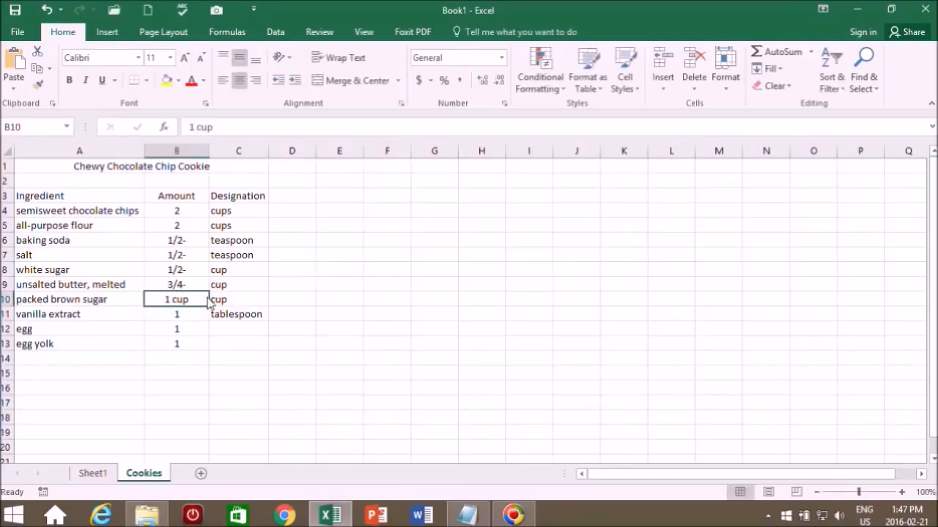
pyautogui.moveTo(217, 149)
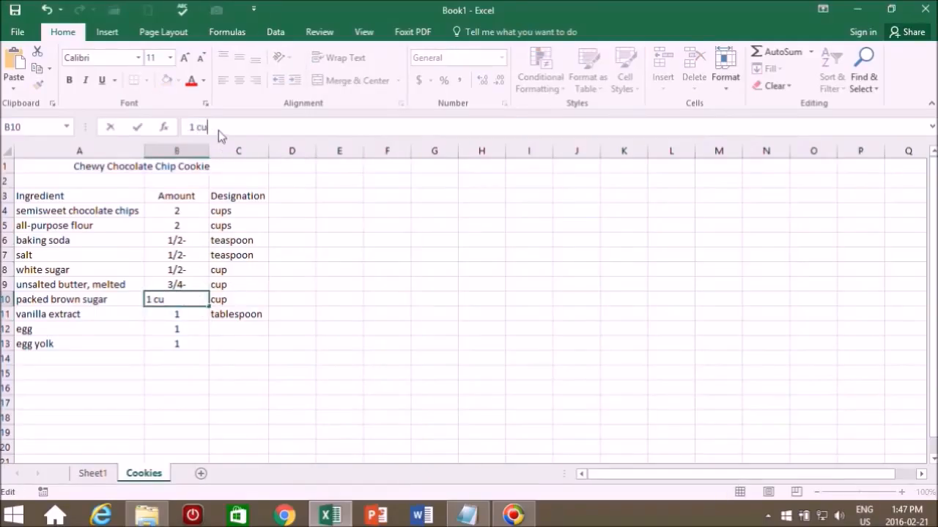
pyautogui.press('BackSpace')
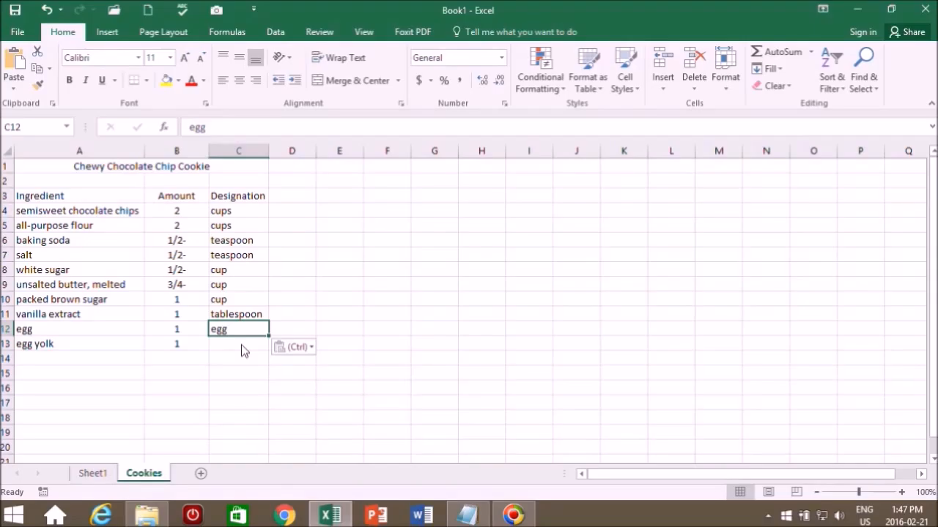
pyautogui.click(466, 516)
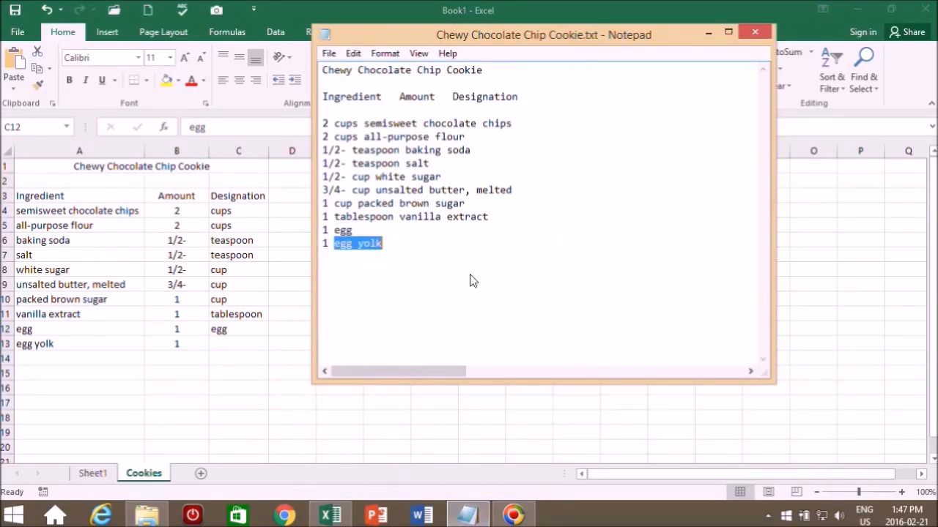
pyautogui.click(238, 343)
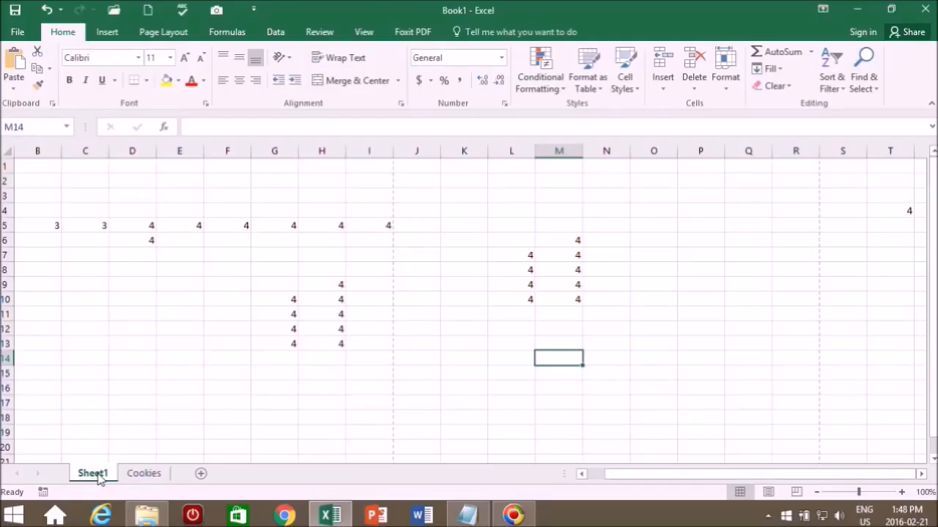
# - Delete Sheet1, leaving only the Cookies sheet in the workbook
pyautogui.rightClick(92, 474)
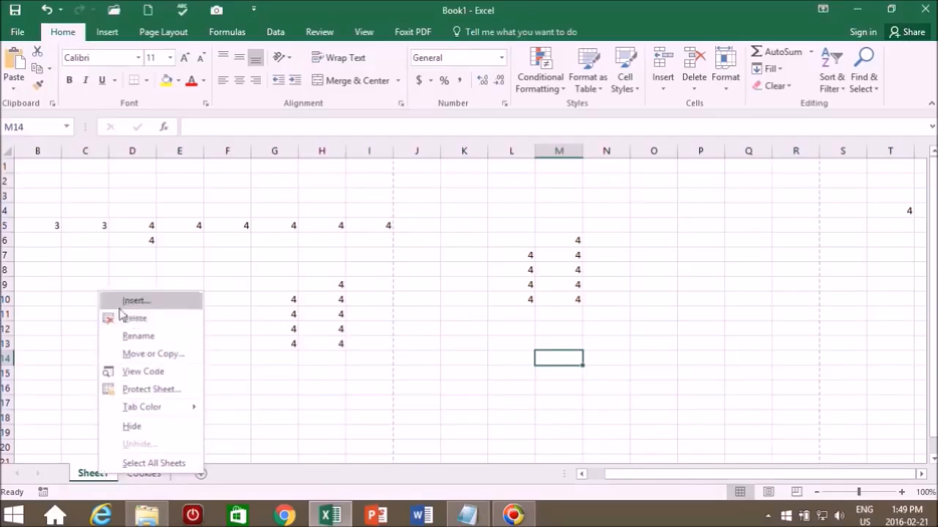
pyautogui.moveTo(134, 318)
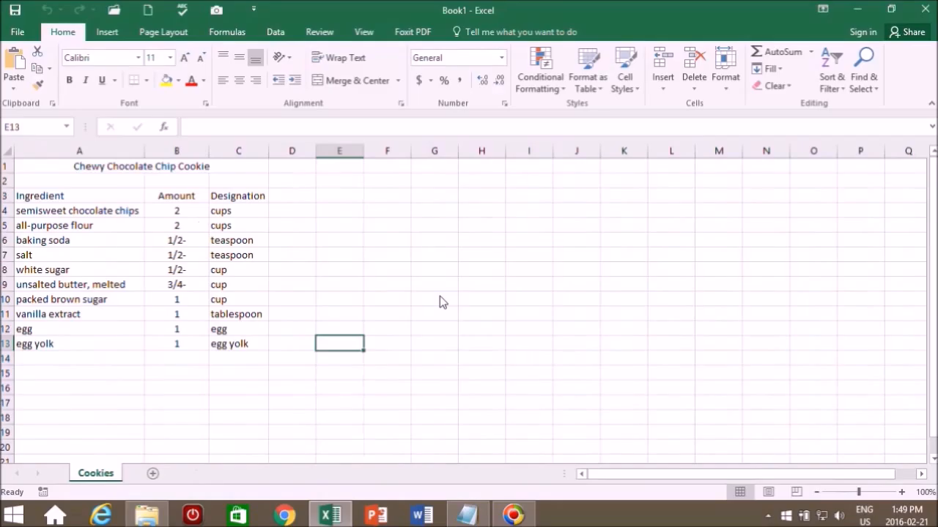
pyautogui.moveTo(149, 302)
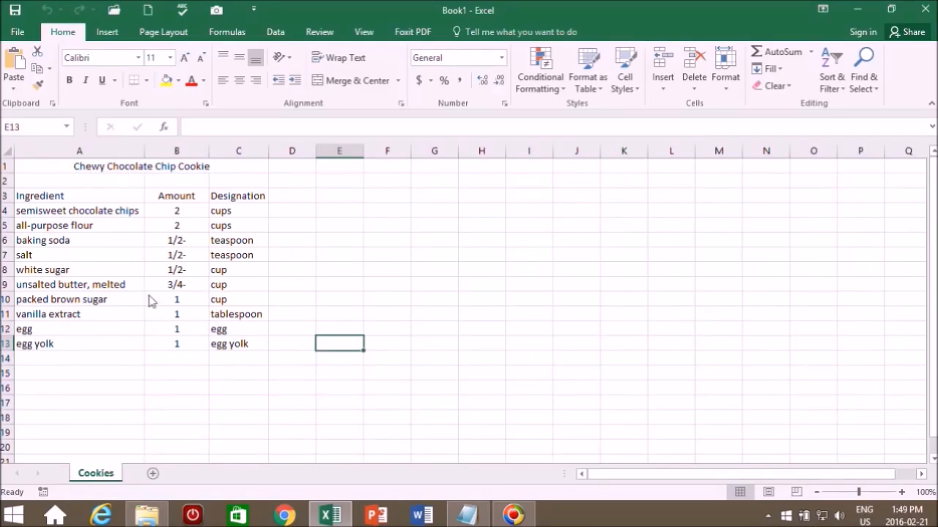
pyautogui.click(17, 32)
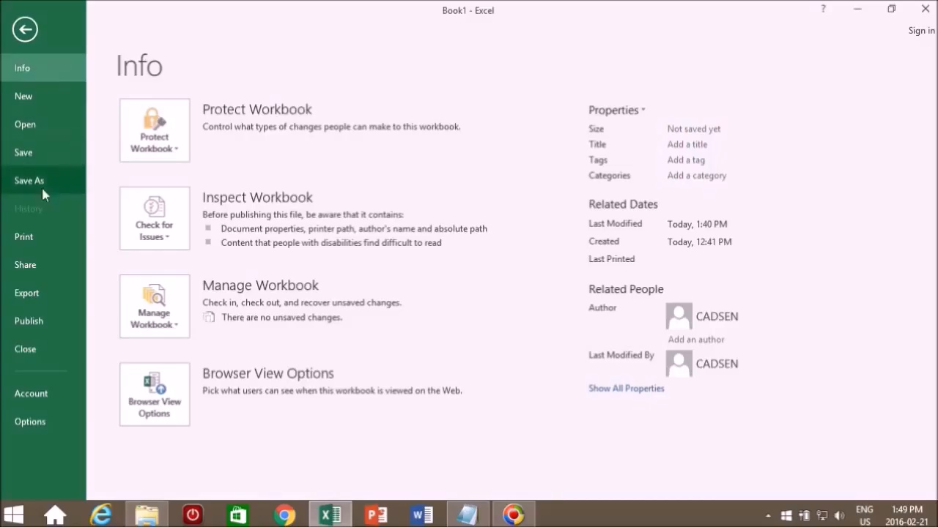
# - Save the workbook as Cookies.xlsx on the Desktop via Save As
pyautogui.click(29, 180)
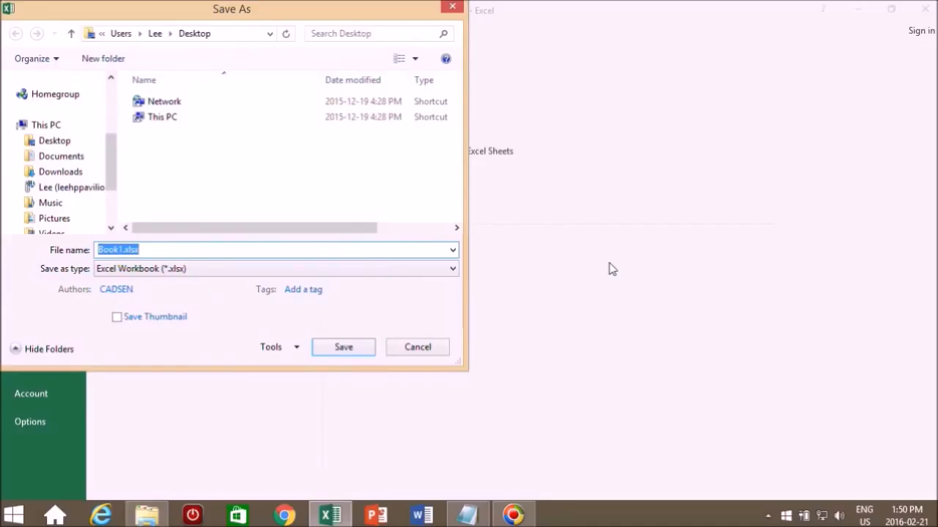
pyautogui.write('Cookies')
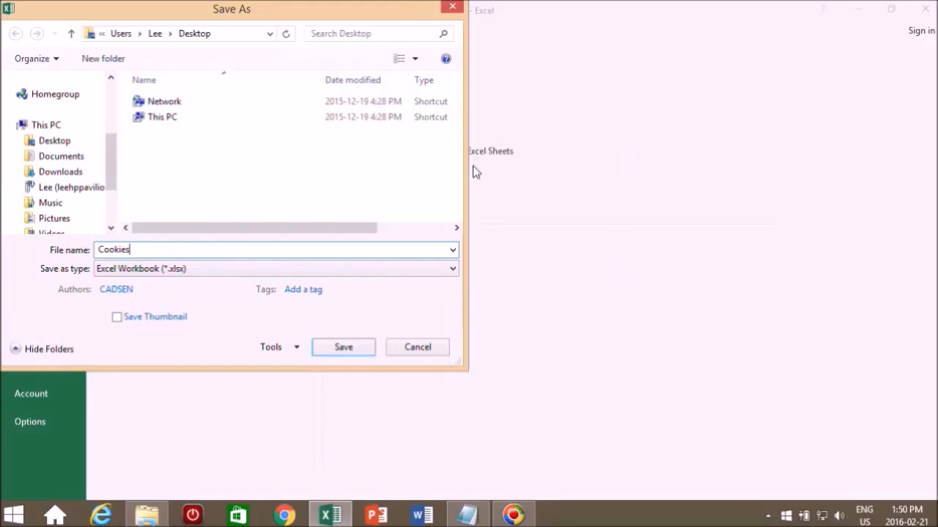
pyautogui.click(343, 345)
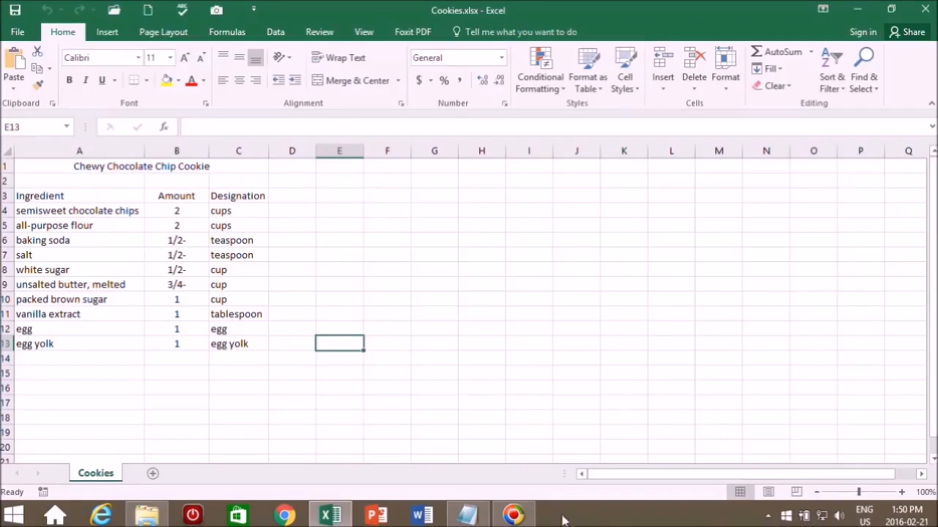
pyautogui.moveTo(806, 520)
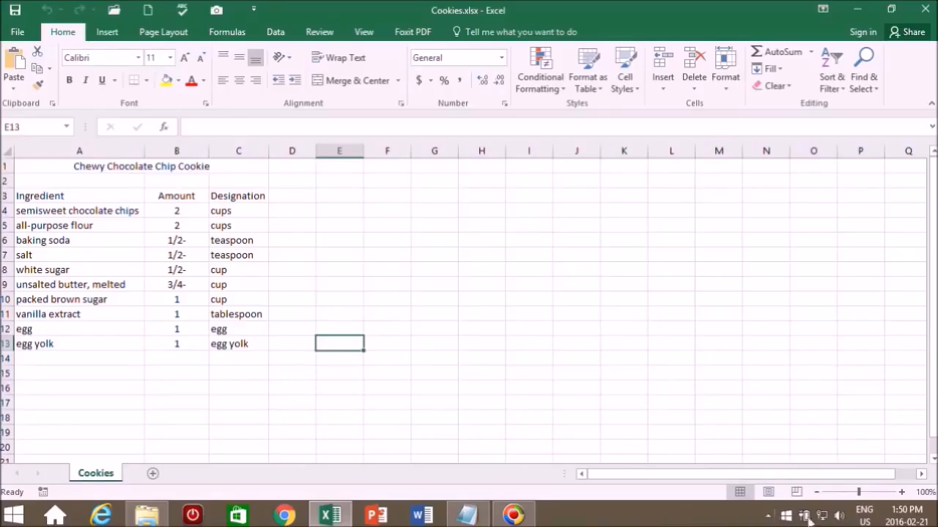
pyautogui.moveTo(615, 524)
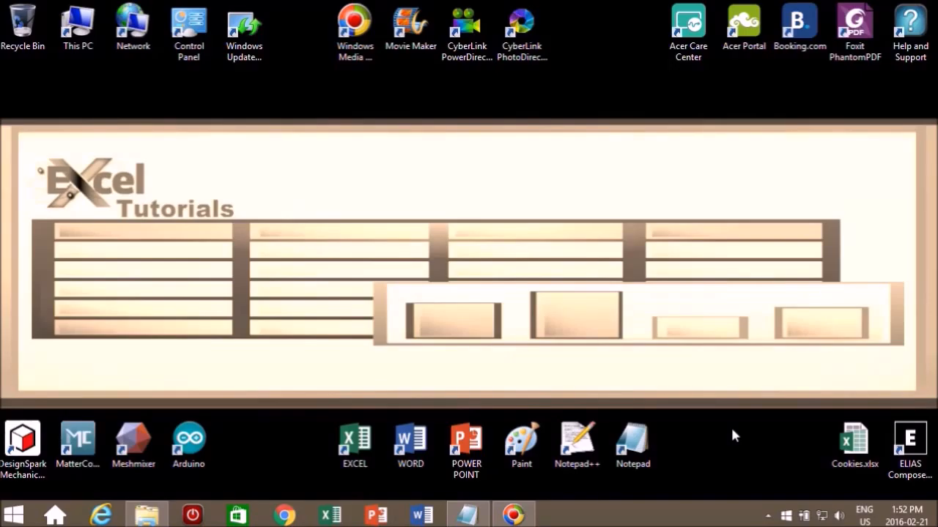
pyautogui.moveTo(618, 507)
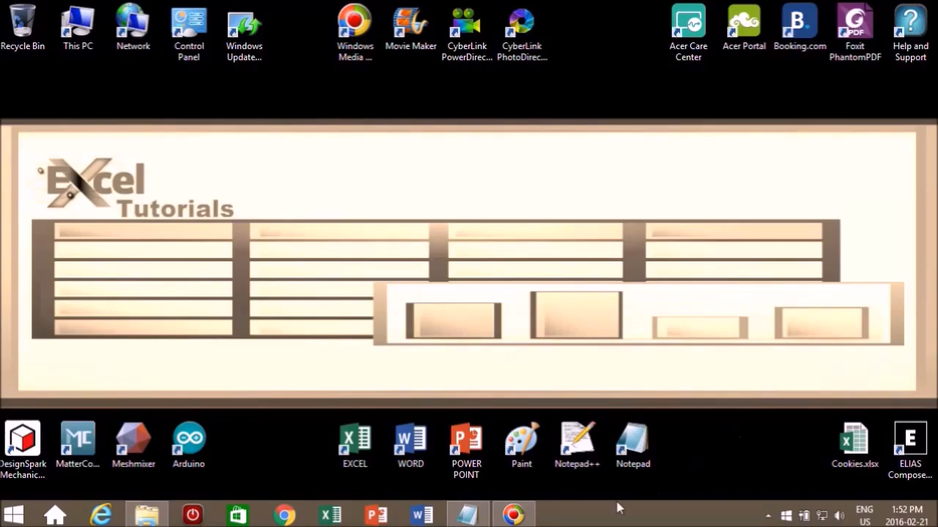